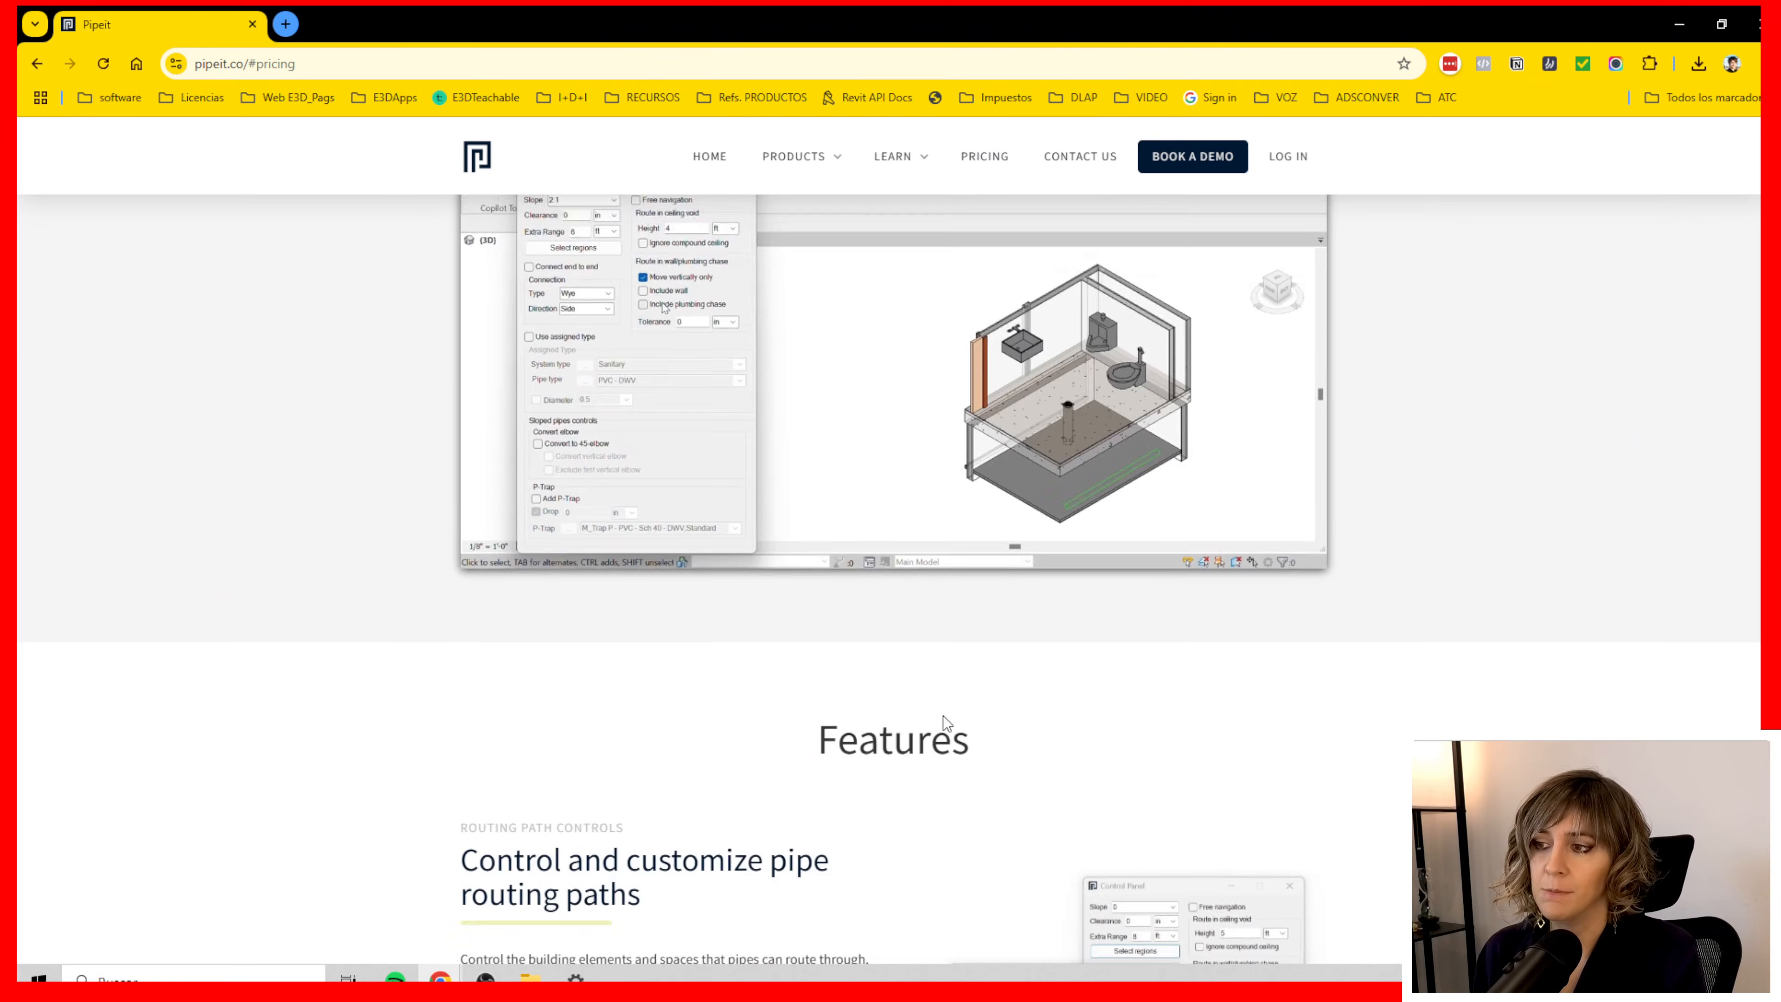
Bring up the PlanFinder ribbon tab over the empty room plan with its windows and door
{"action": "scroll", "scroll_direction": "up", "scroll_amount": 3}
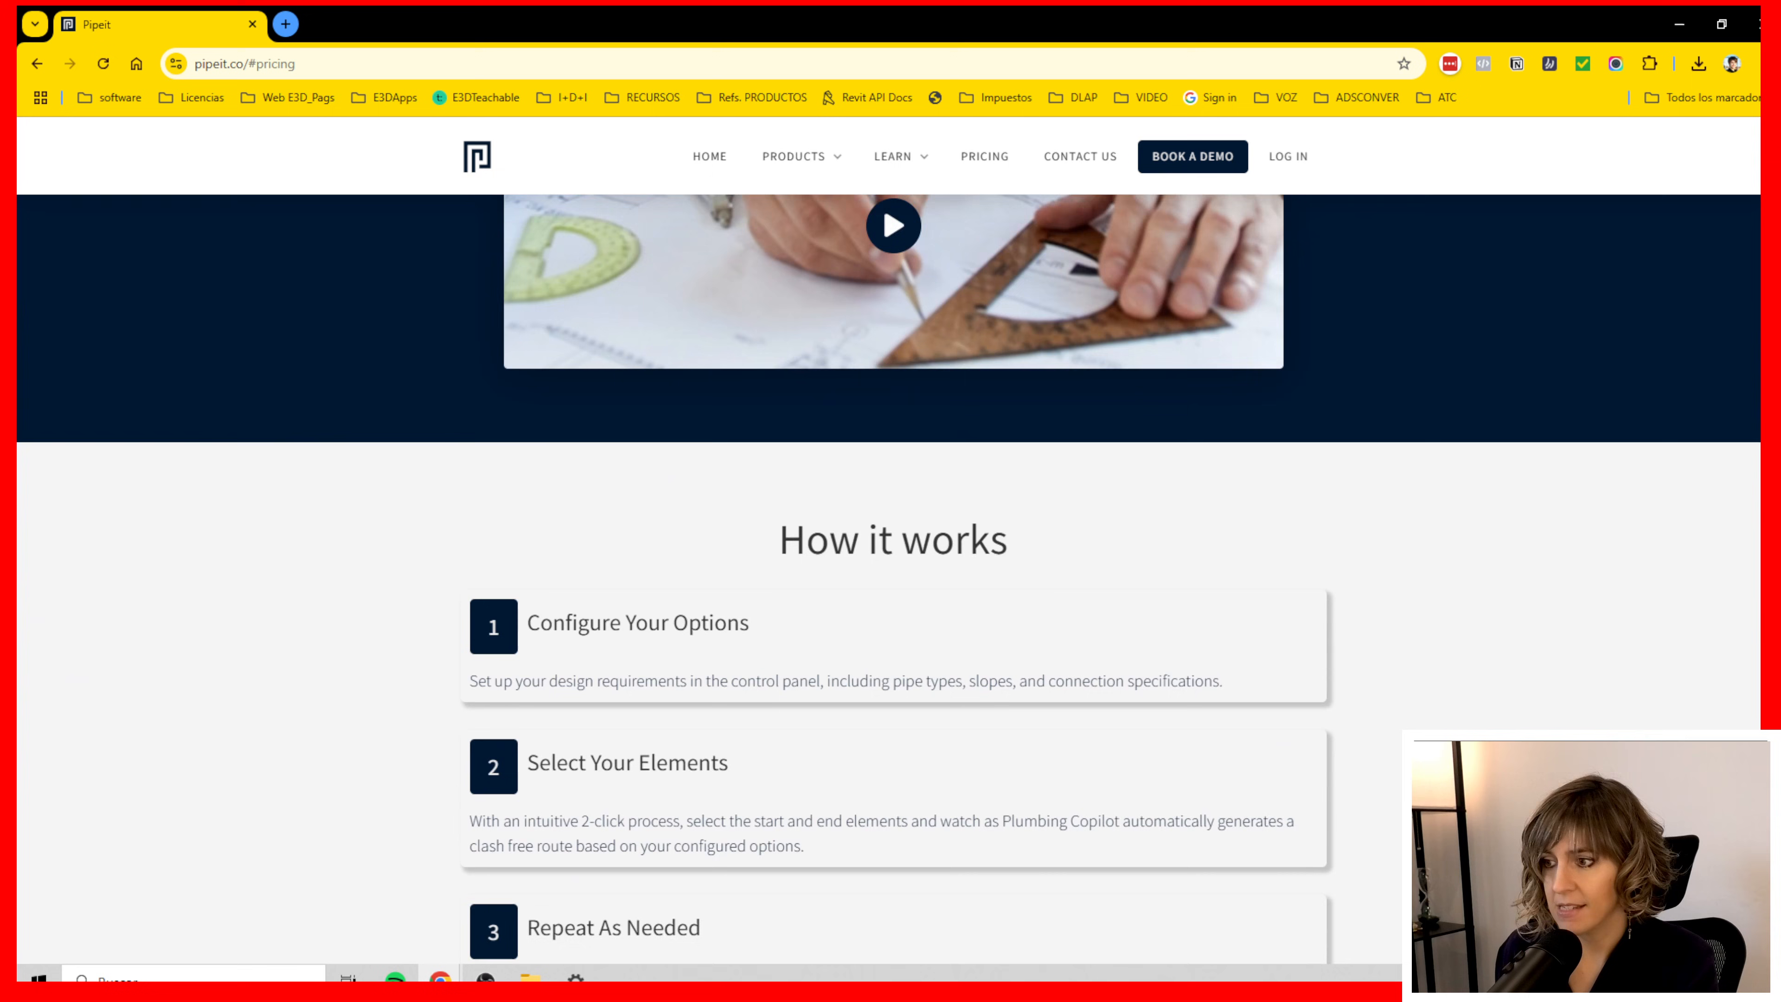
{"action": "scroll", "scroll_direction": "down", "scroll_amount": 3}
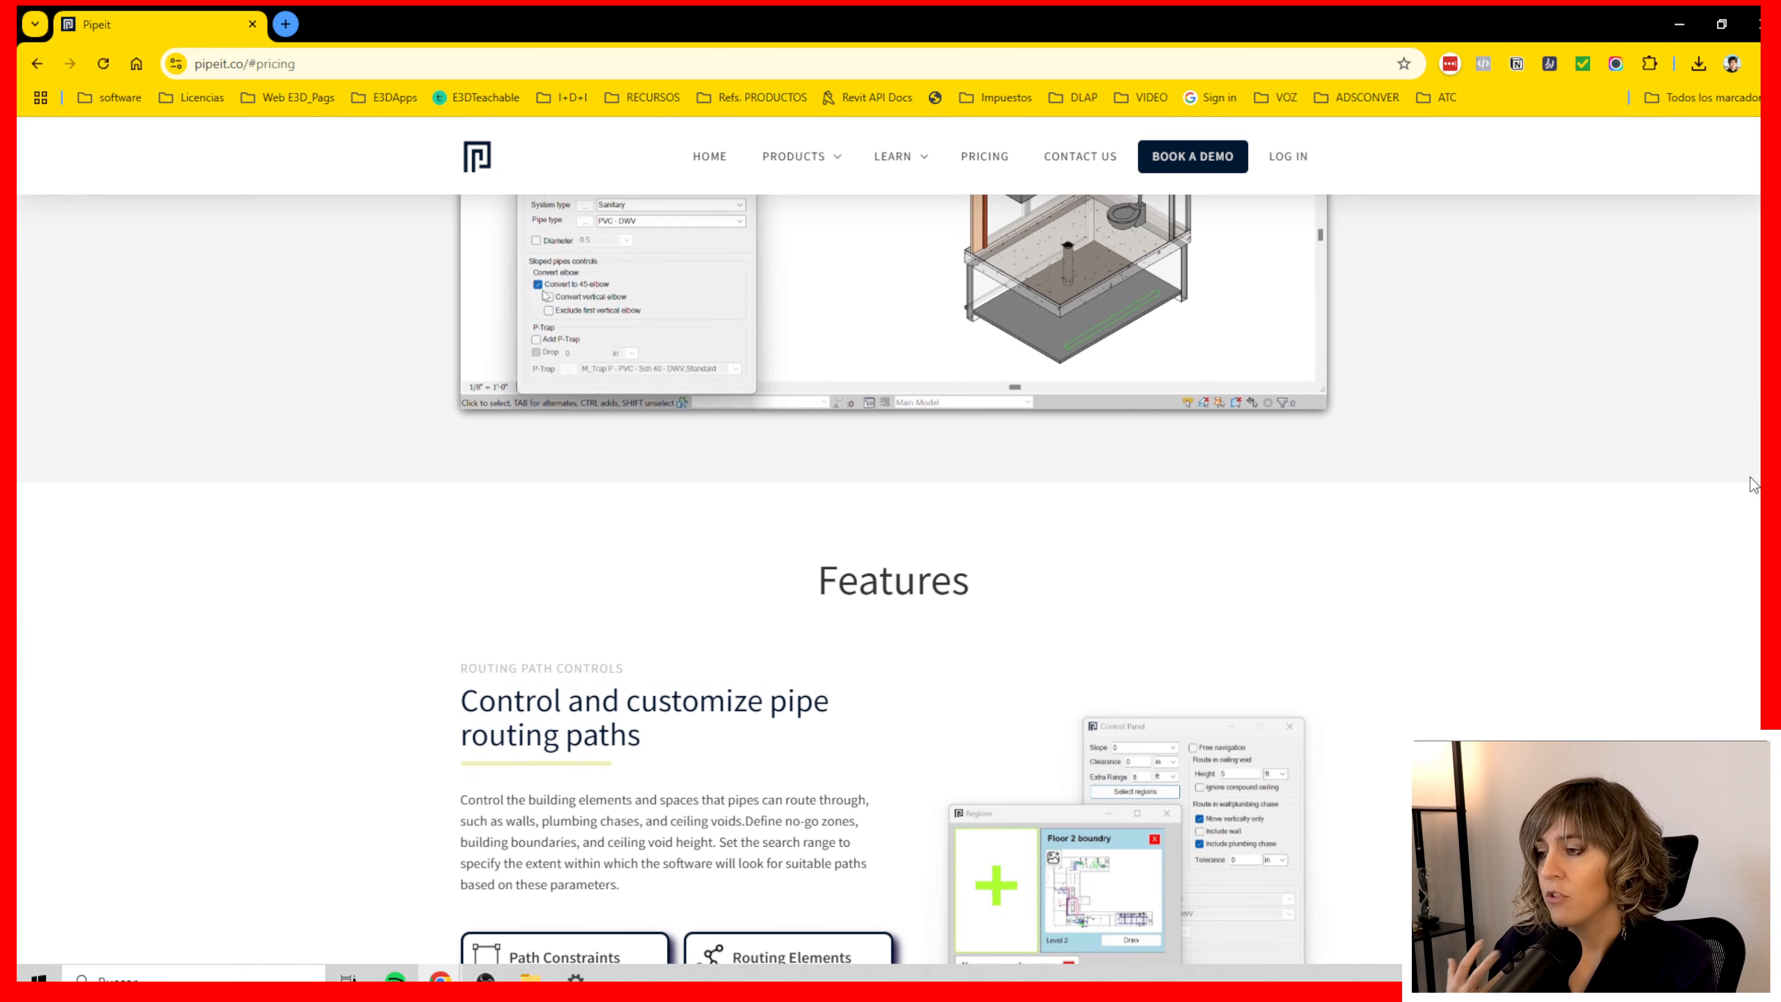
{"action": "scroll", "scroll_direction": "down", "scroll_amount": 3}
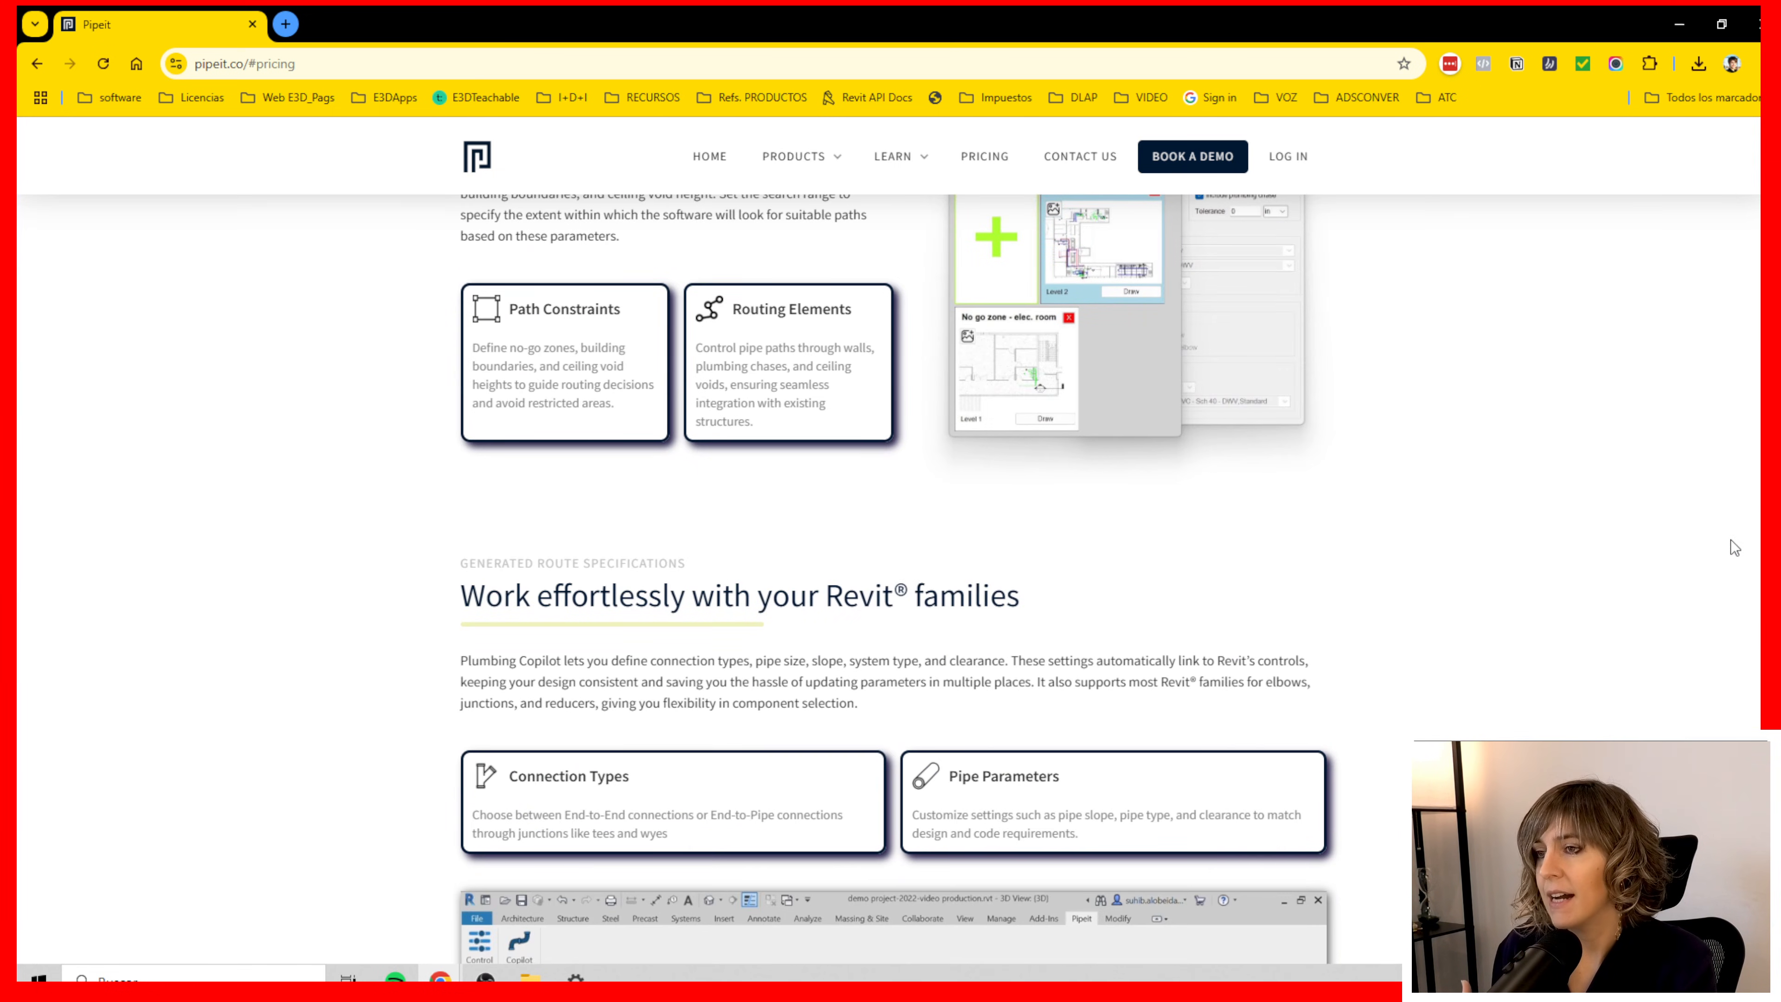
{"action": "mouse_move", "coordinate": [1583, 532]}
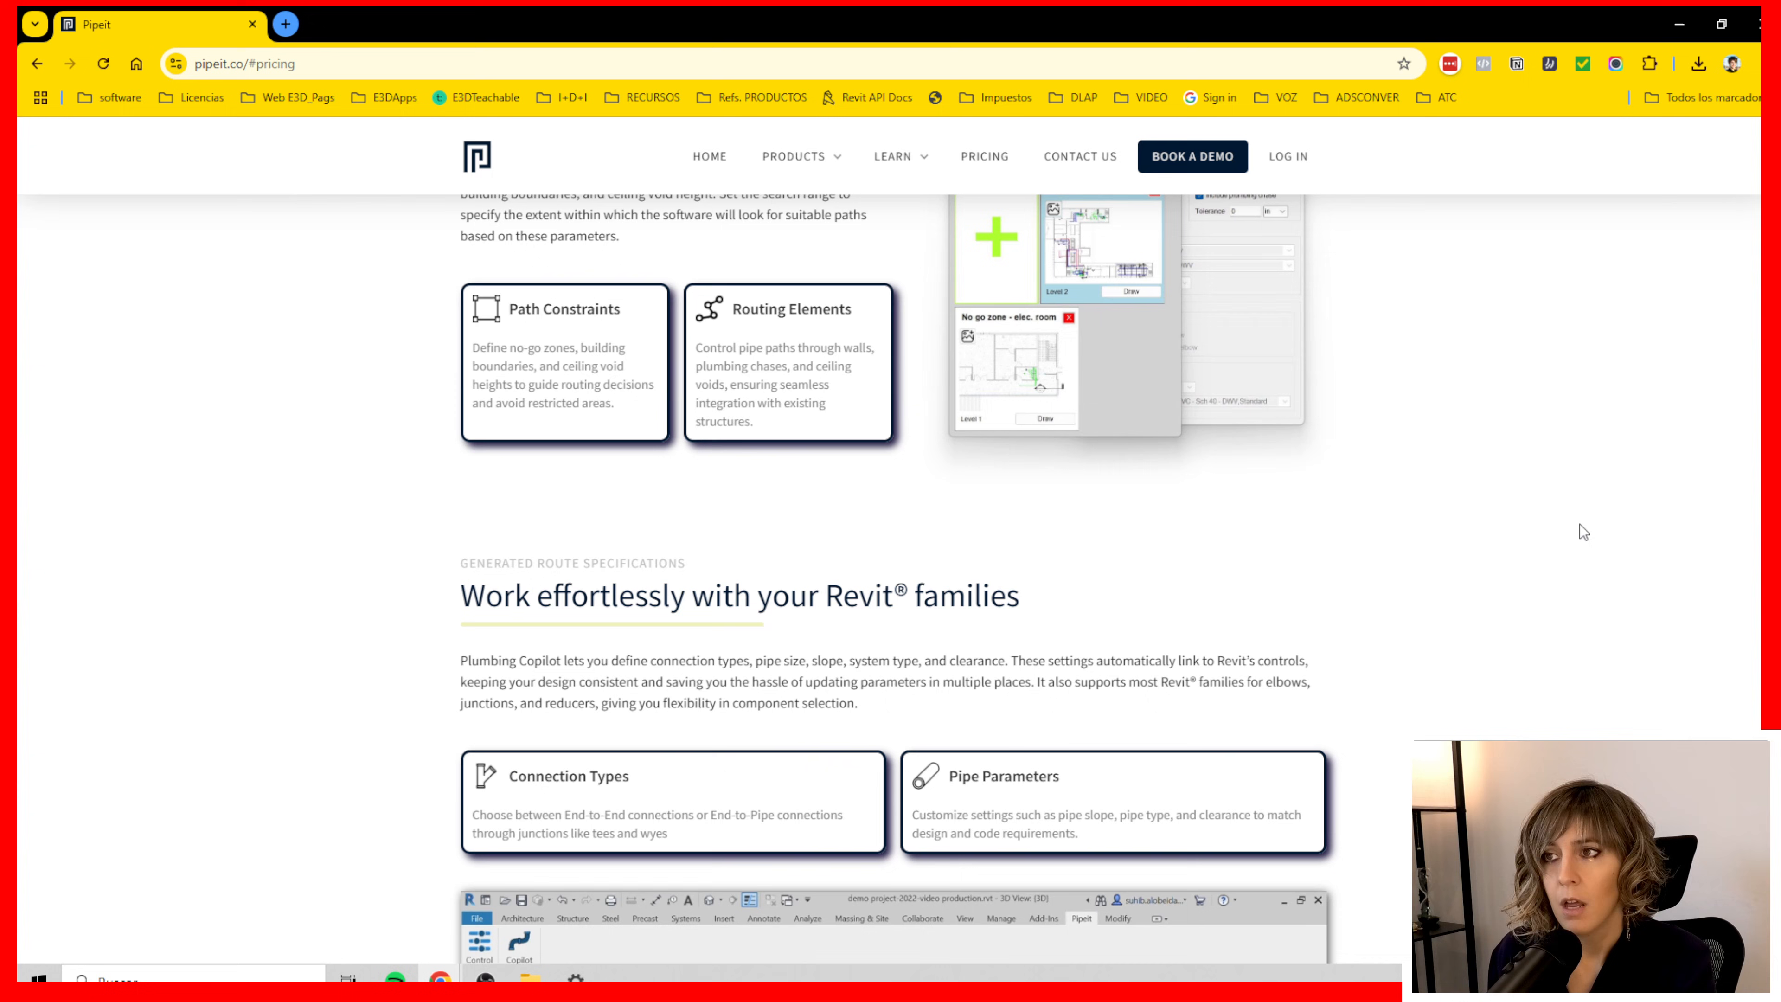
{"action": "mouse_move", "coordinate": [513, 156]}
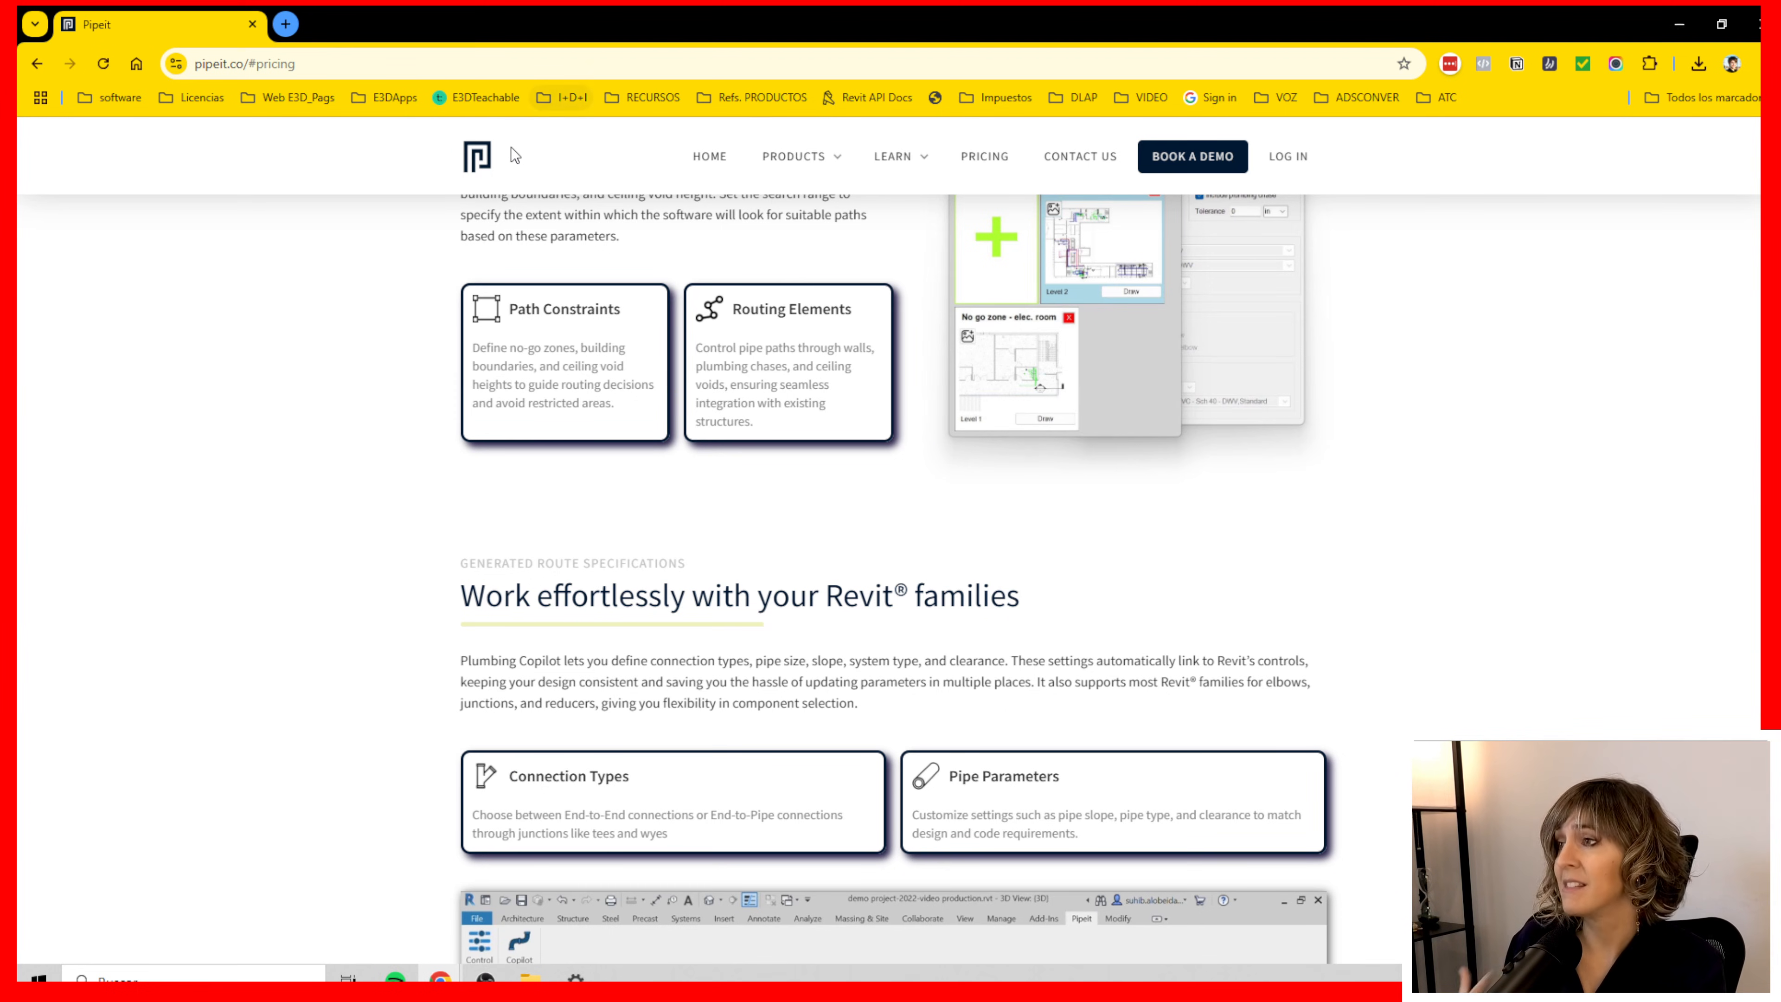
{"action": "mouse_move", "coordinate": [530, 196]}
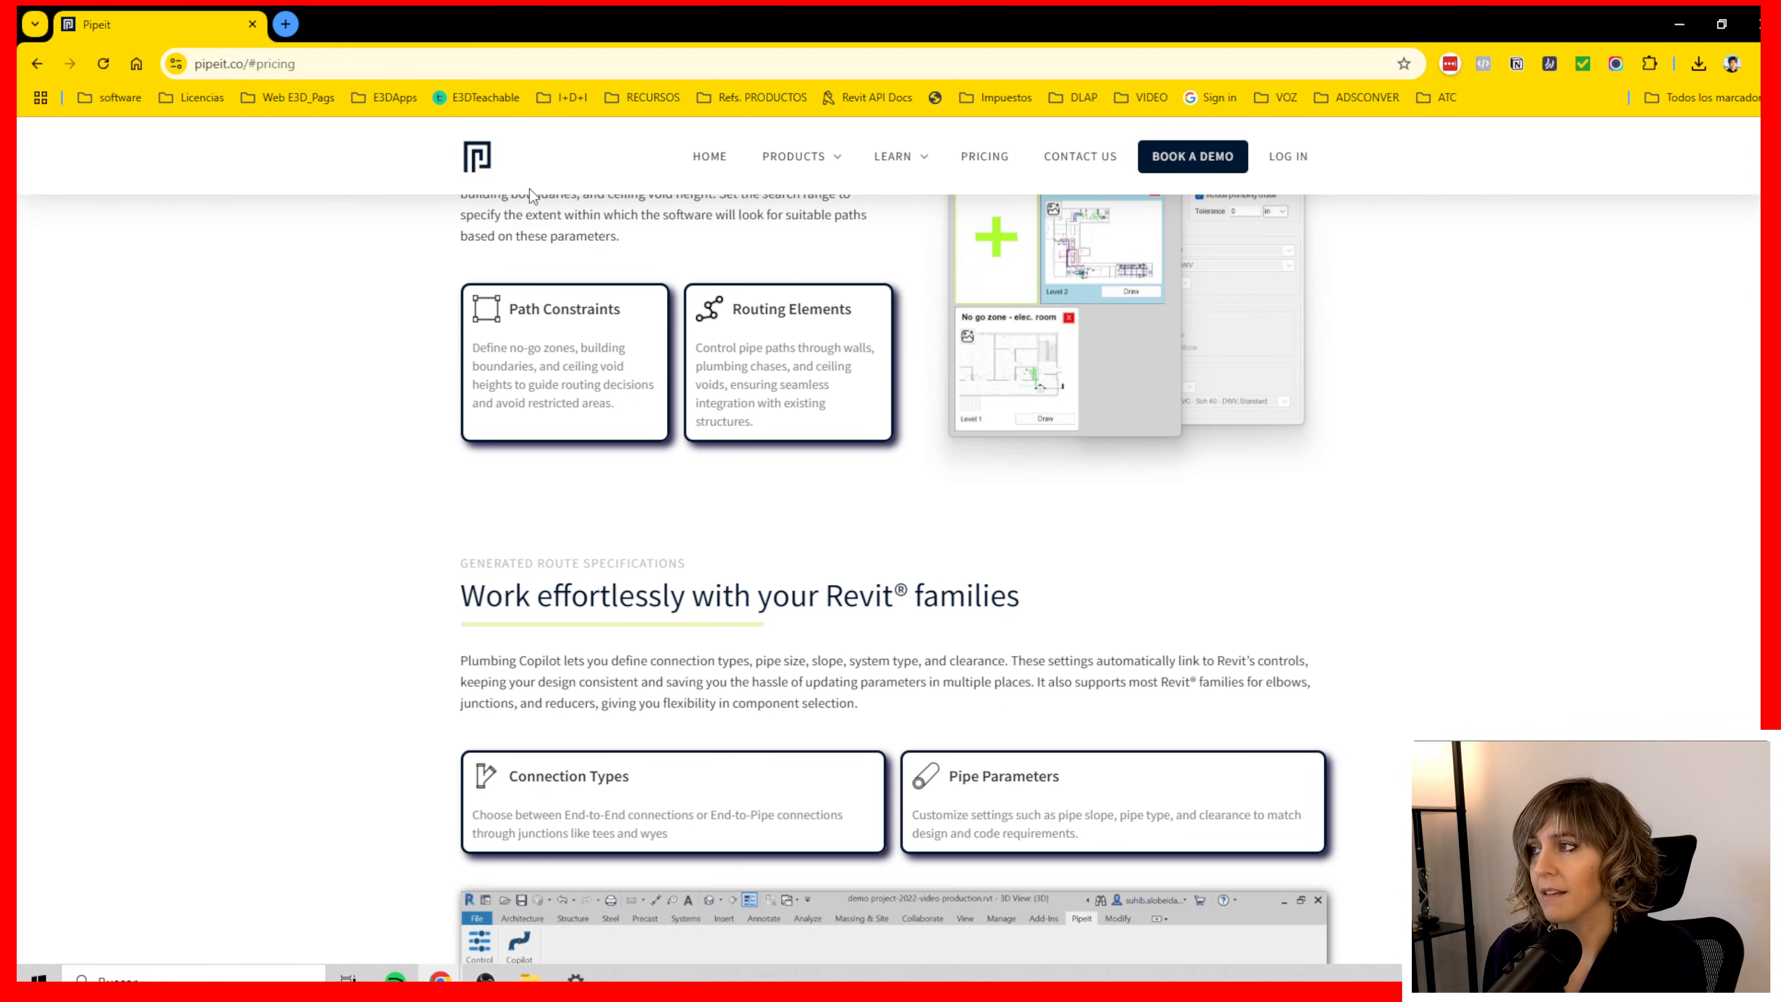
{"action": "scroll", "scroll_direction": "up", "scroll_amount": 3}
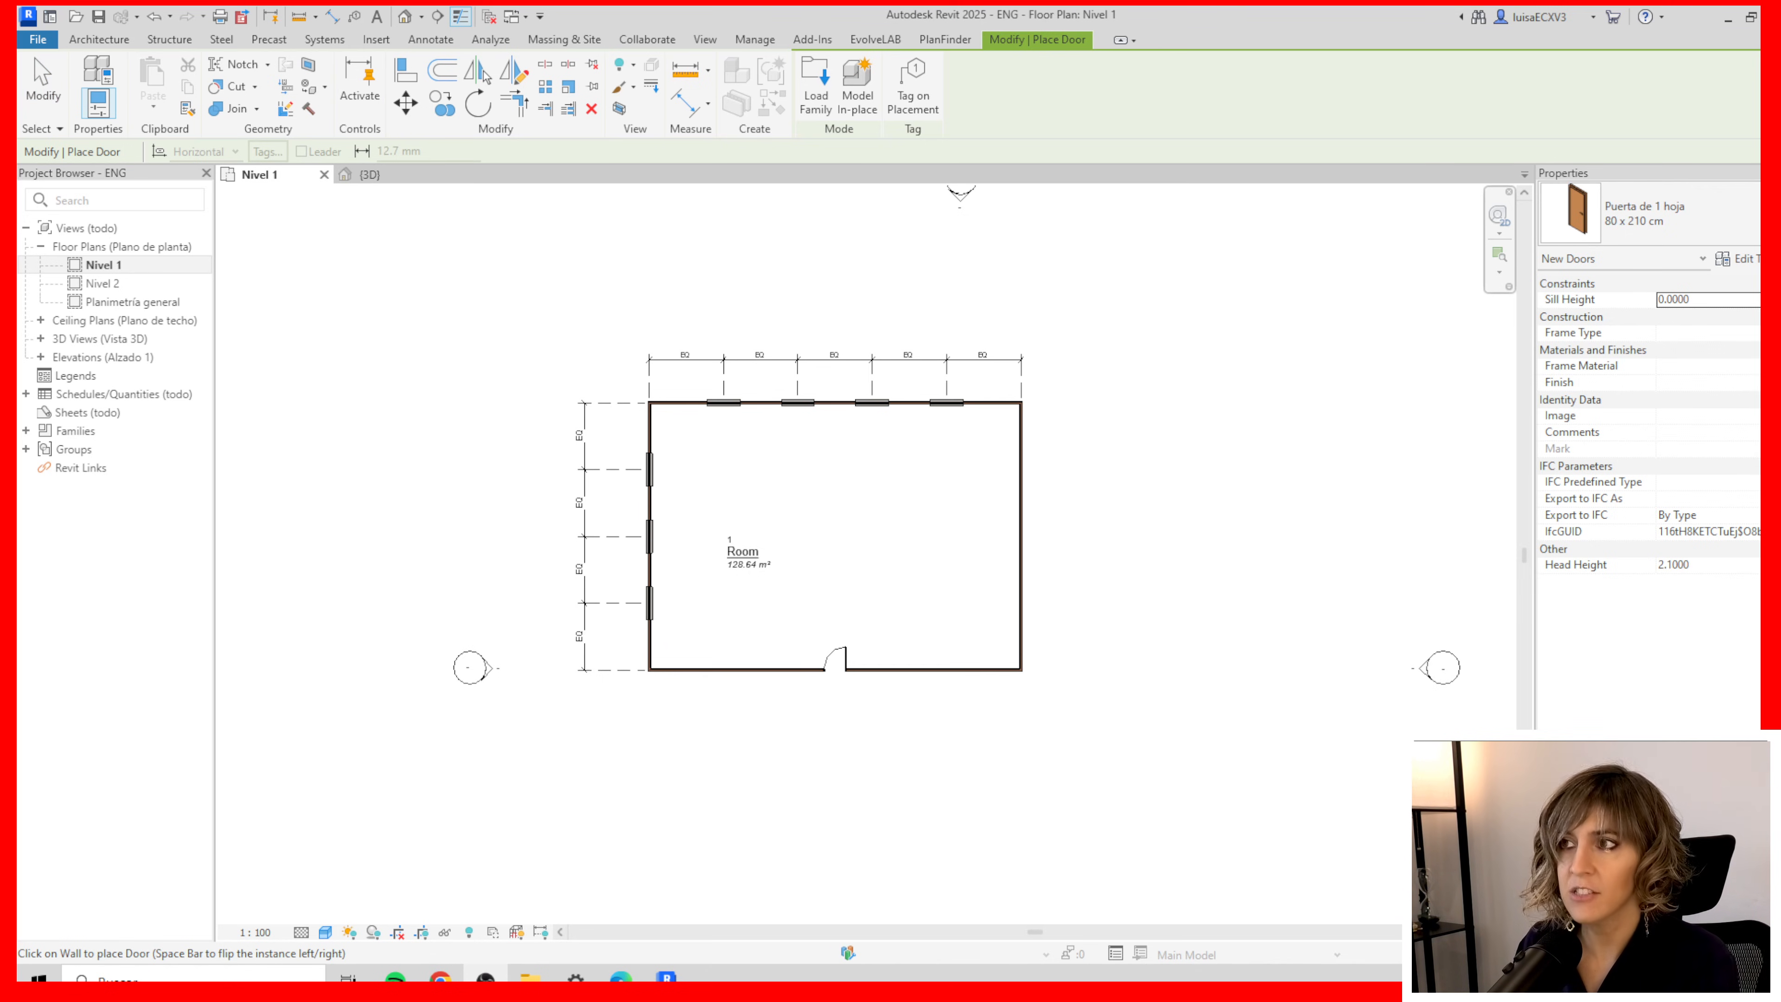
{"action": "left_click", "coordinate": [944, 39]}
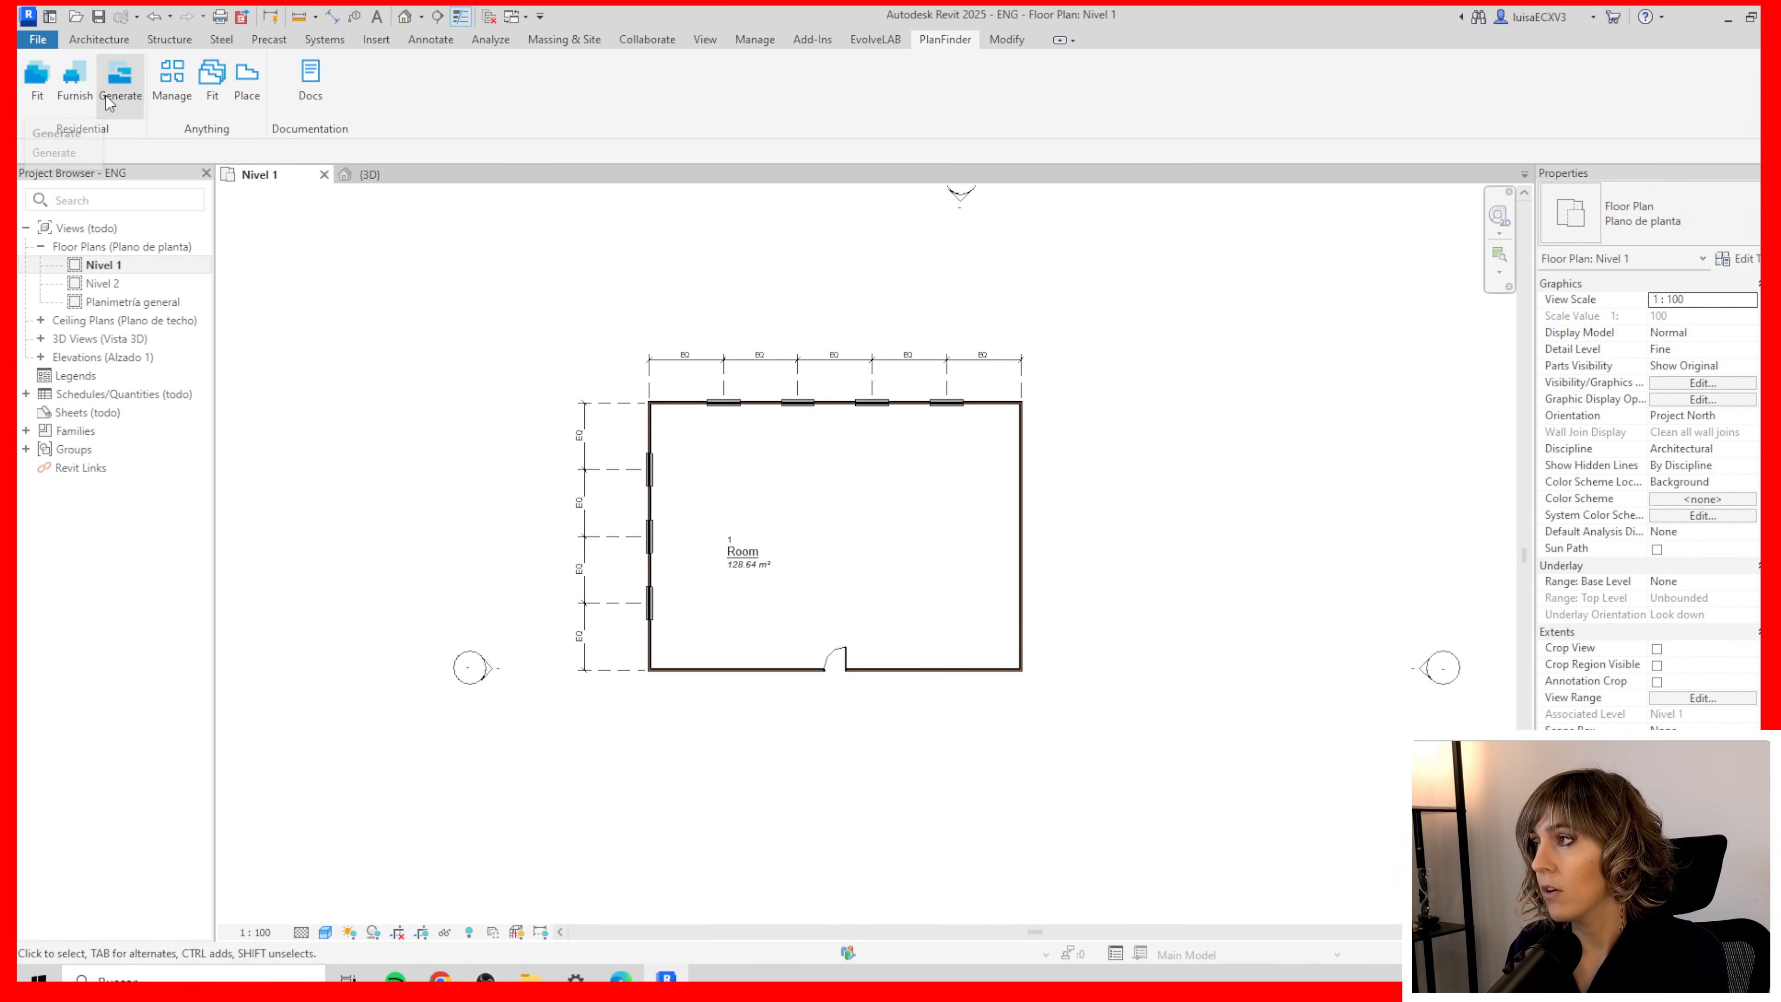
Run PlanFinder Generate for a 3-bed, 1-bath NL apartment layout
{"action": "left_click", "coordinate": [121, 80]}
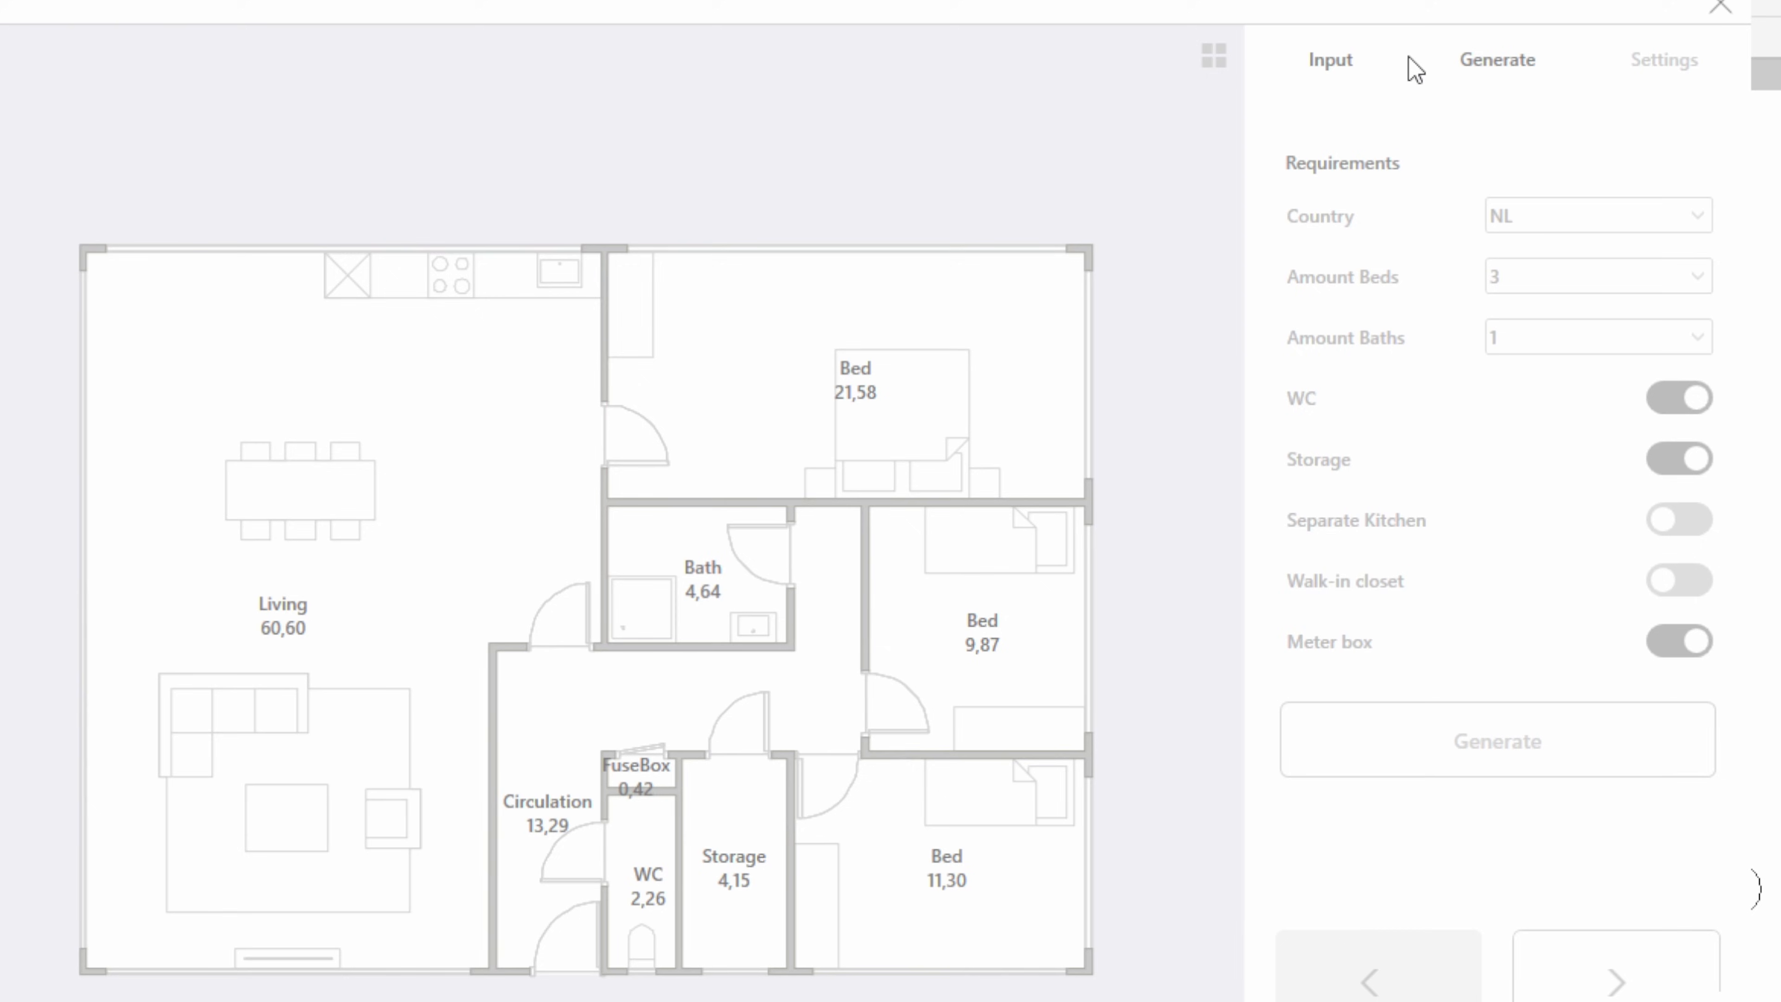
{"action": "mouse_move", "coordinate": [1497, 62]}
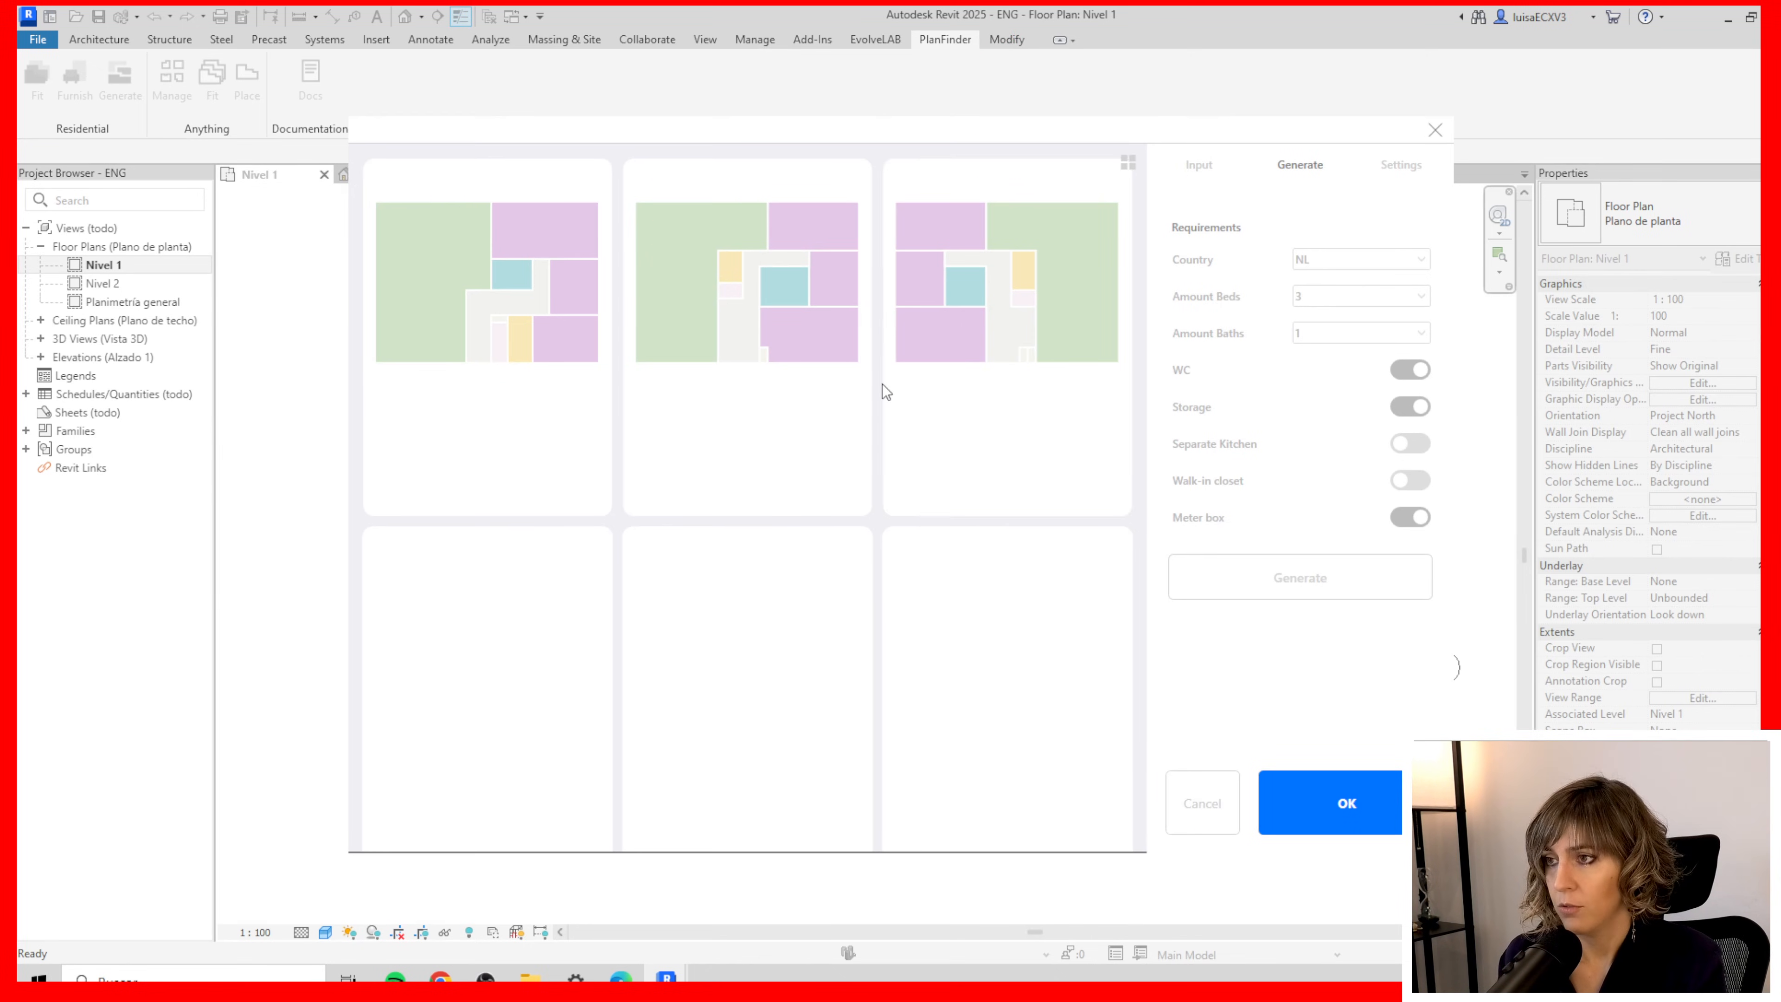
{"action": "mouse_move", "coordinate": [1210, 477]}
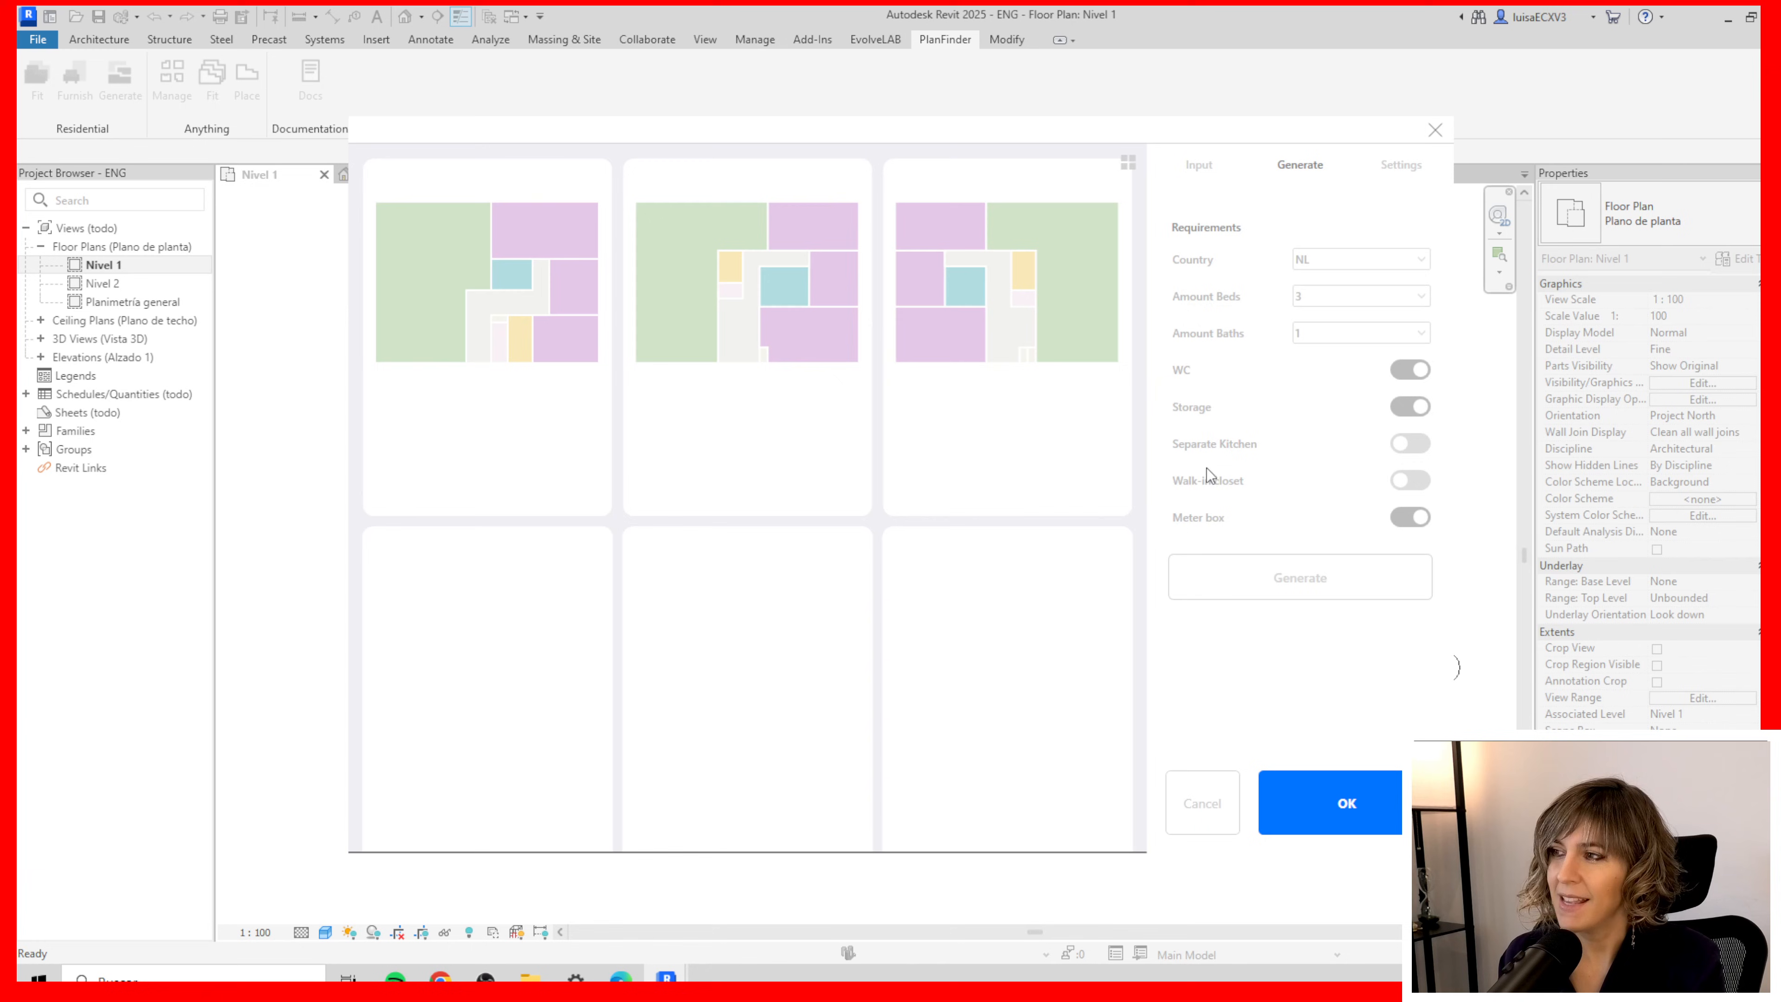
Show the third generated layout option as a detailed three-bed plan with 57,23 m² living area
{"action": "left_click", "coordinate": [486, 338]}
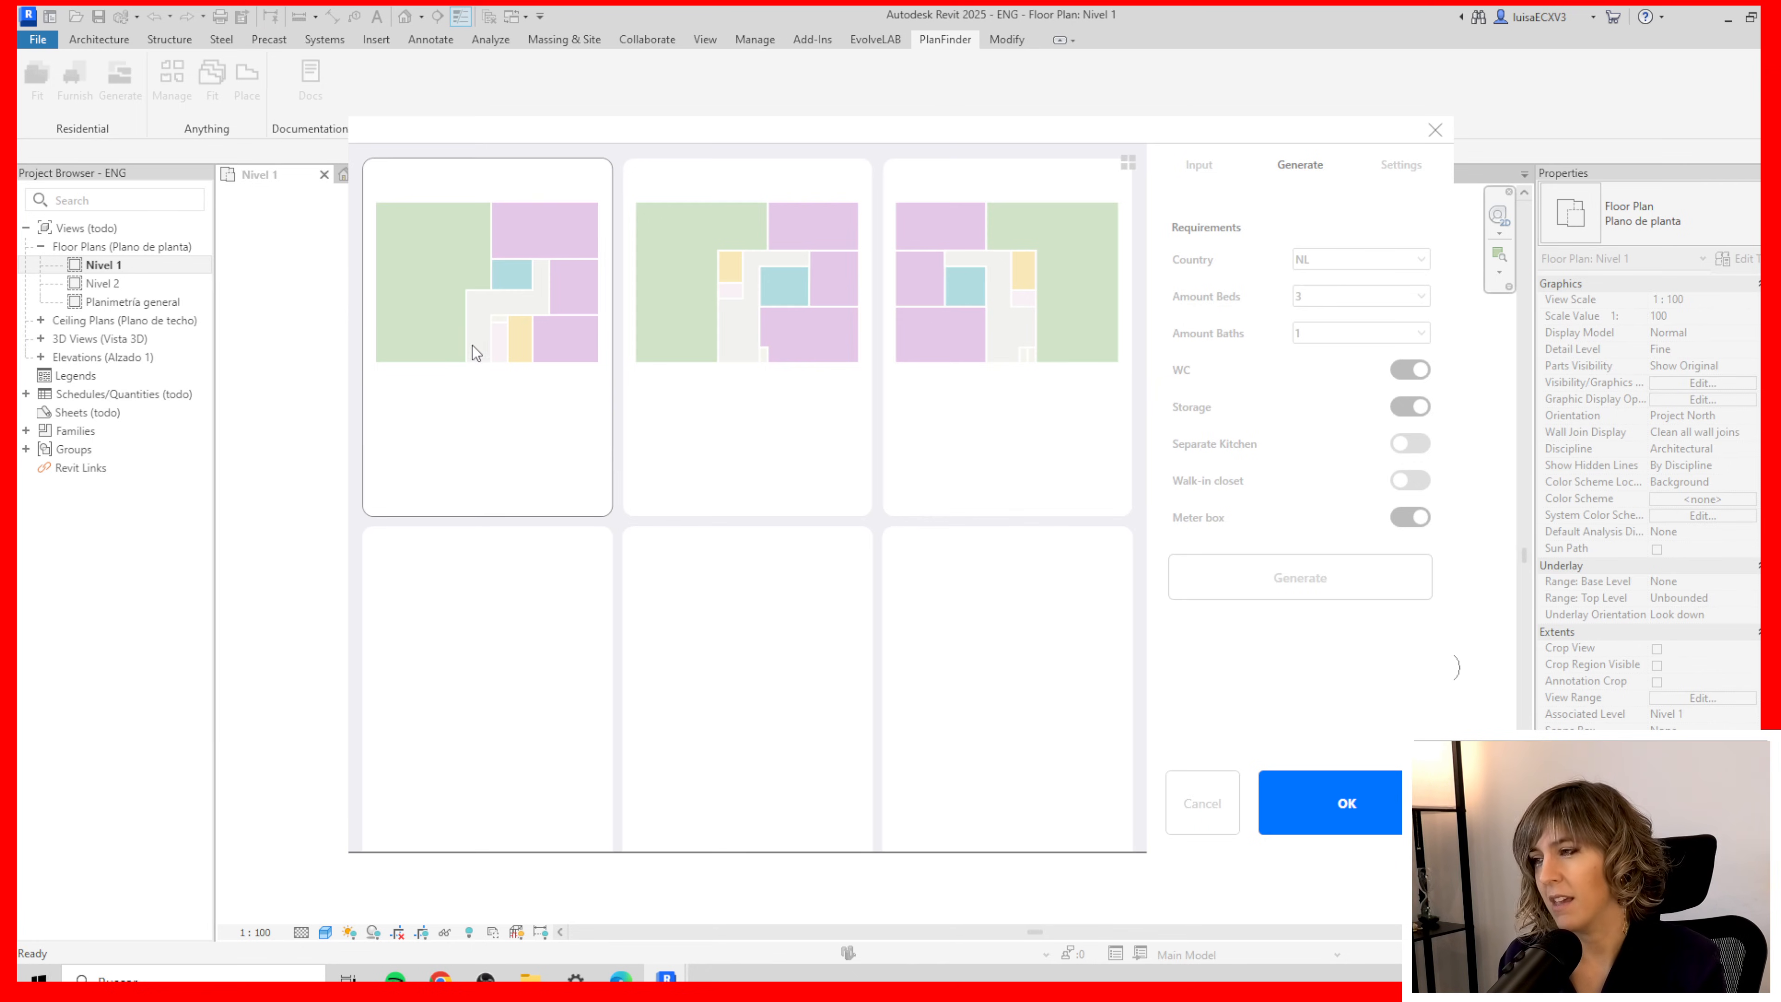
{"action": "mouse_move", "coordinate": [482, 319]}
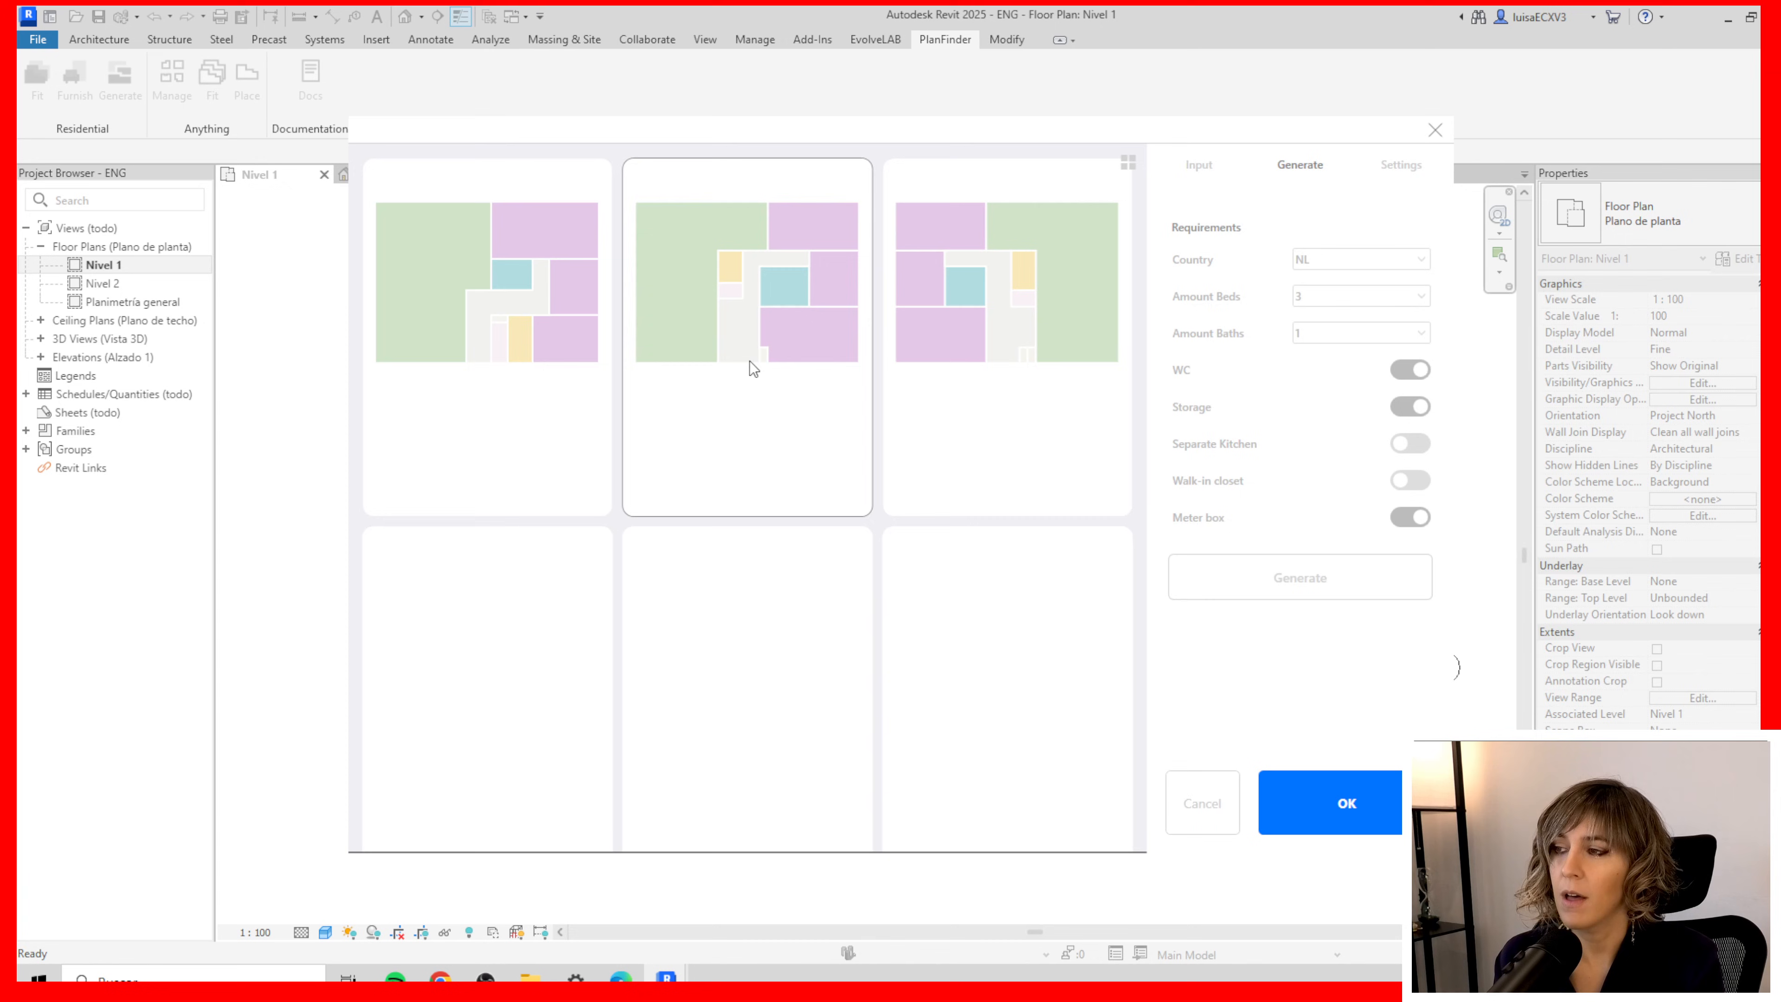
{"action": "mouse_move", "coordinate": [790, 315]}
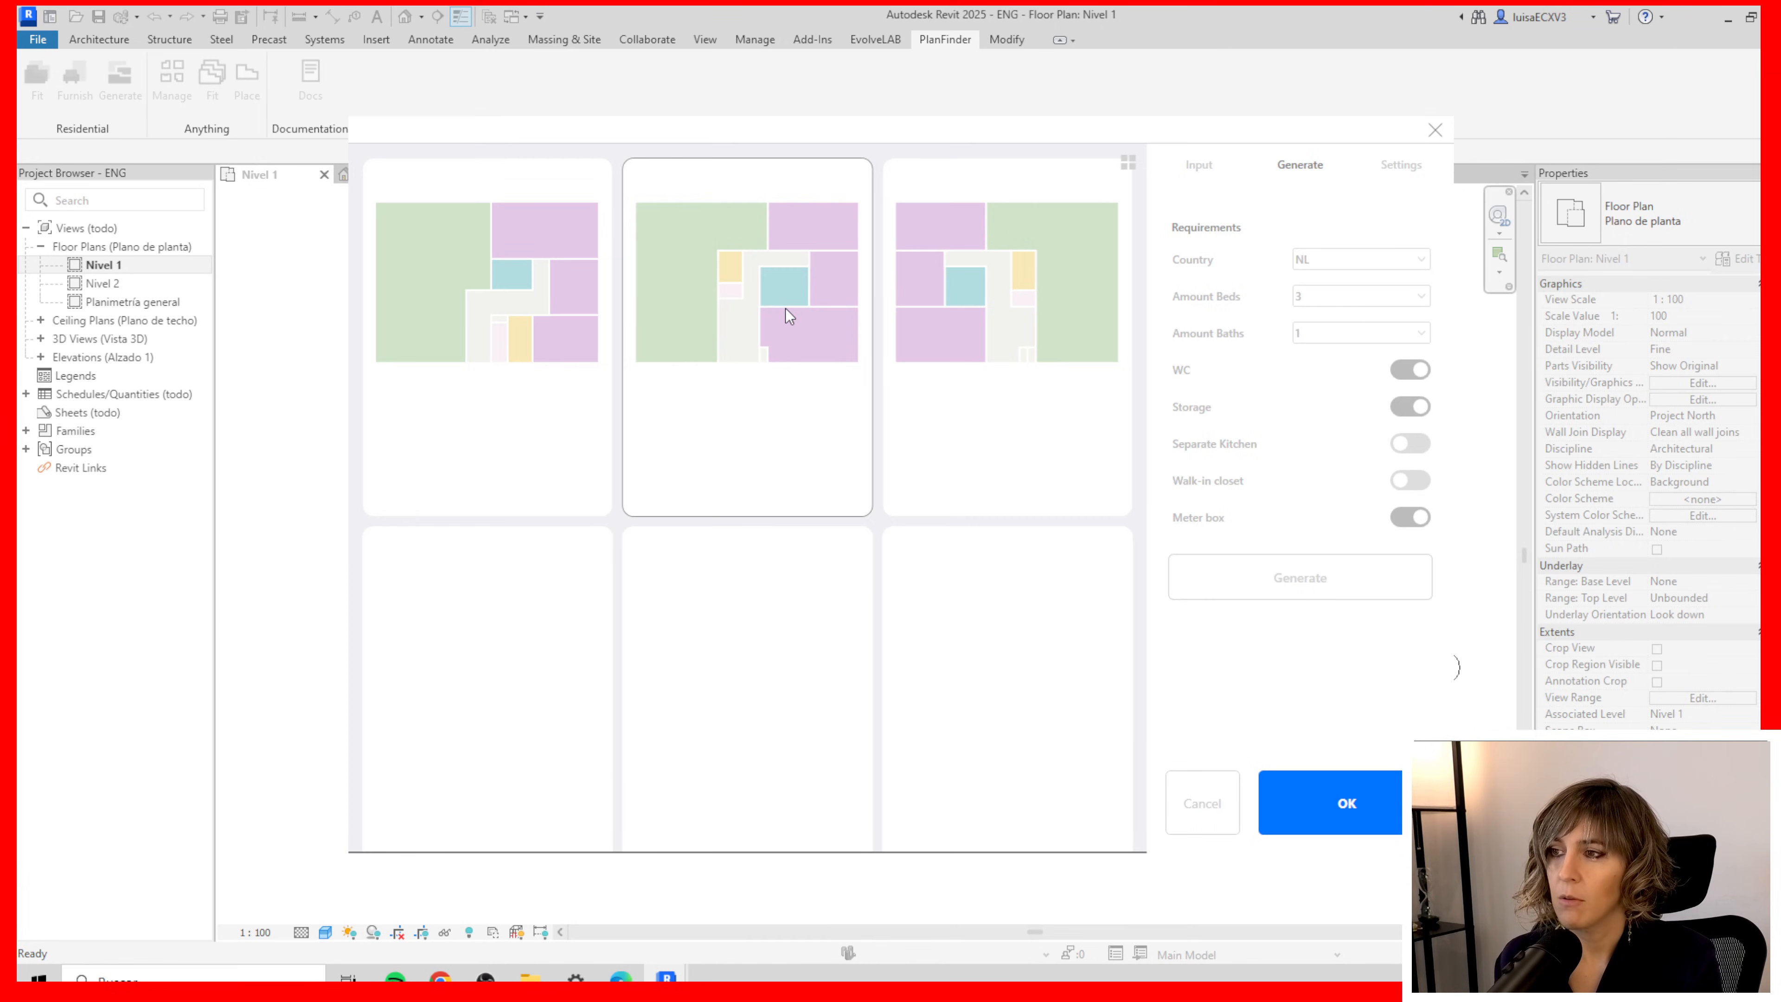
{"action": "mouse_move", "coordinate": [814, 319]}
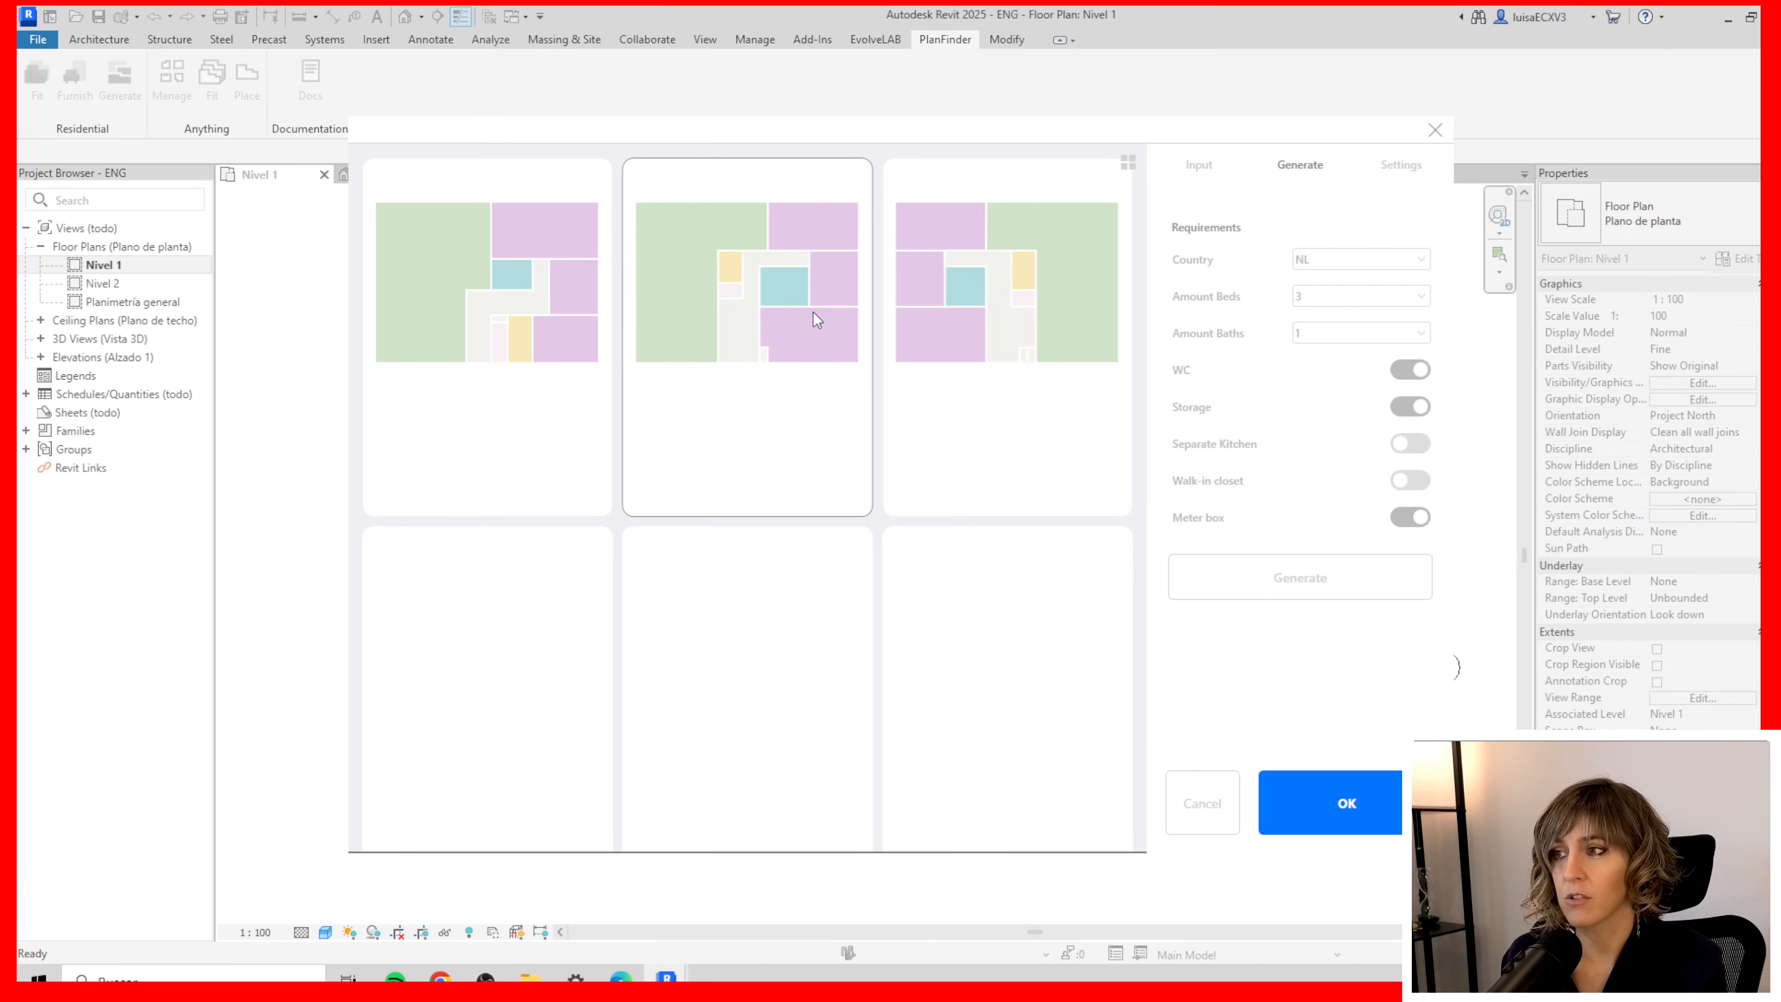
{"action": "left_click", "coordinate": [951, 376]}
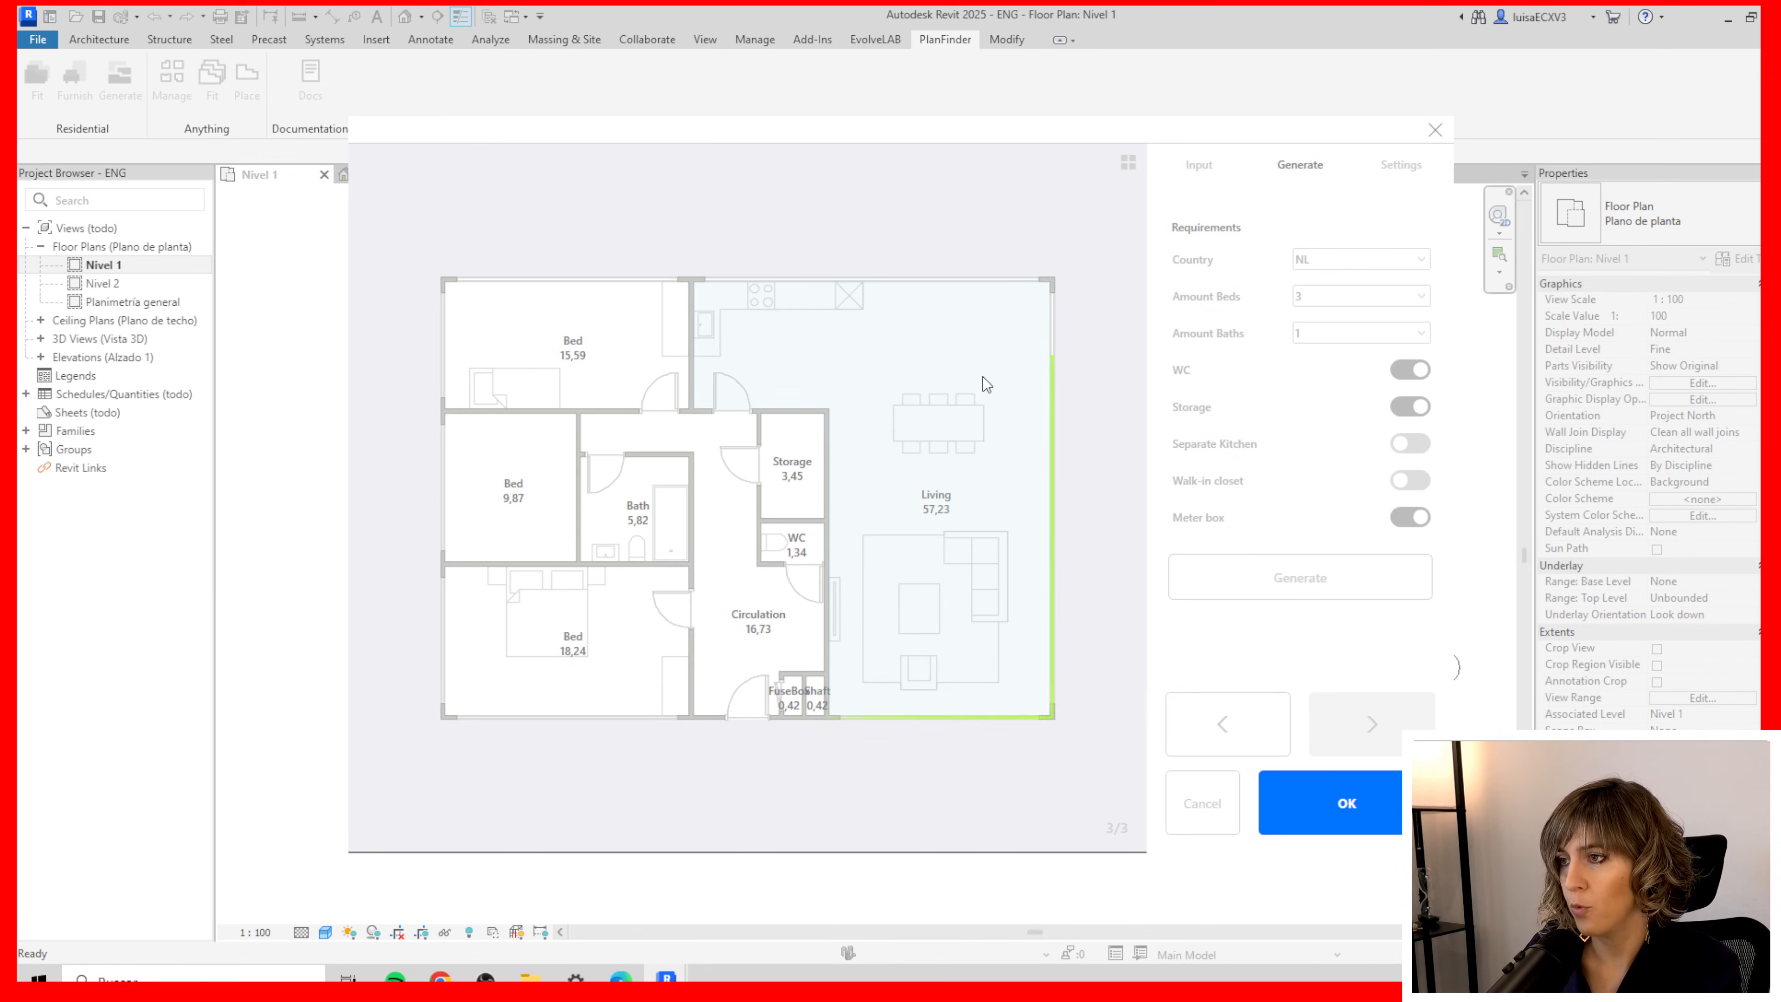
Review the furnishing settings and accept the chosen layout so it is placed on Nivel 1
{"action": "left_click", "coordinate": [1360, 332]}
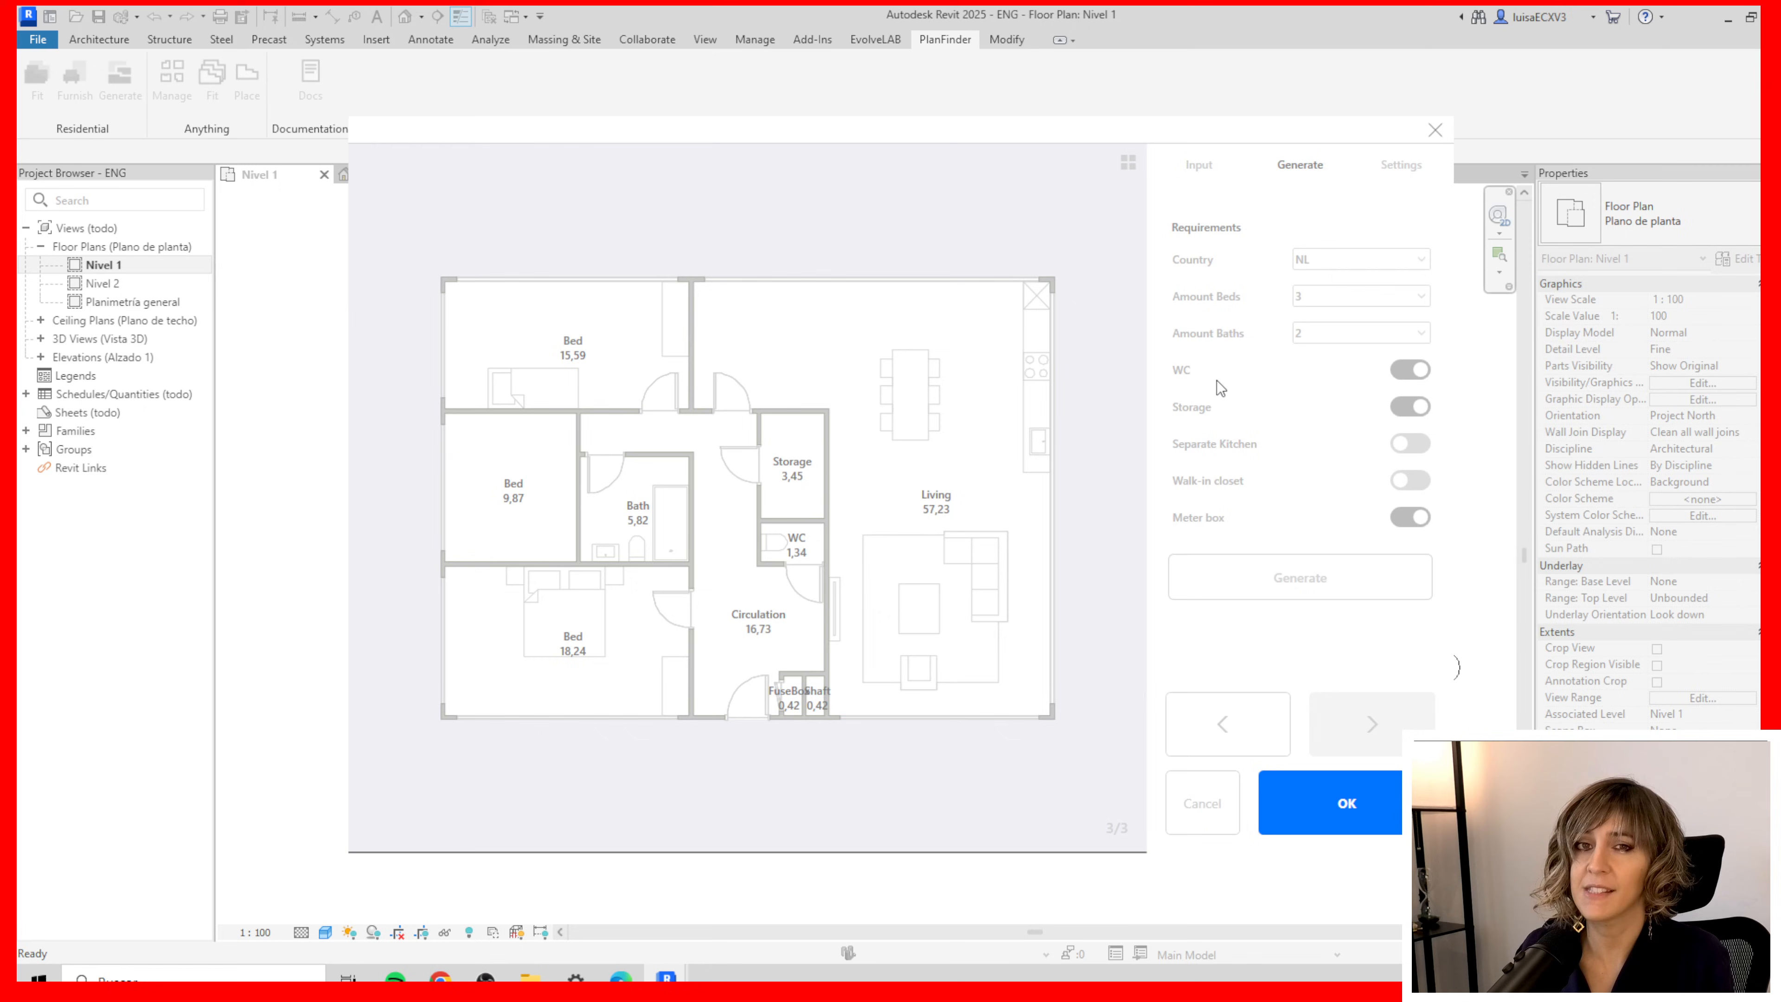
{"action": "left_click", "coordinate": [1400, 165]}
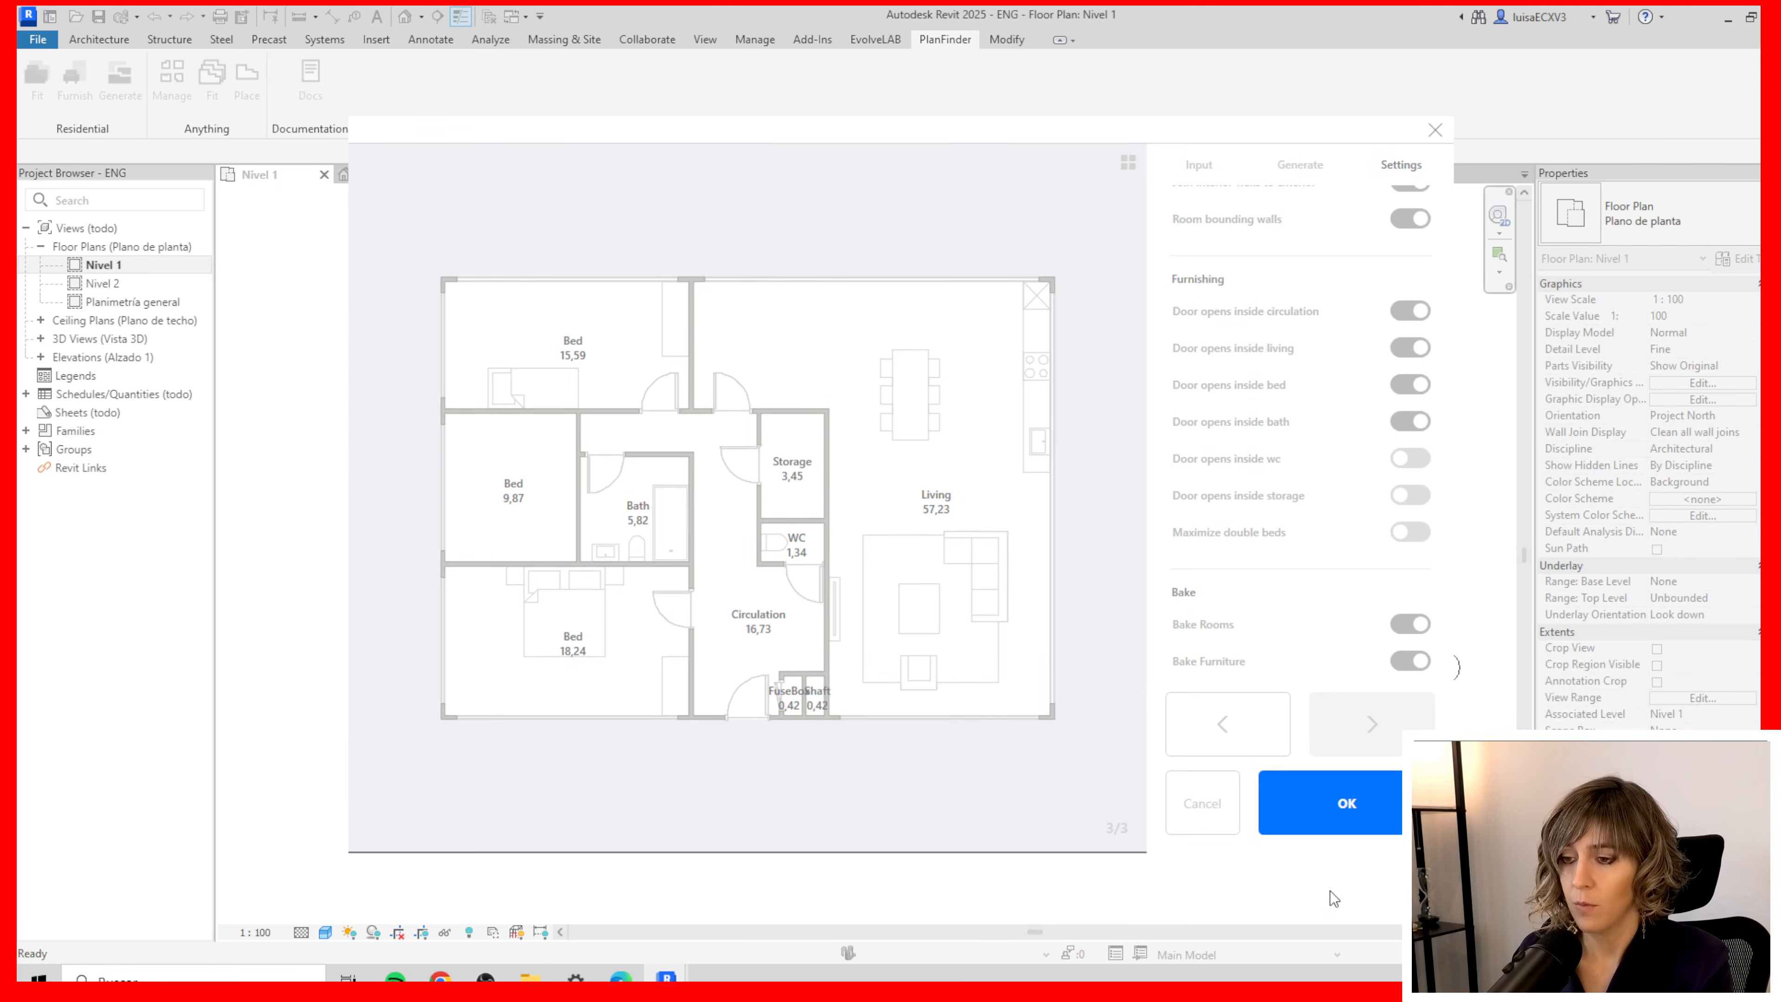
{"action": "left_click", "coordinate": [1346, 803]}
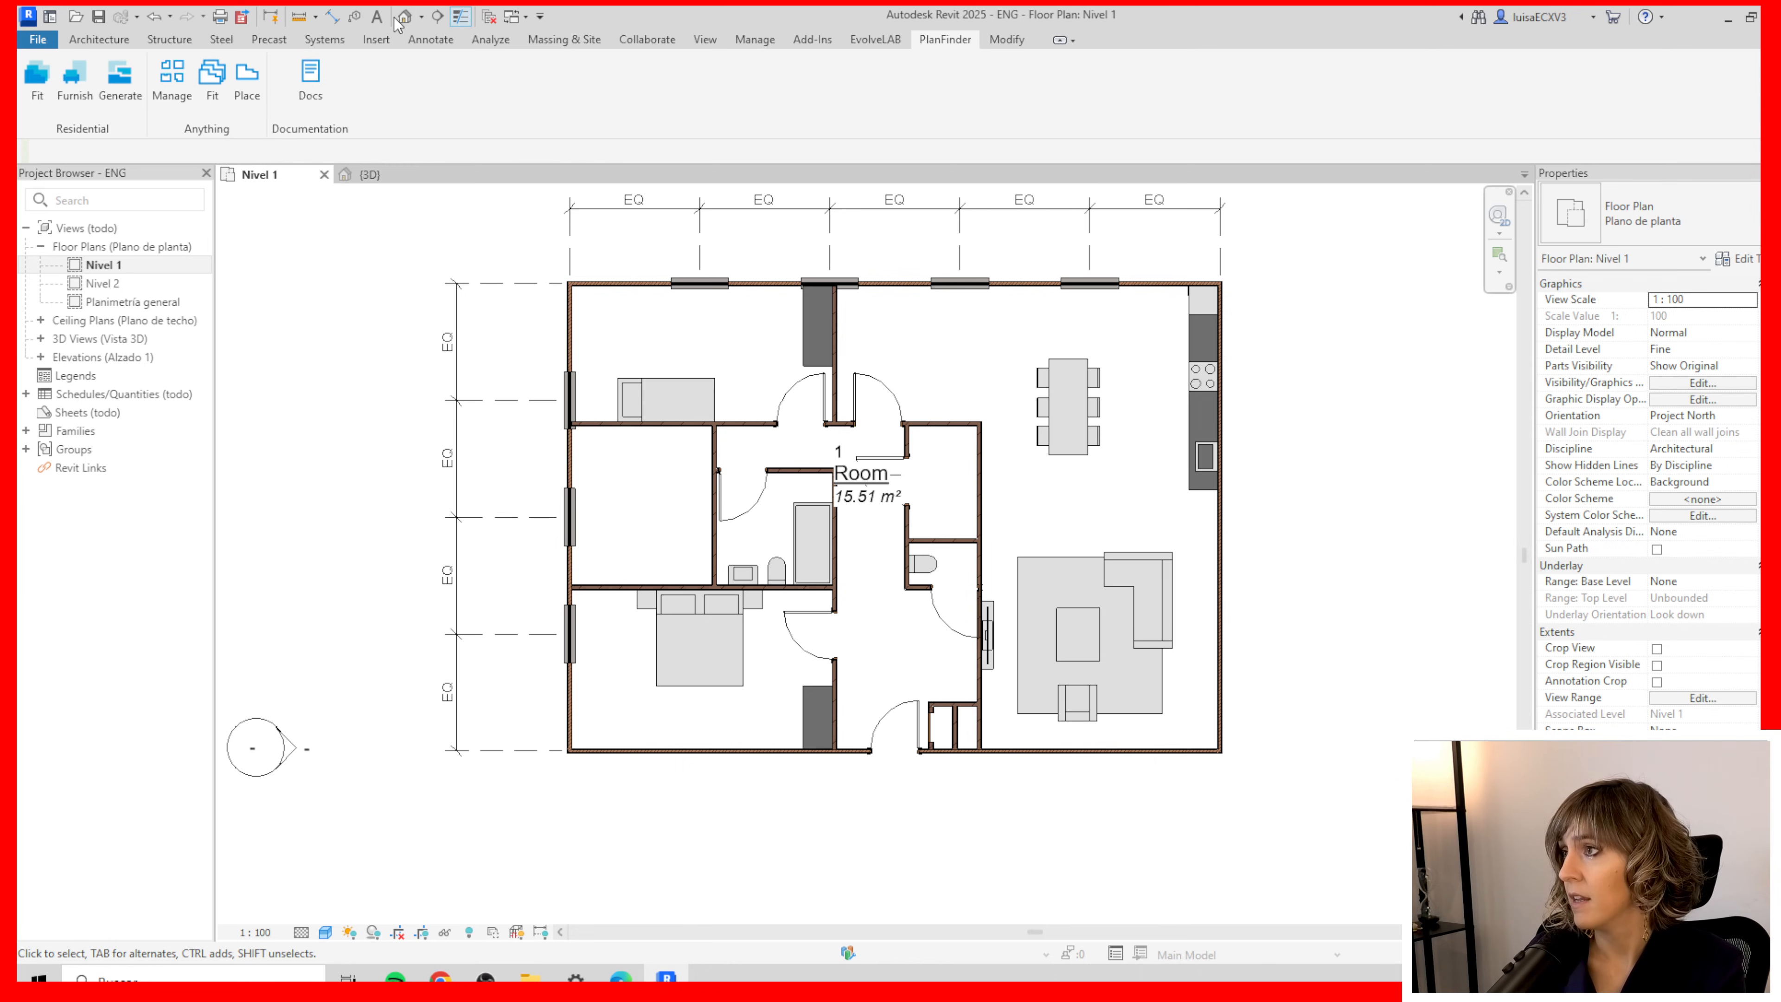
Switch to the default 3D view showing the apartment's walls, kitchen, furniture and closet
{"action": "left_click", "coordinate": [369, 174]}
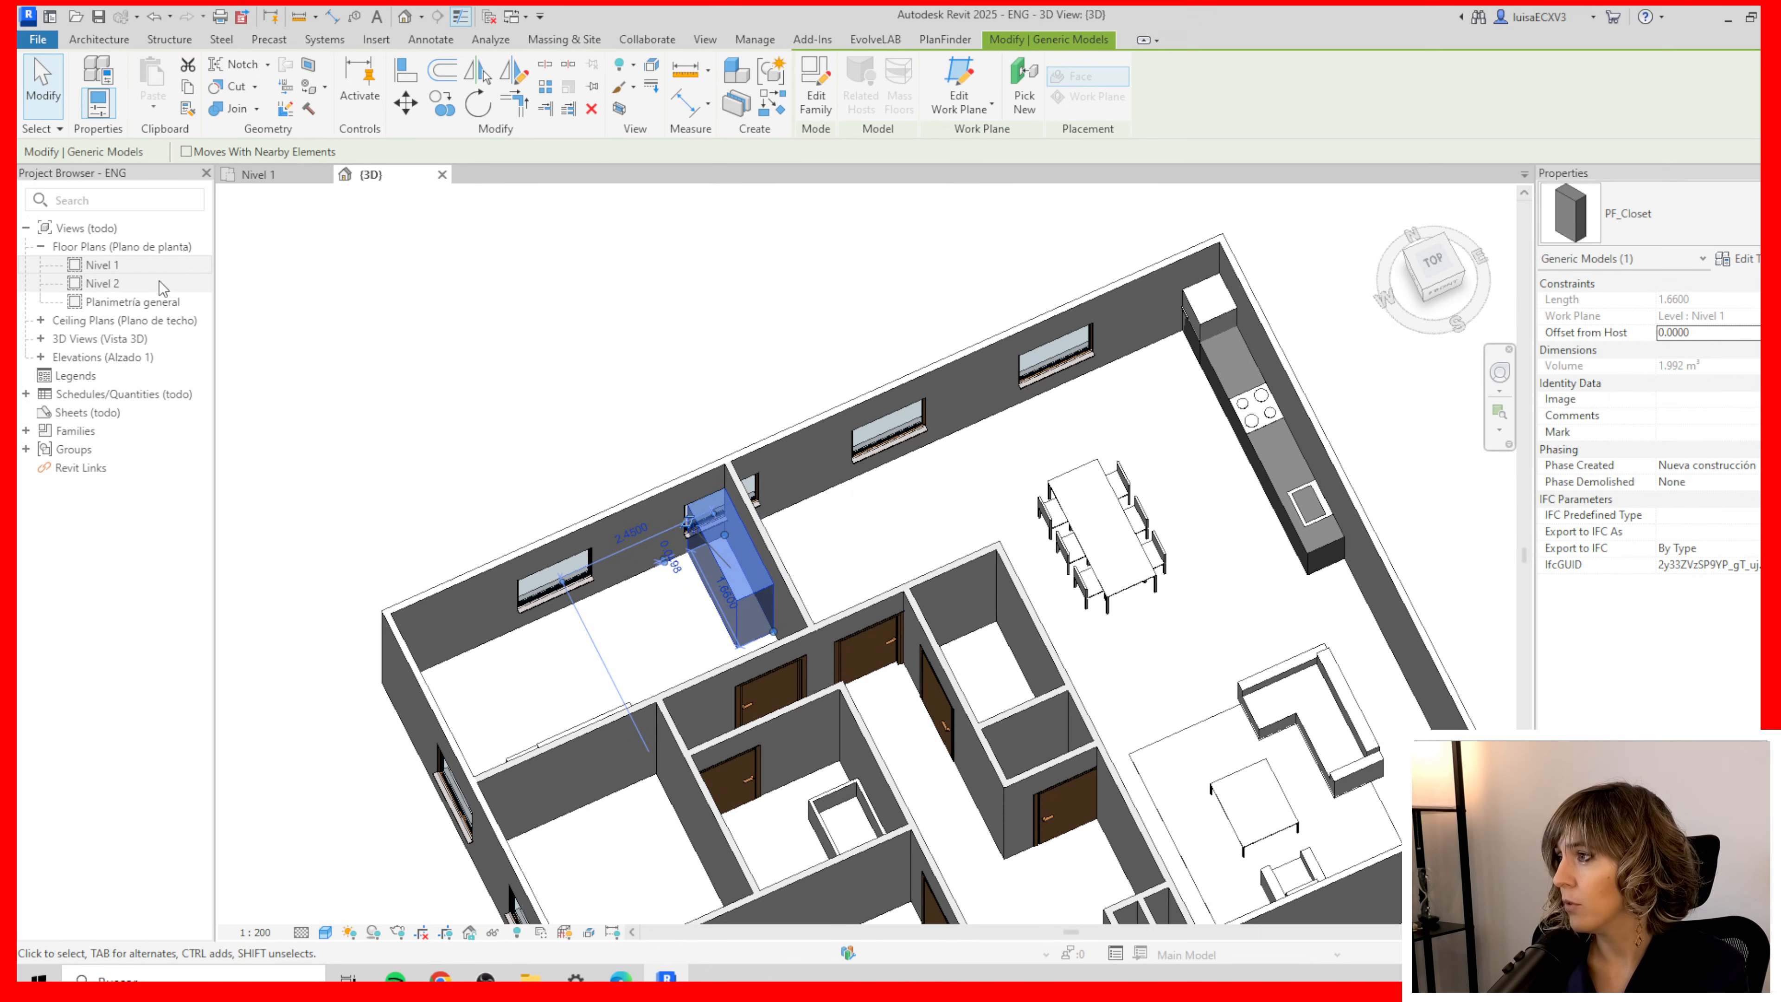
Go back to the Nivel 1 floor plan, deselect the closet and inspect the doors
{"action": "double_click", "coordinate": [103, 263]}
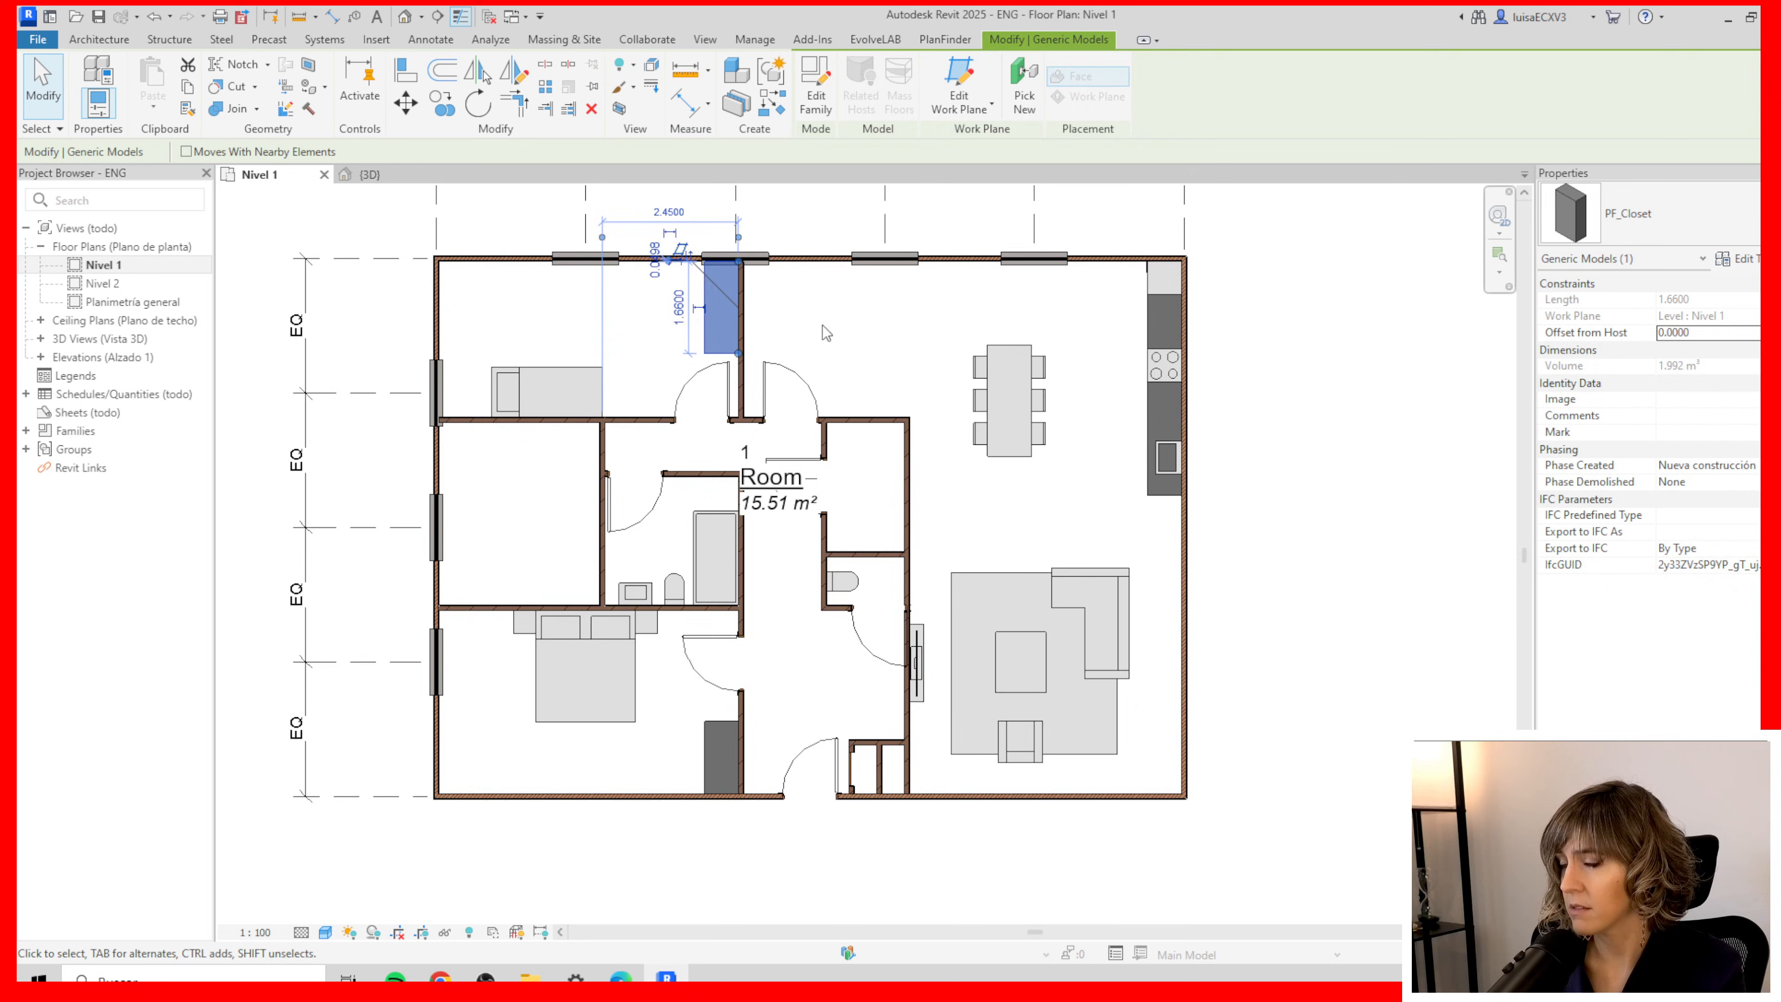
{"action": "left_click", "coordinate": [827, 332]}
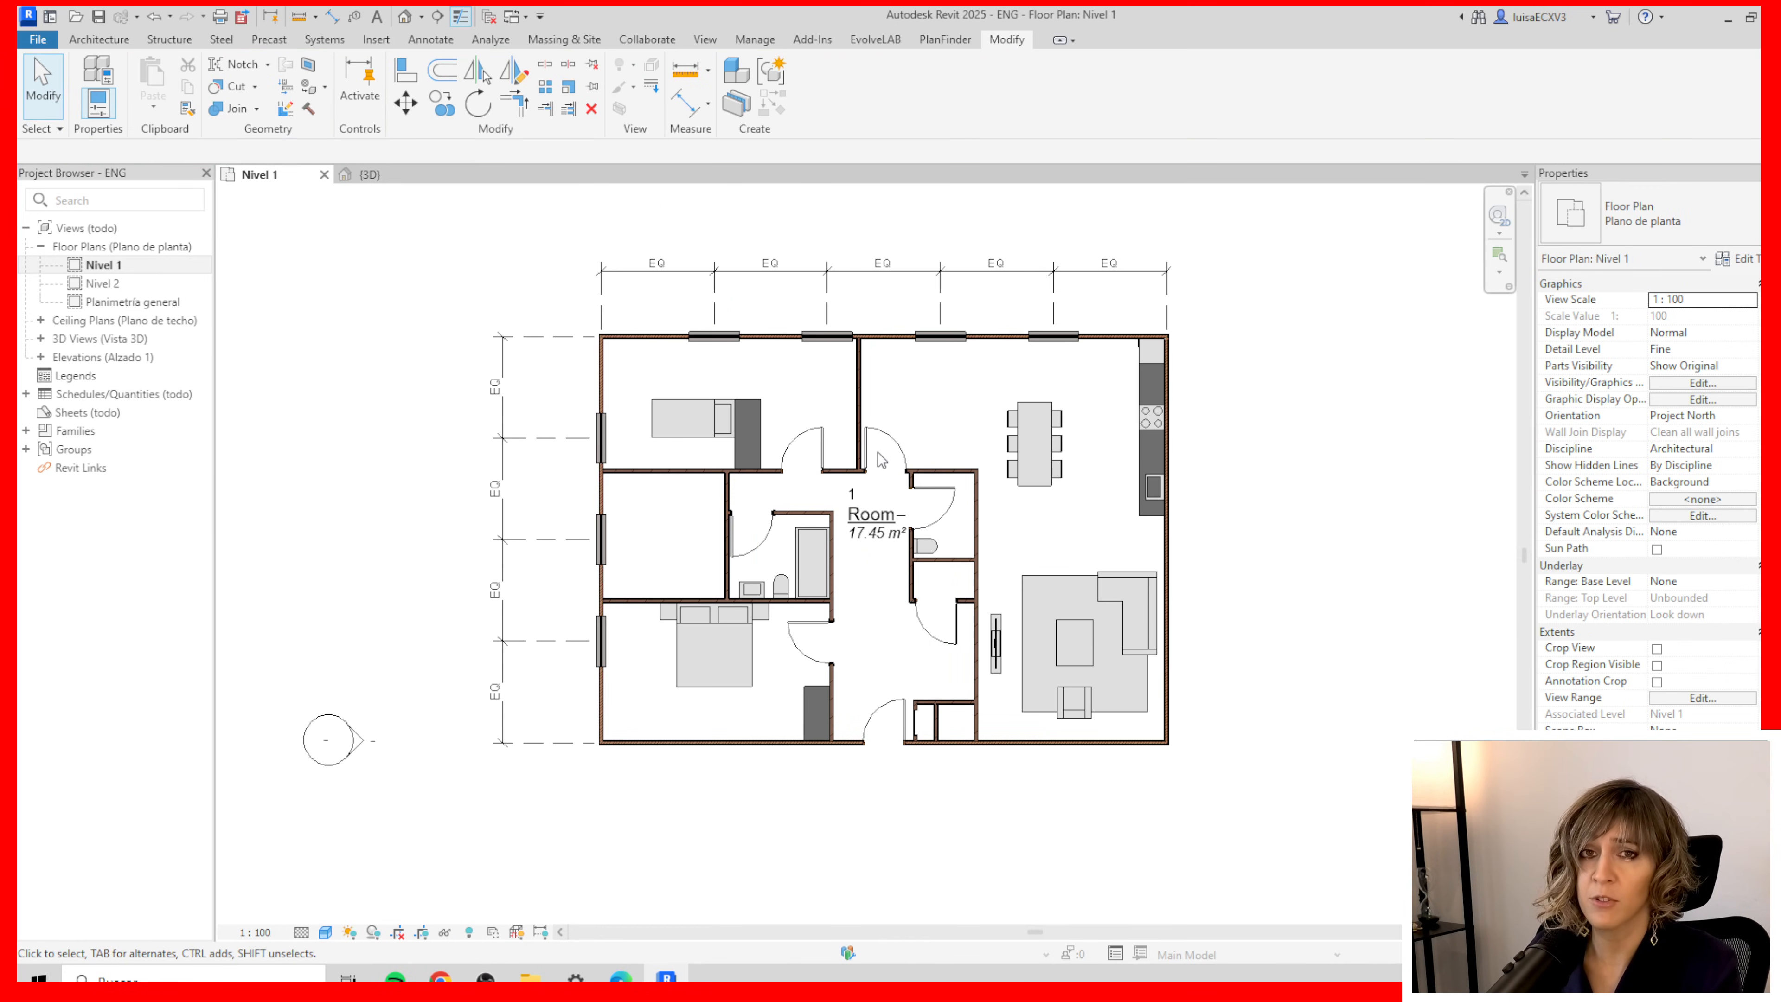
{"action": "mouse_move", "coordinate": [588, 440]}
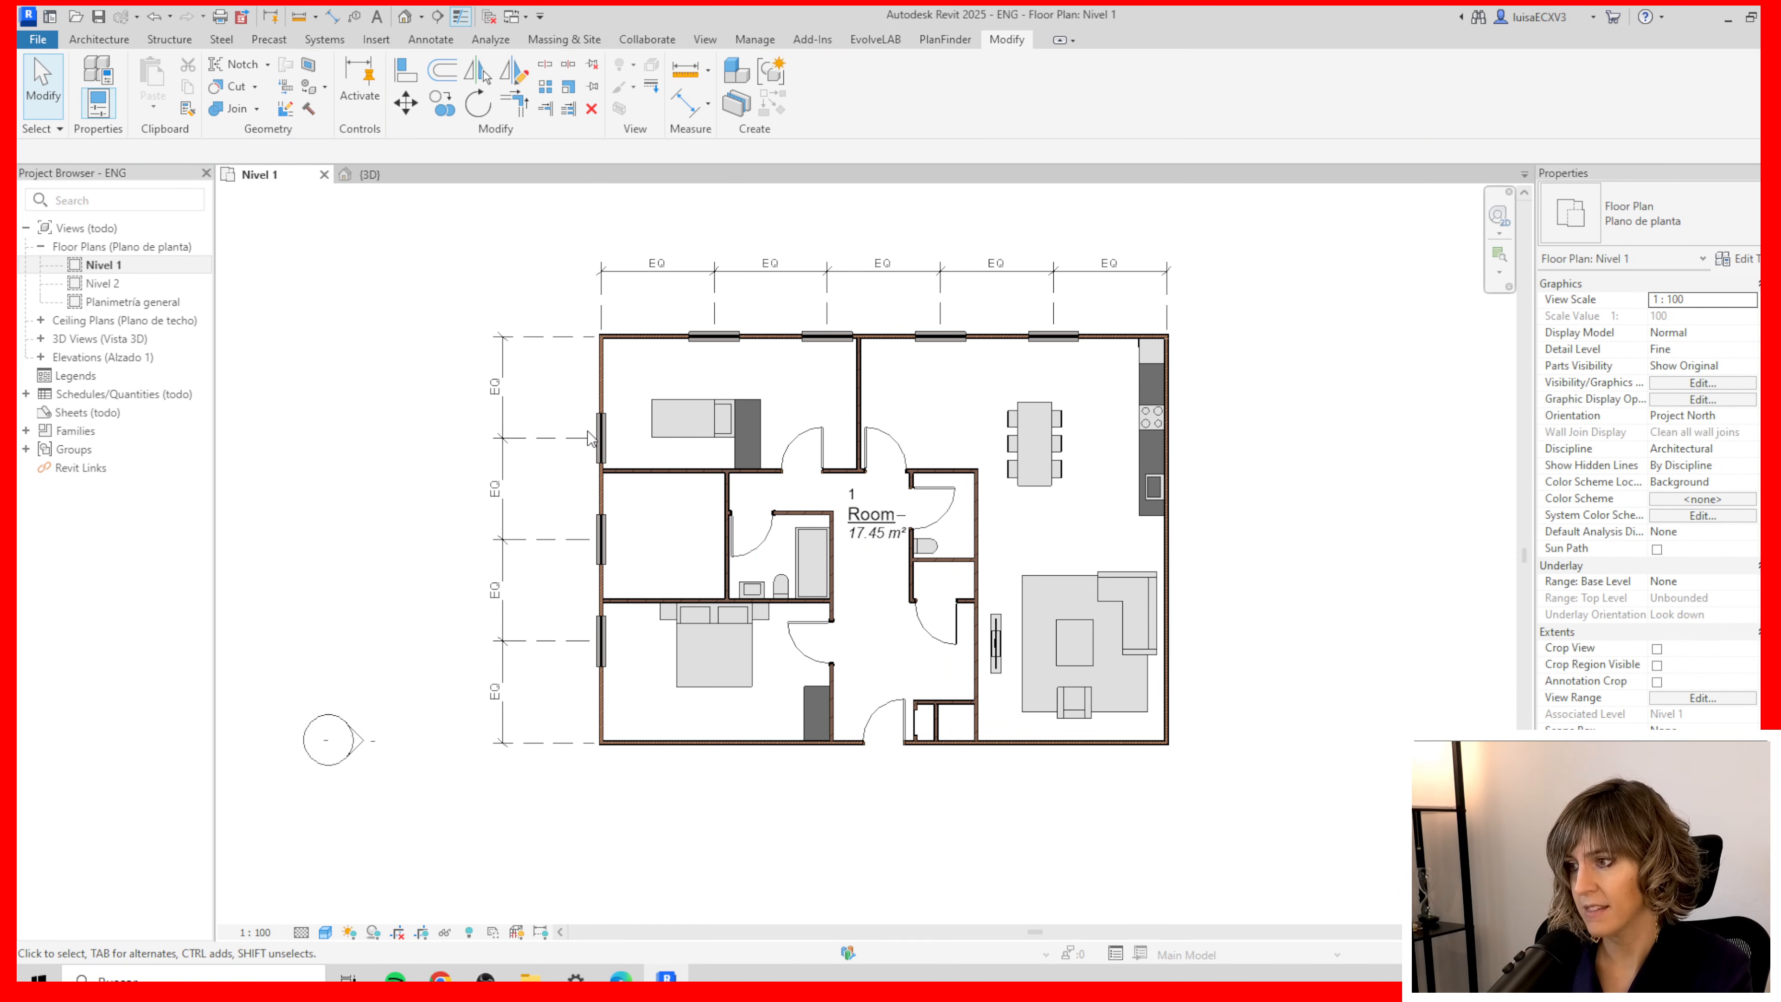
{"action": "left_click", "coordinate": [846, 256]}
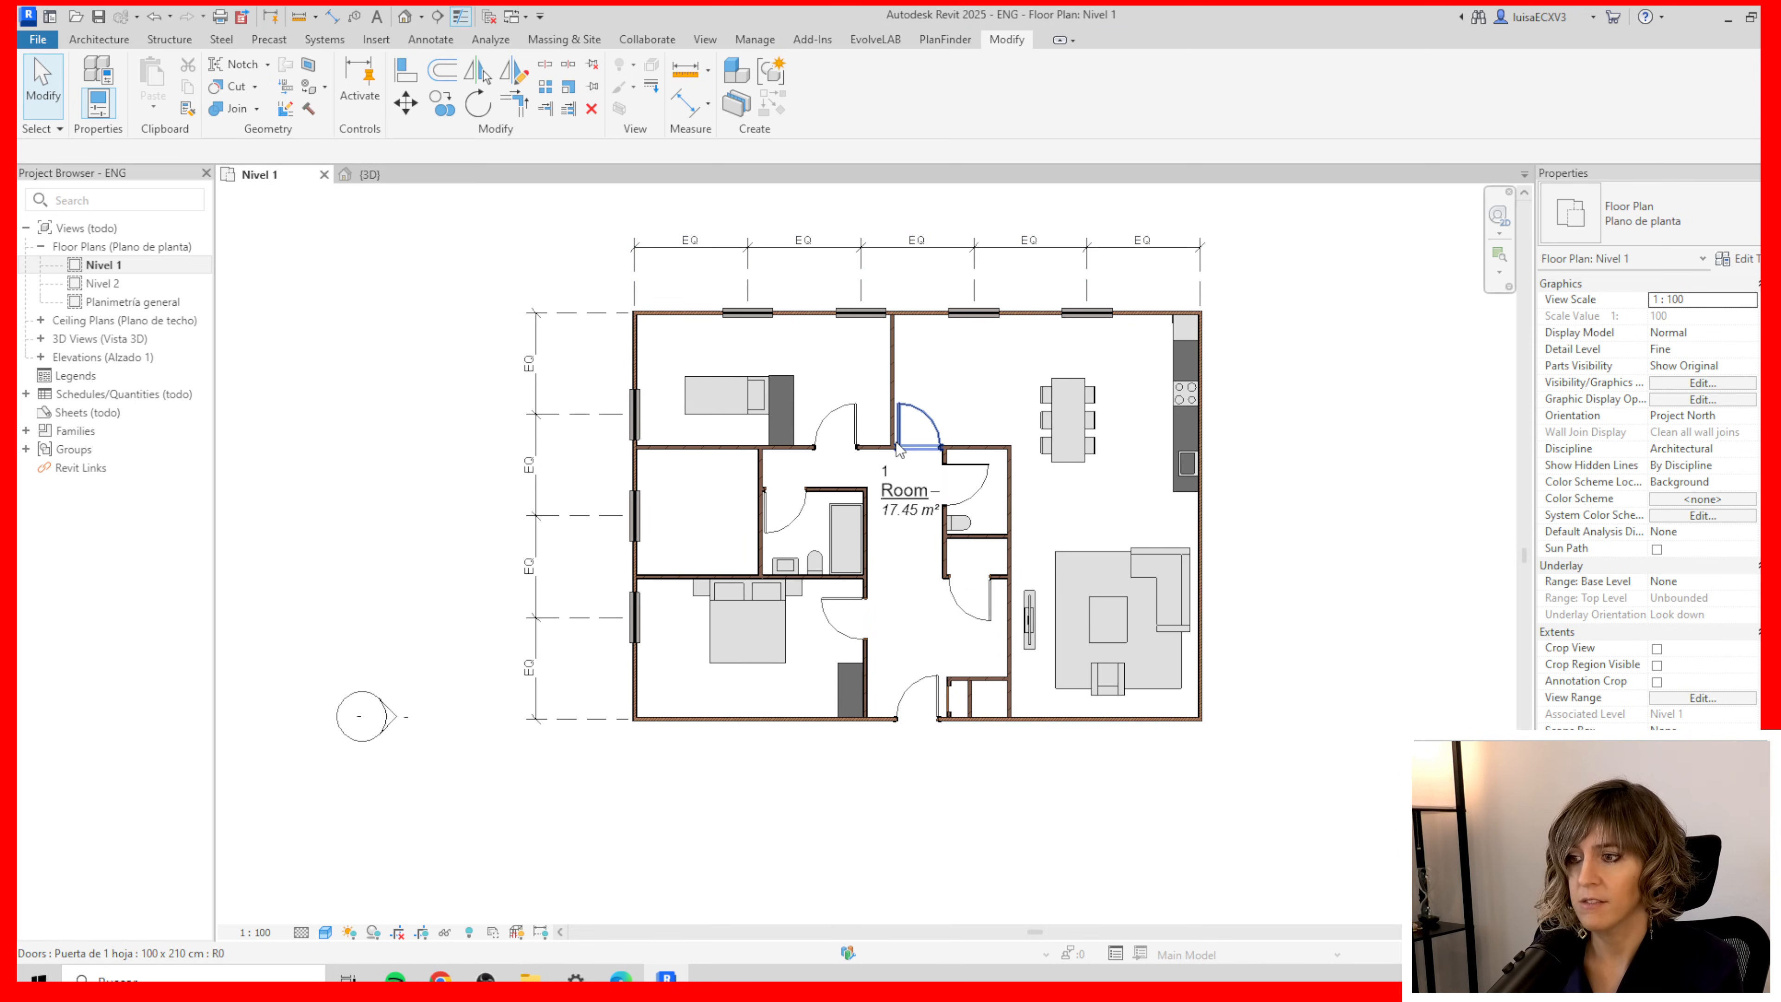
{"action": "mouse_move", "coordinate": [897, 447]}
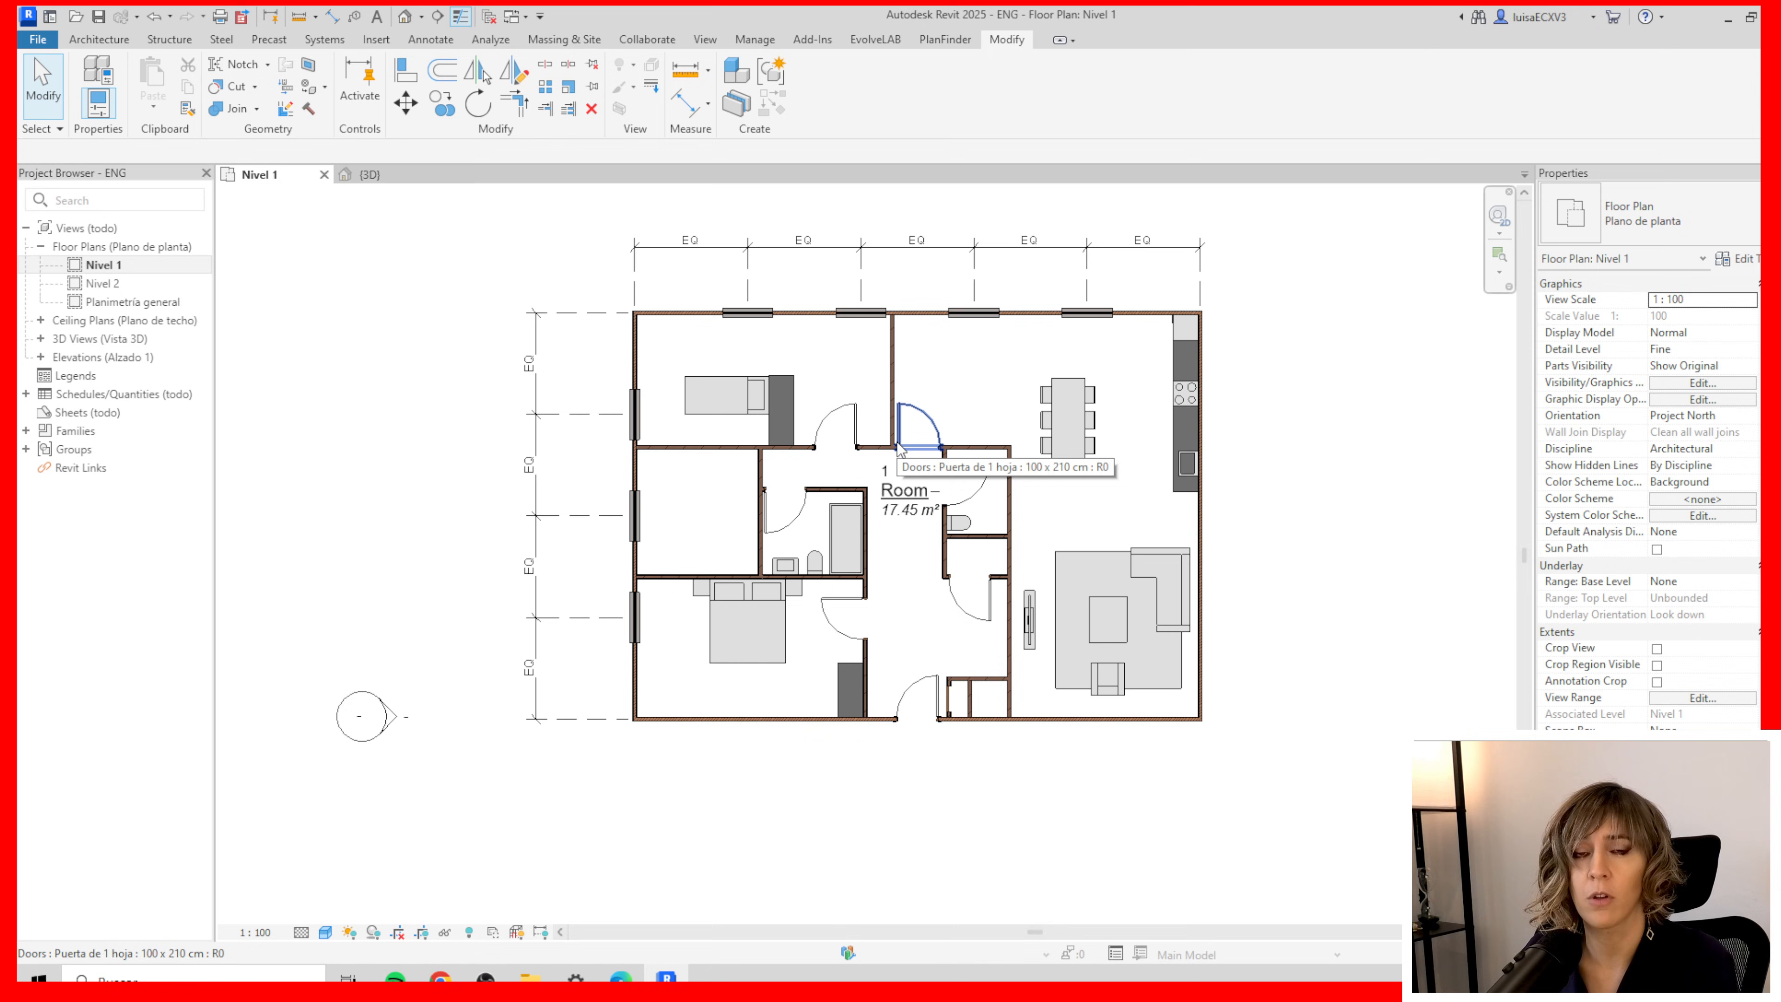
{"action": "mouse_move", "coordinate": [897, 449]}
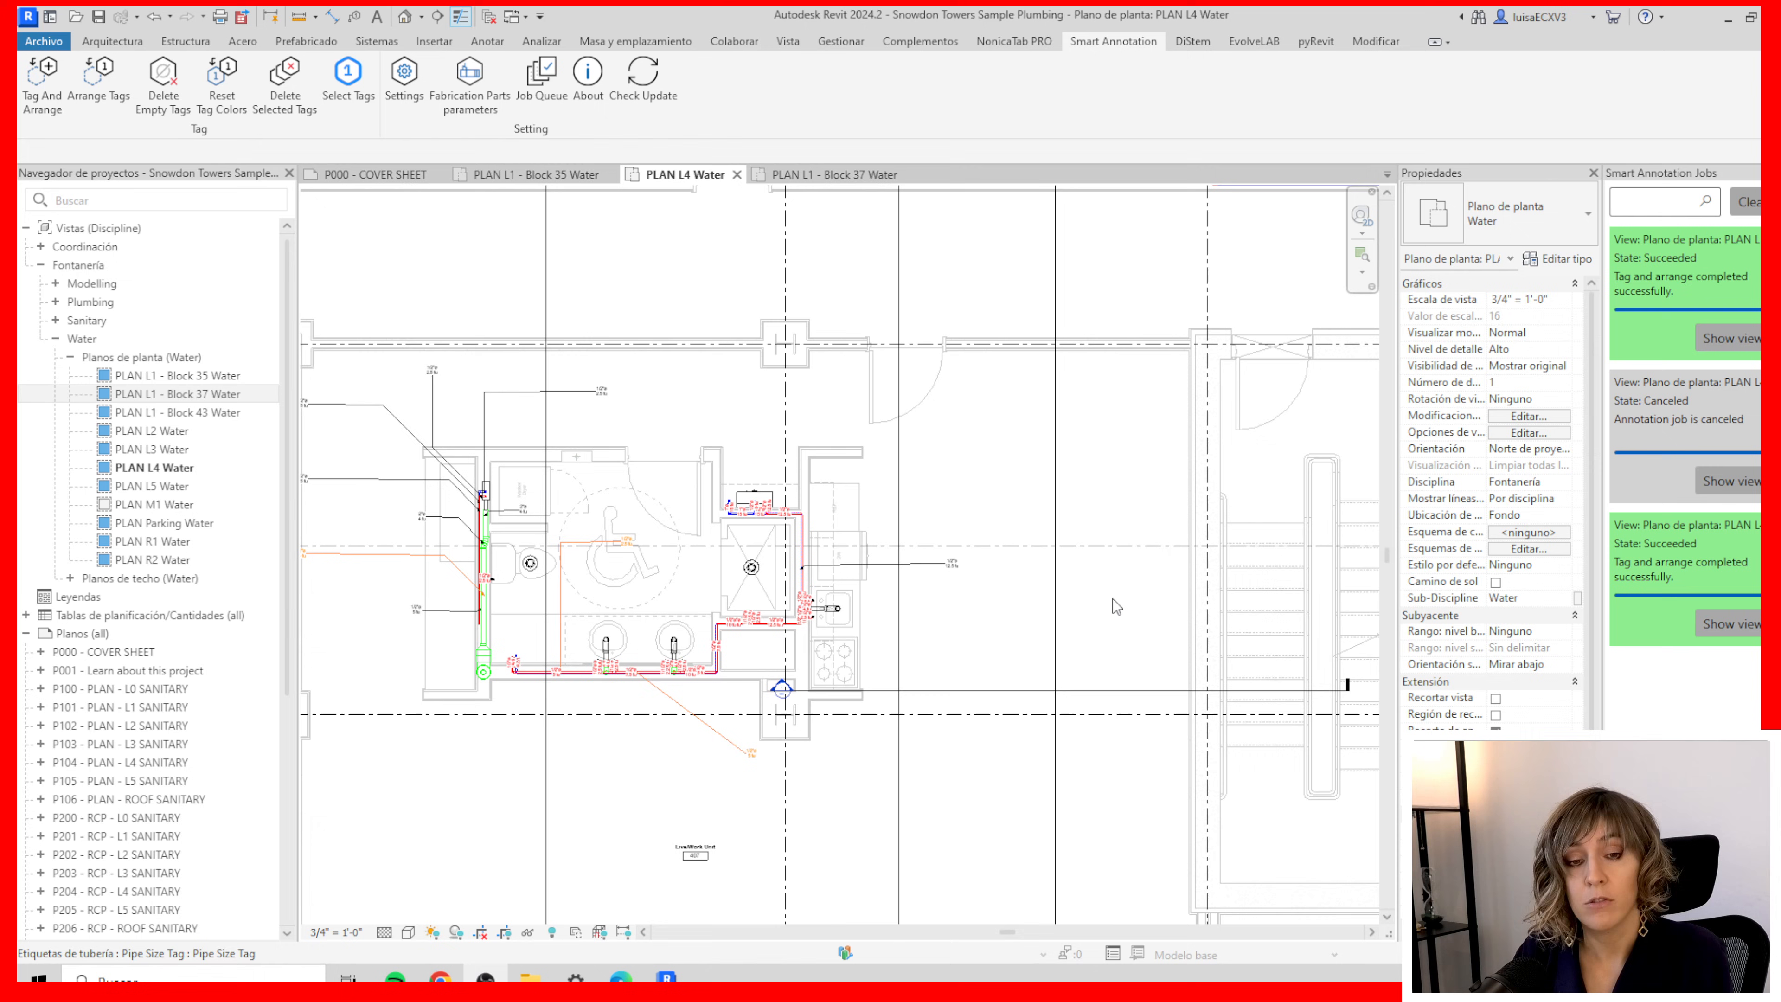
{"action": "mouse_move", "coordinate": [357, 666]}
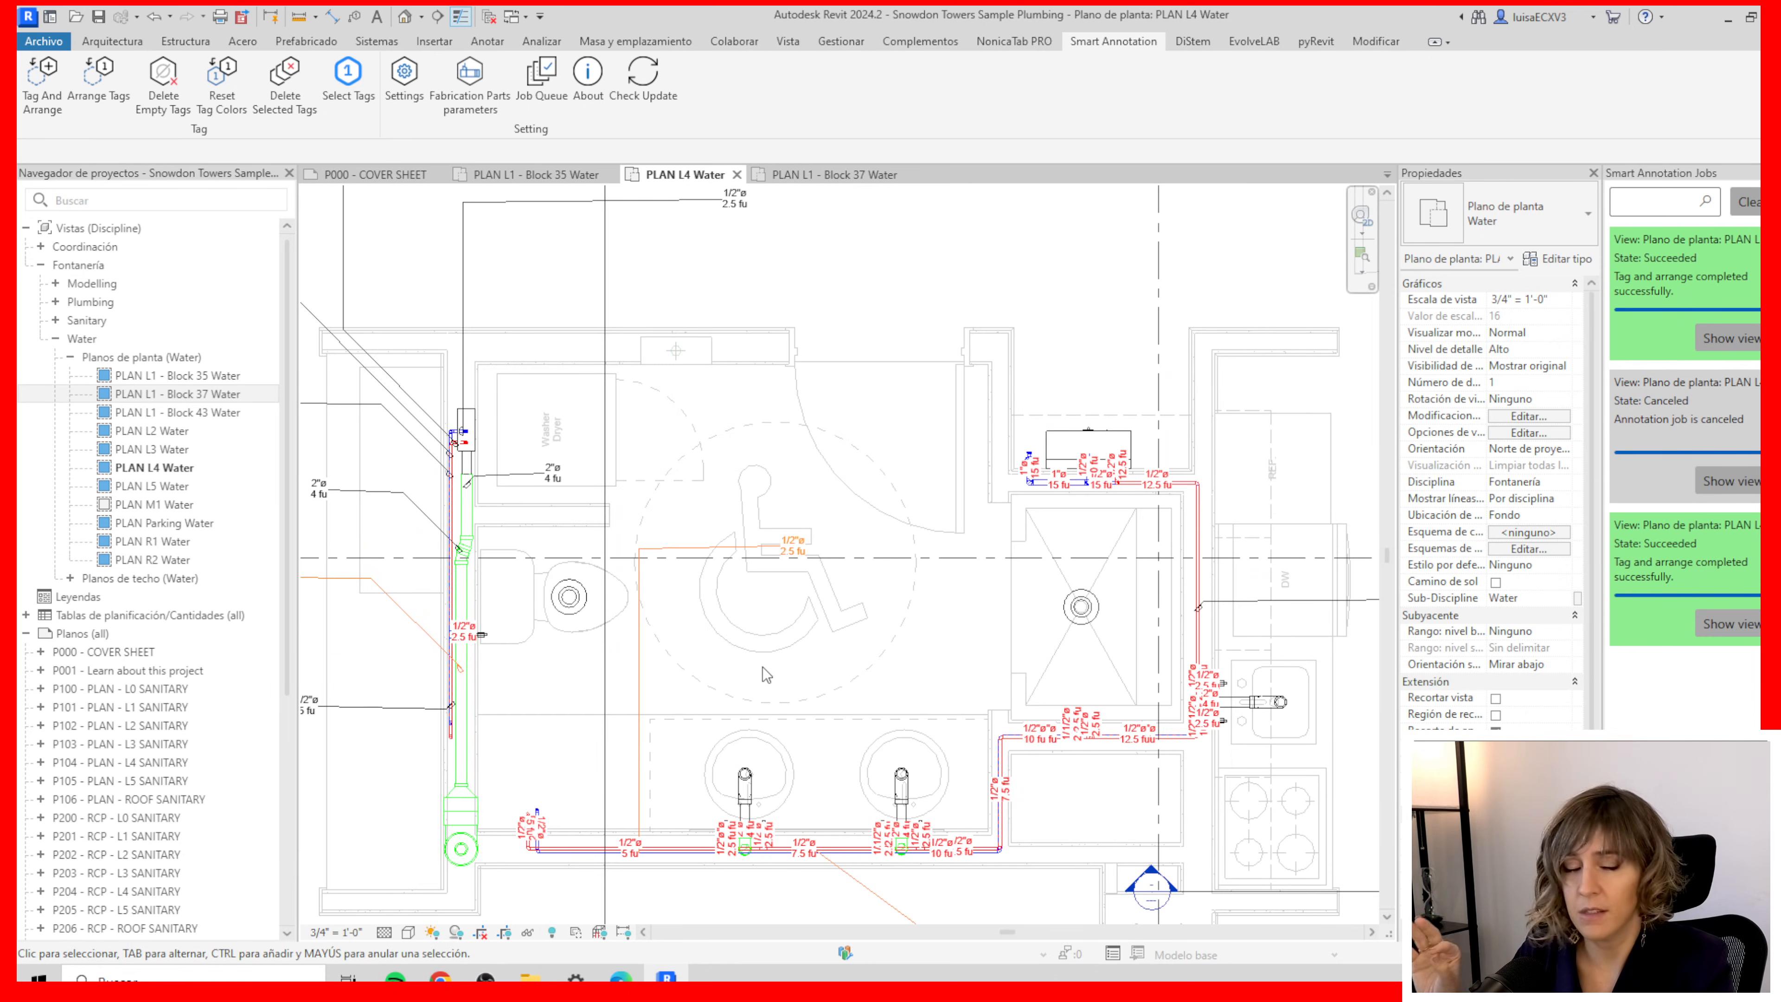
{"action": "mouse_move", "coordinate": [714, 670]}
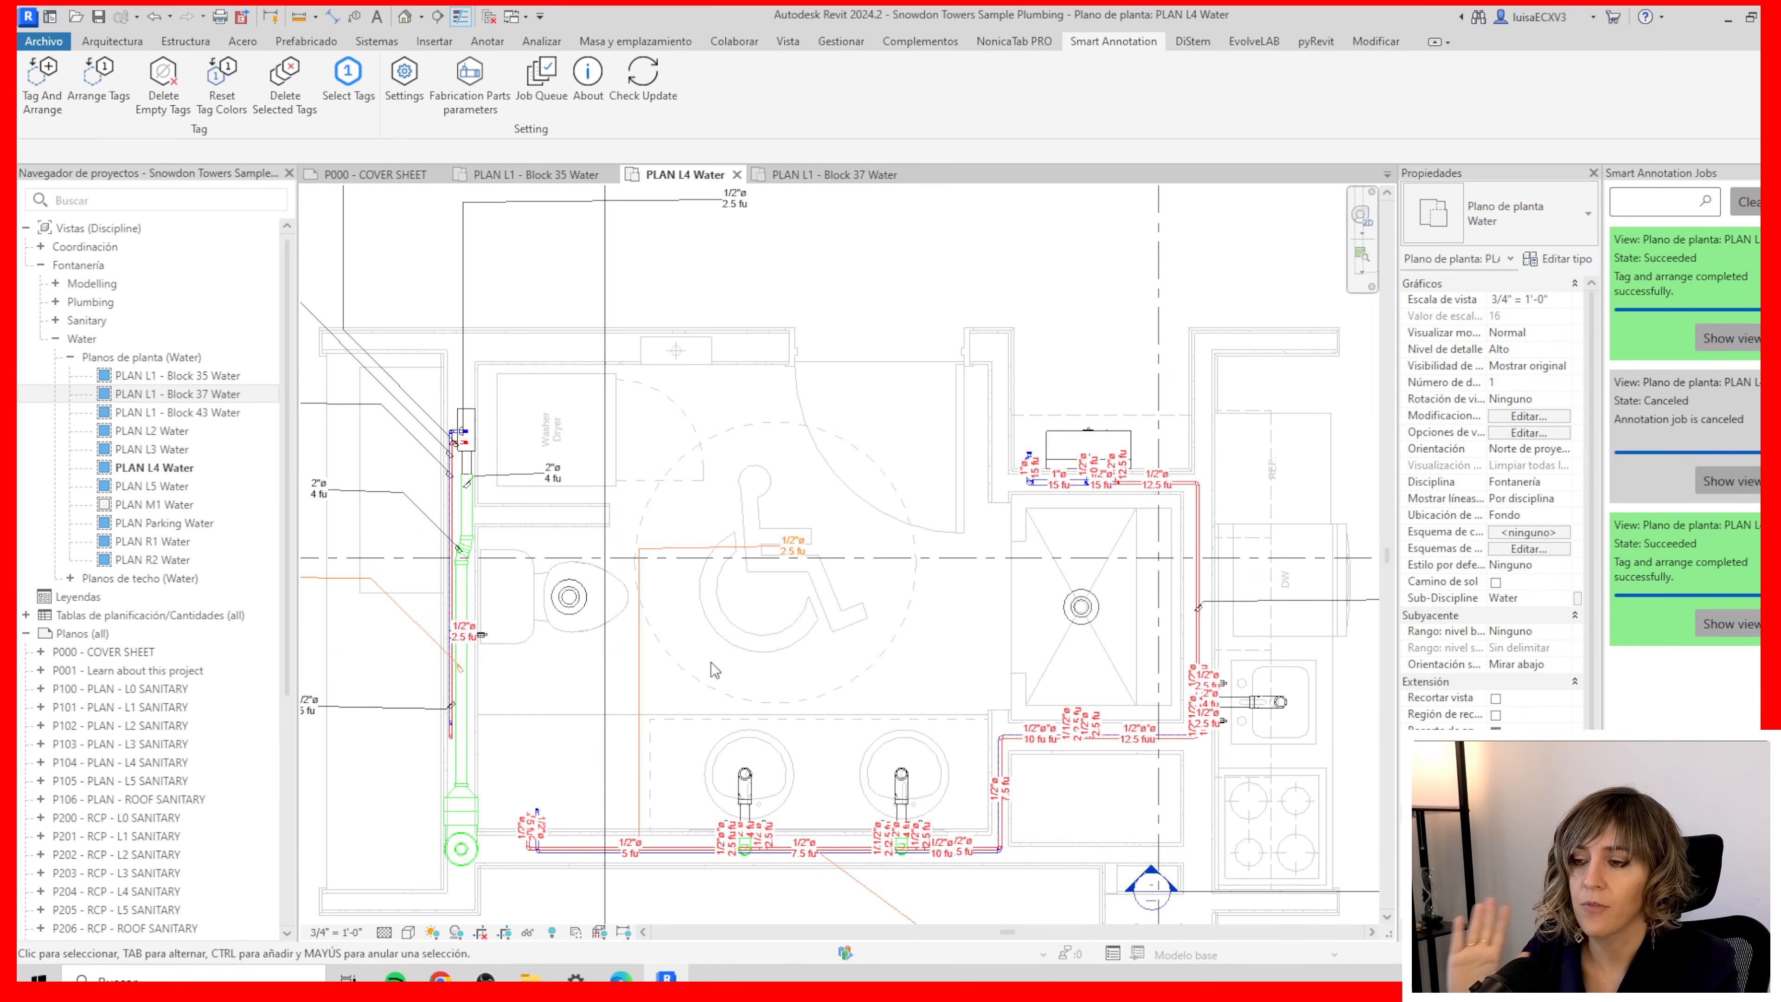
Switch from the PLAN L4 Water tags to the PLAN L1 - Block 37 Water view
{"action": "left_click", "coordinate": [824, 173]}
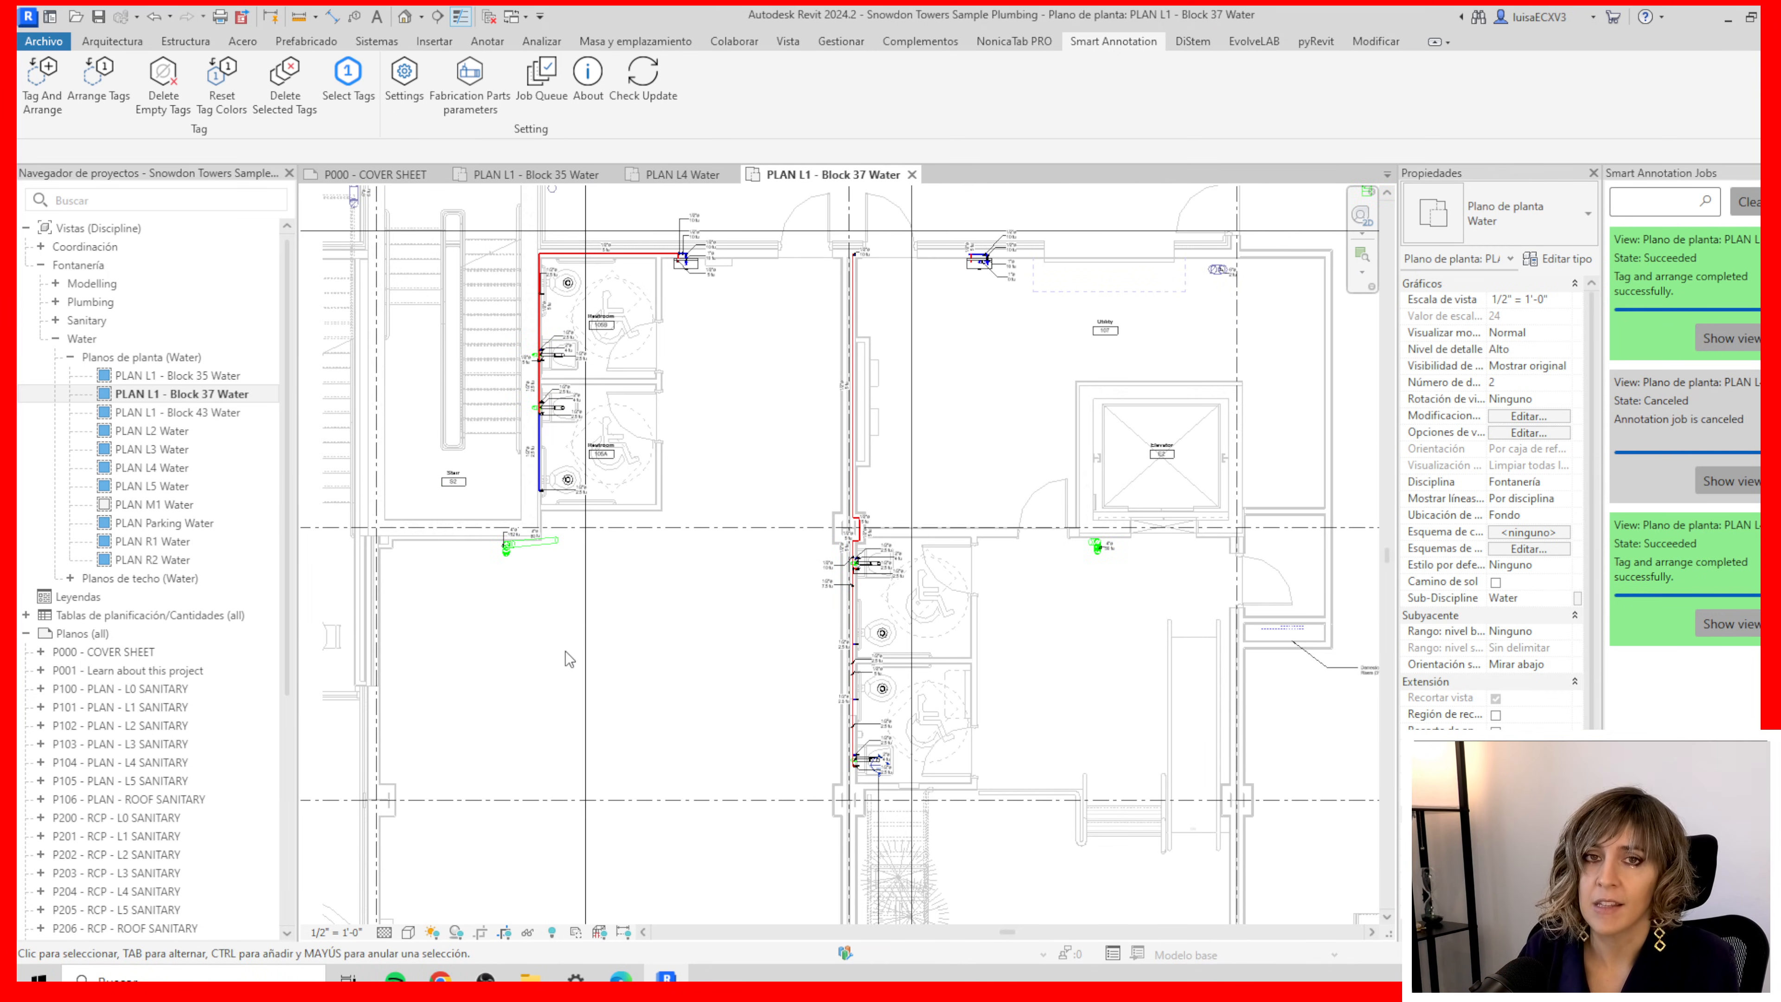
{"action": "mouse_move", "coordinate": [503, 383]}
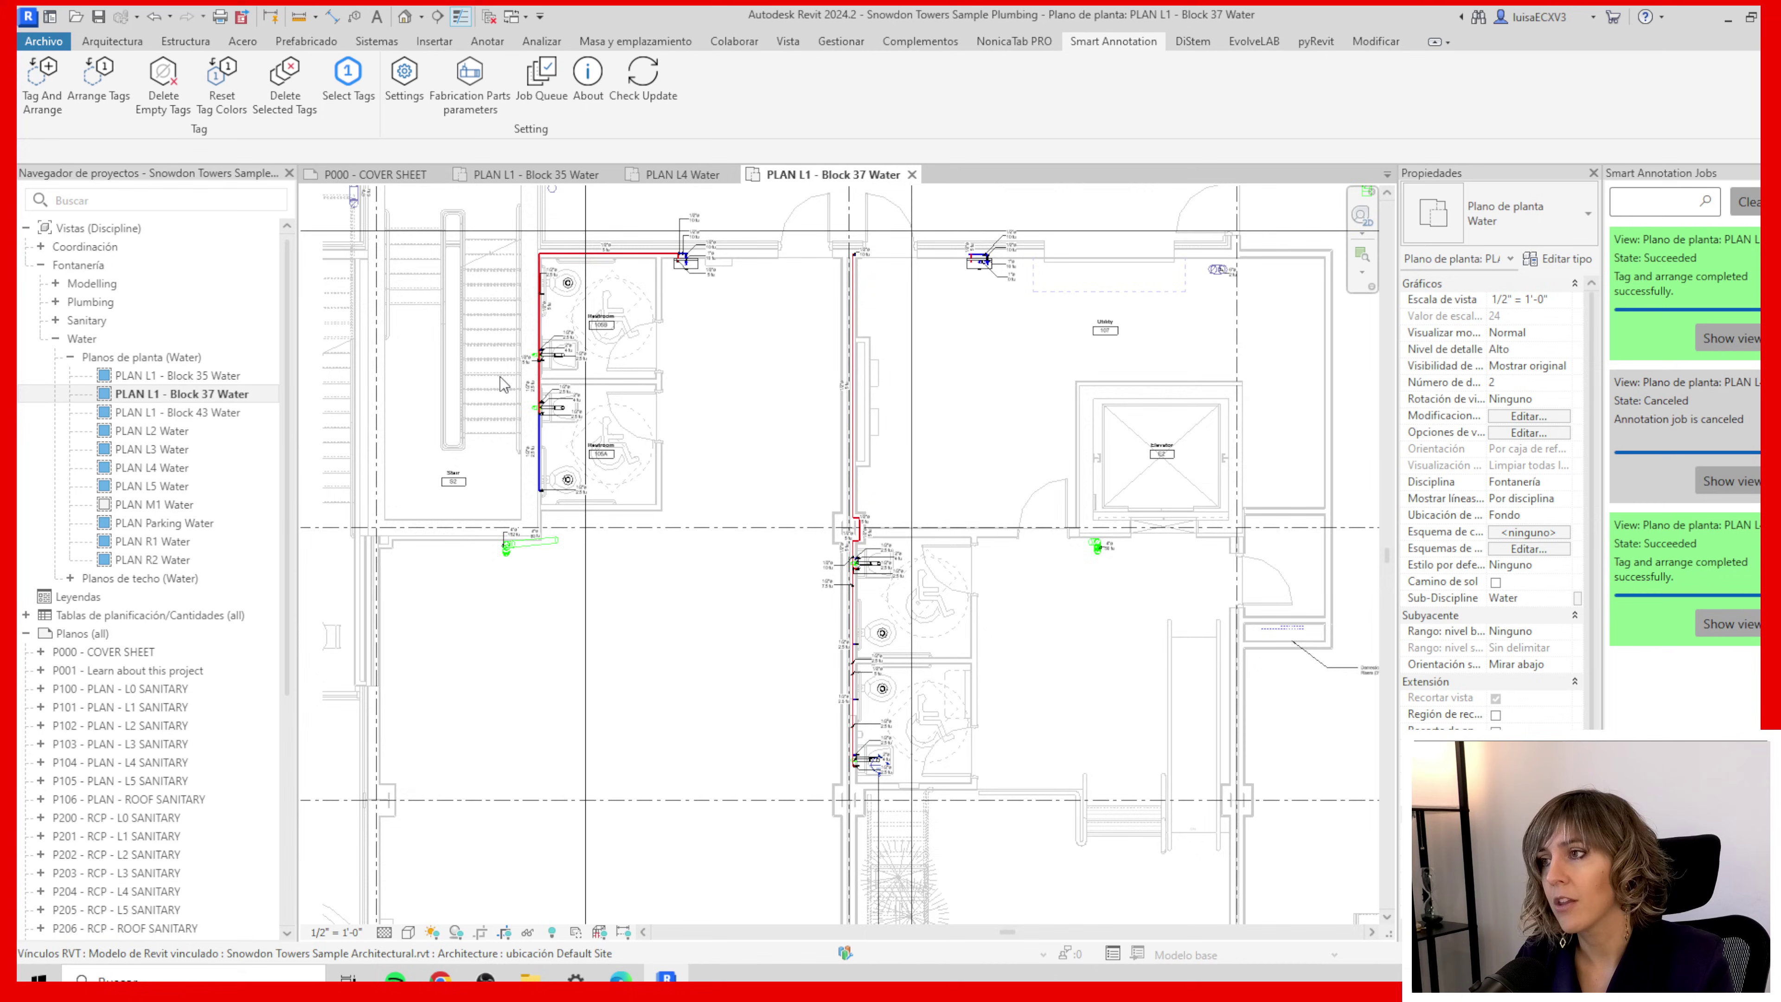
{"action": "scroll", "scroll_direction": "up", "scroll_amount": 3}
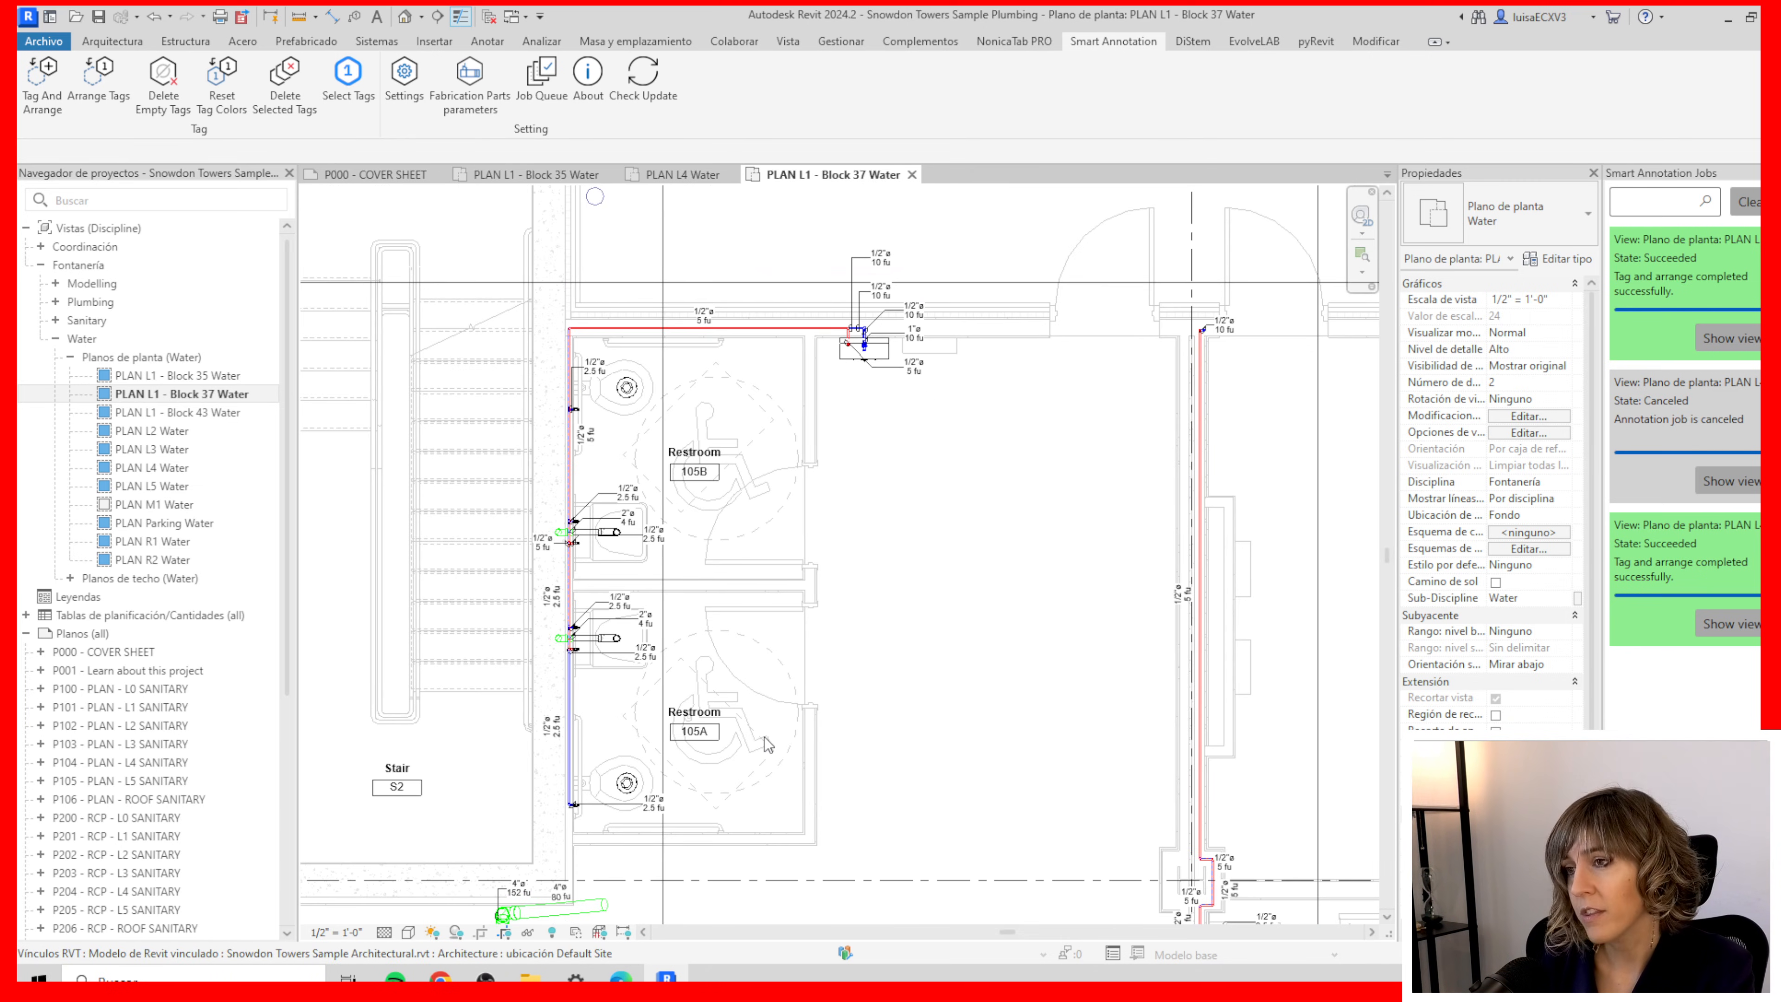
{"action": "mouse_move", "coordinate": [764, 748]}
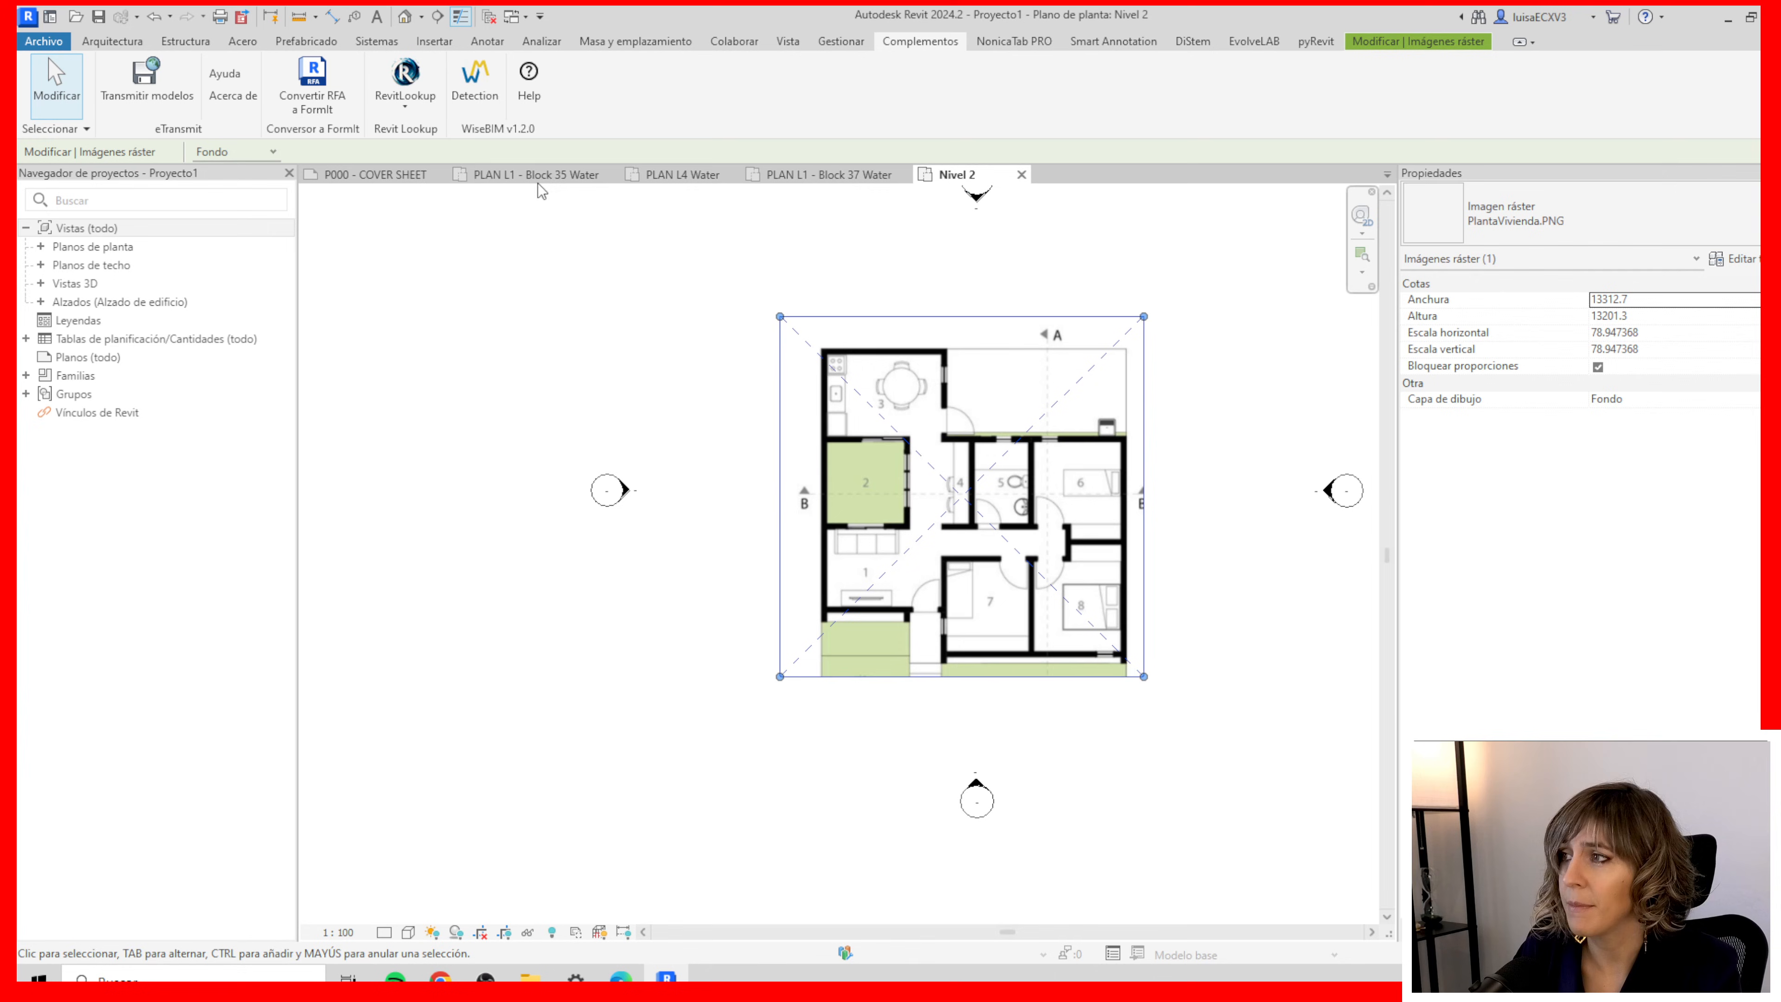
Launch WiseBIM detection with default settings, accepting the quality warning, yielding 28 walls, 8 windows, 6 doors
{"action": "left_click", "coordinate": [475, 86]}
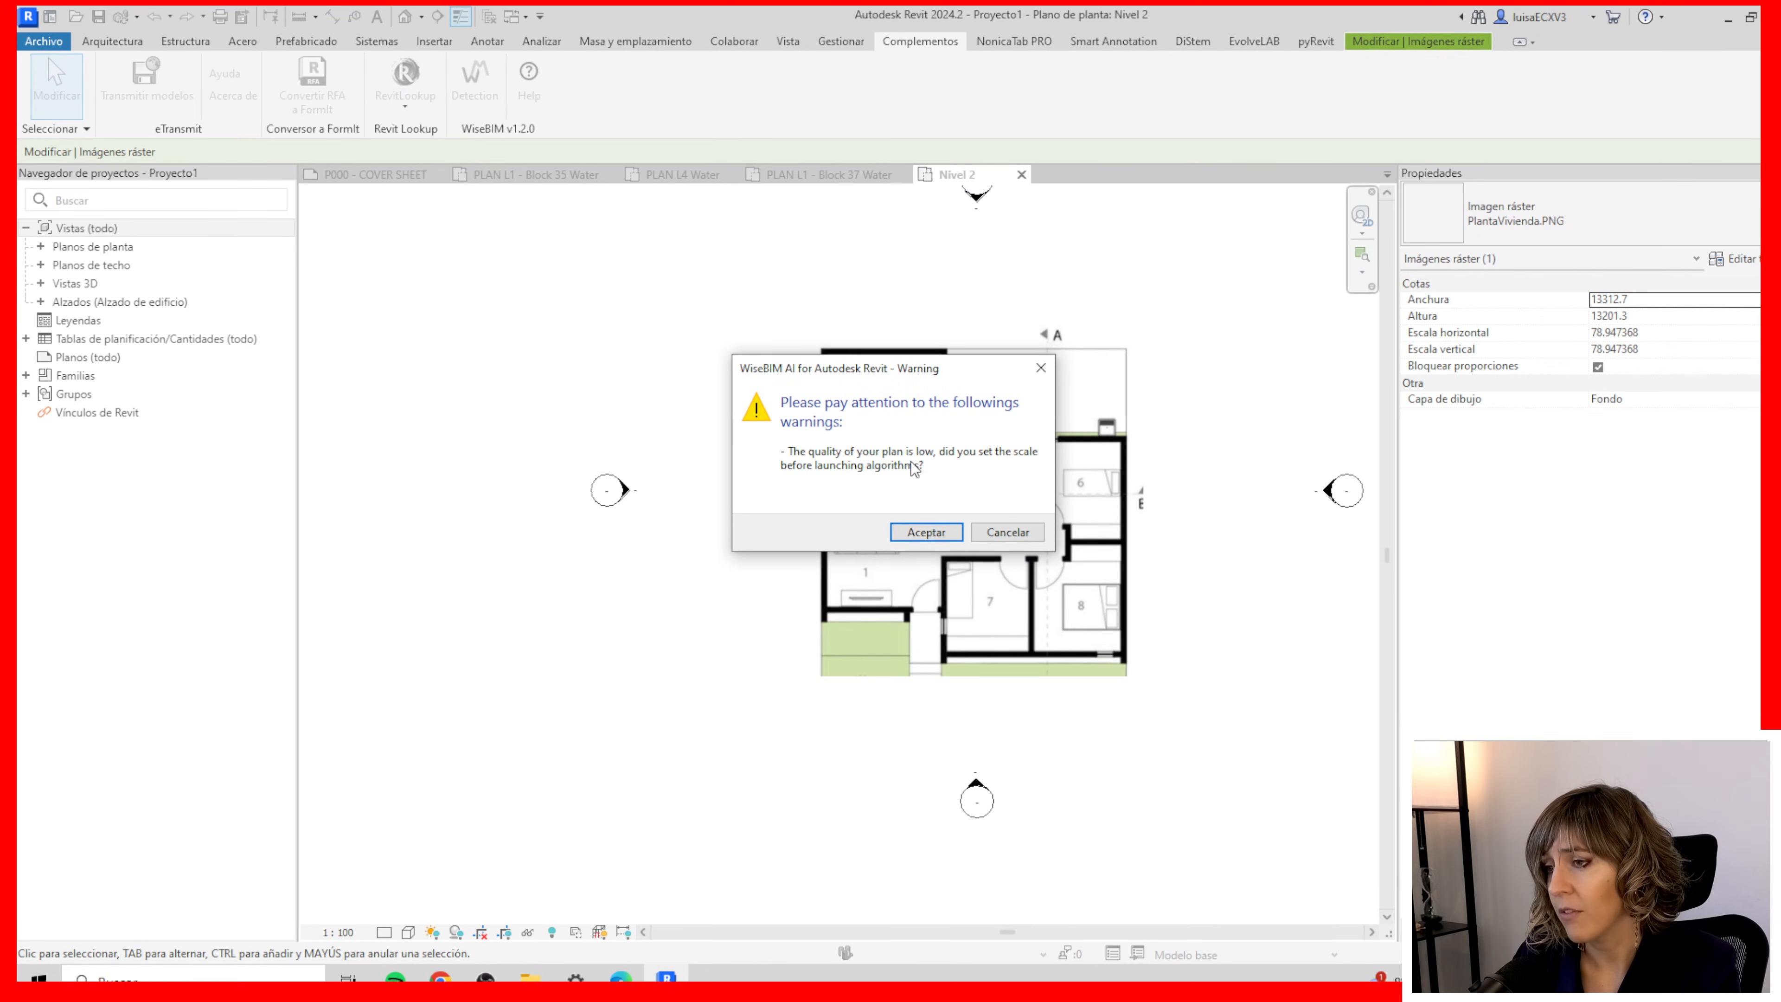
{"action": "mouse_move", "coordinate": [927, 526]}
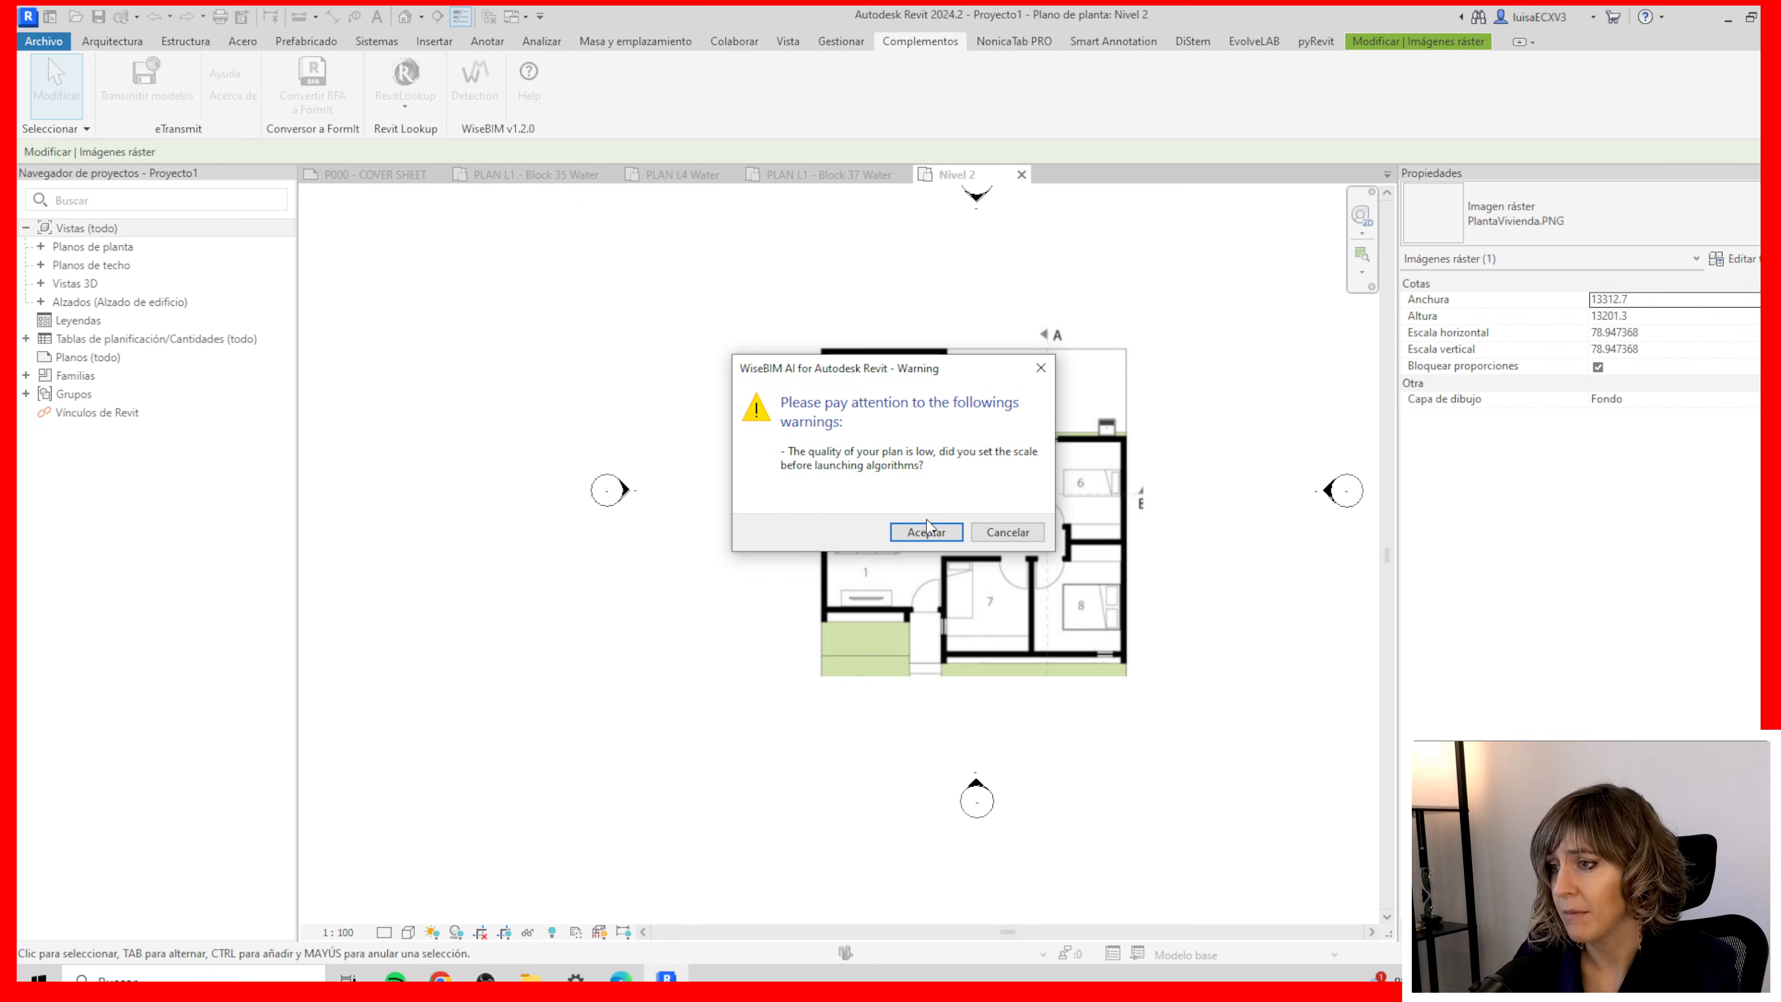
{"action": "left_click", "coordinate": [925, 531]}
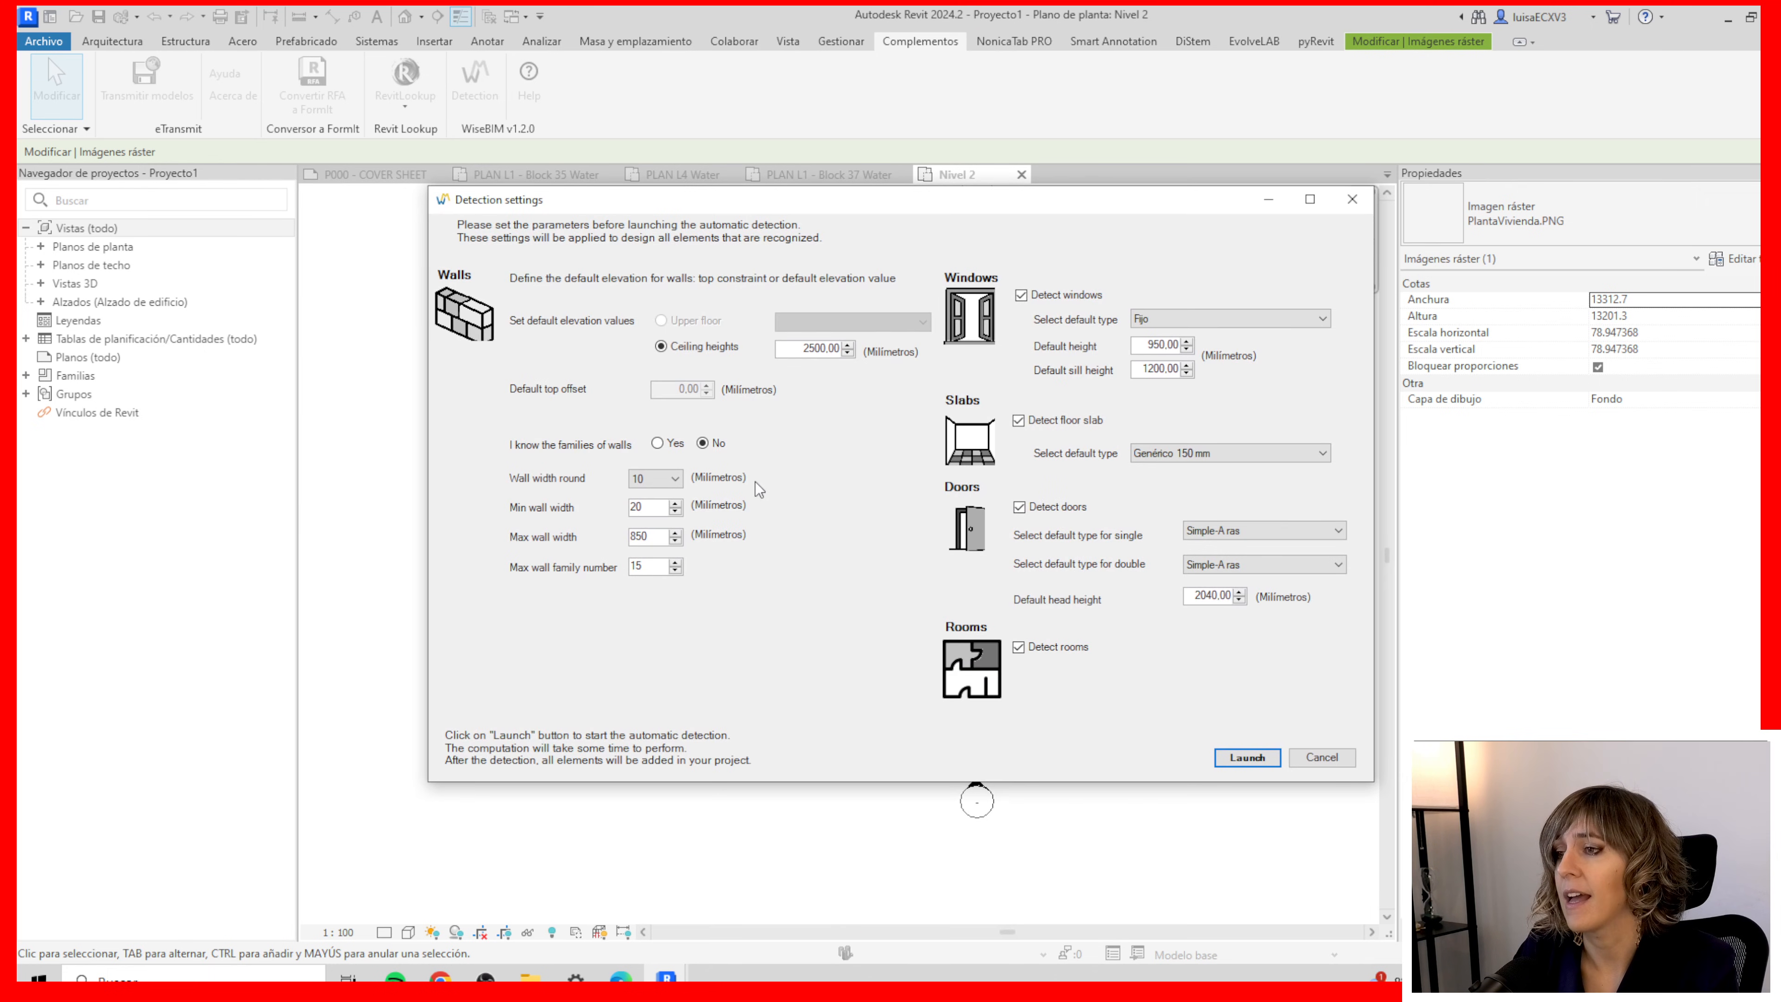
{"action": "mouse_move", "coordinate": [886, 445]}
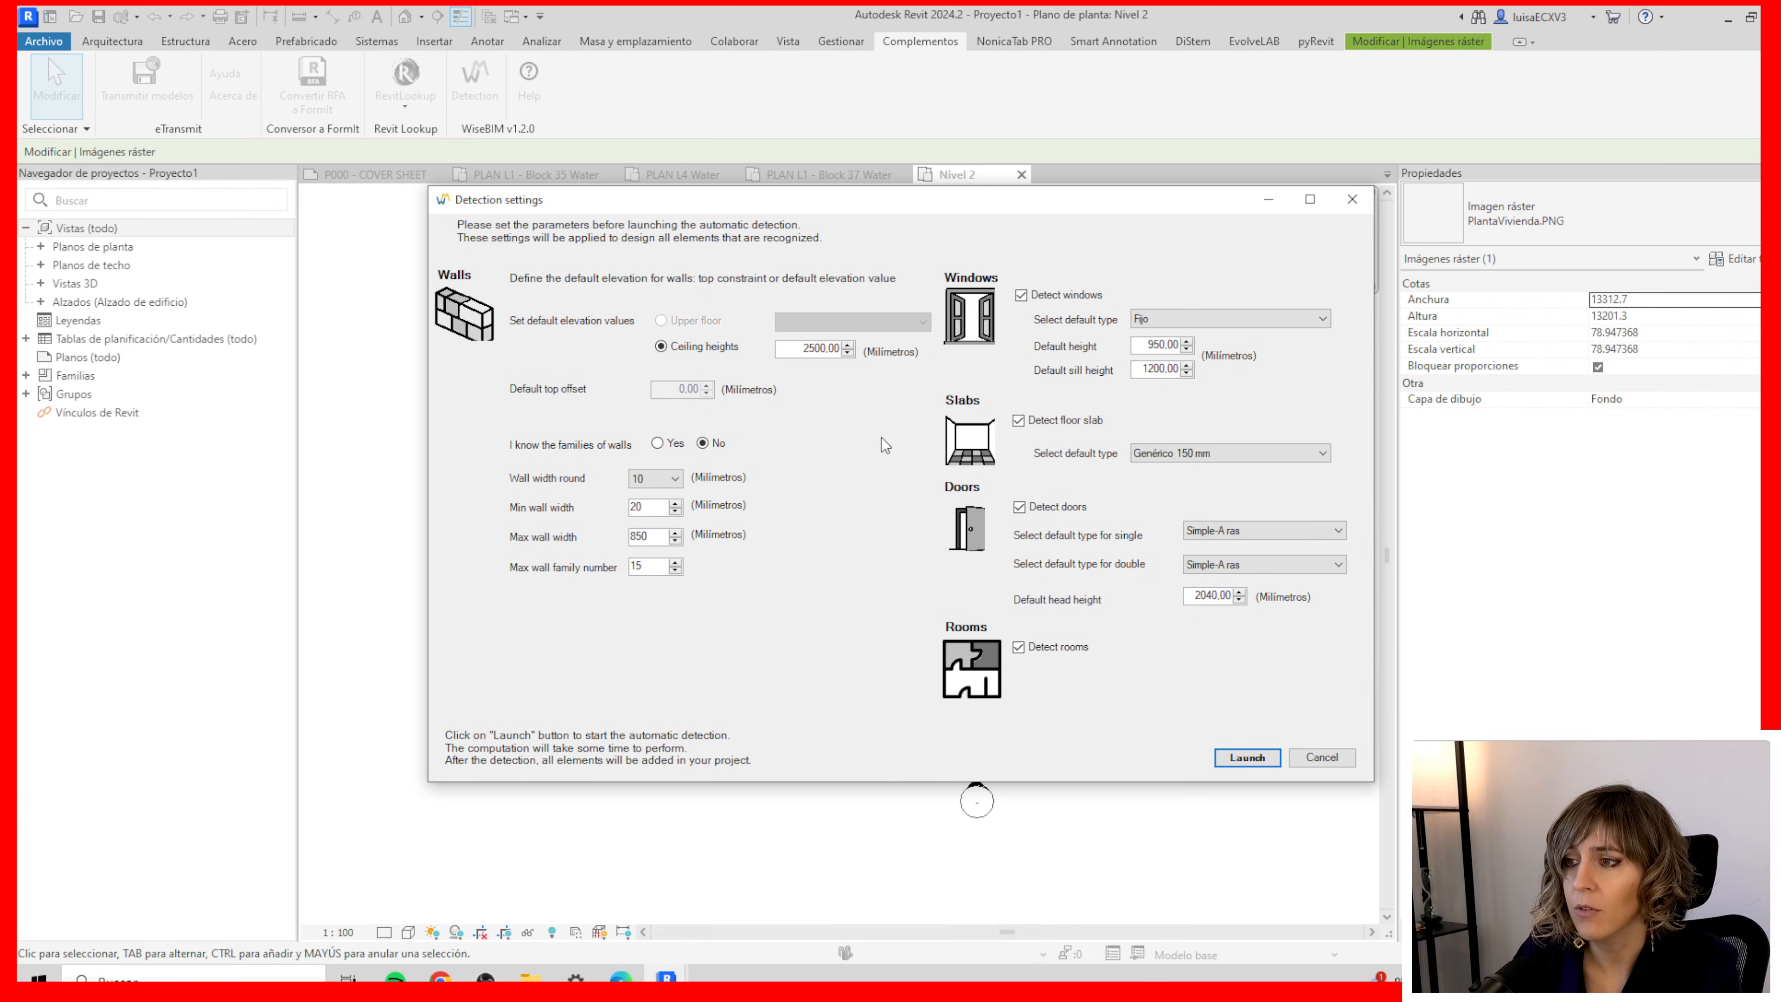
{"action": "mouse_move", "coordinate": [451, 332]}
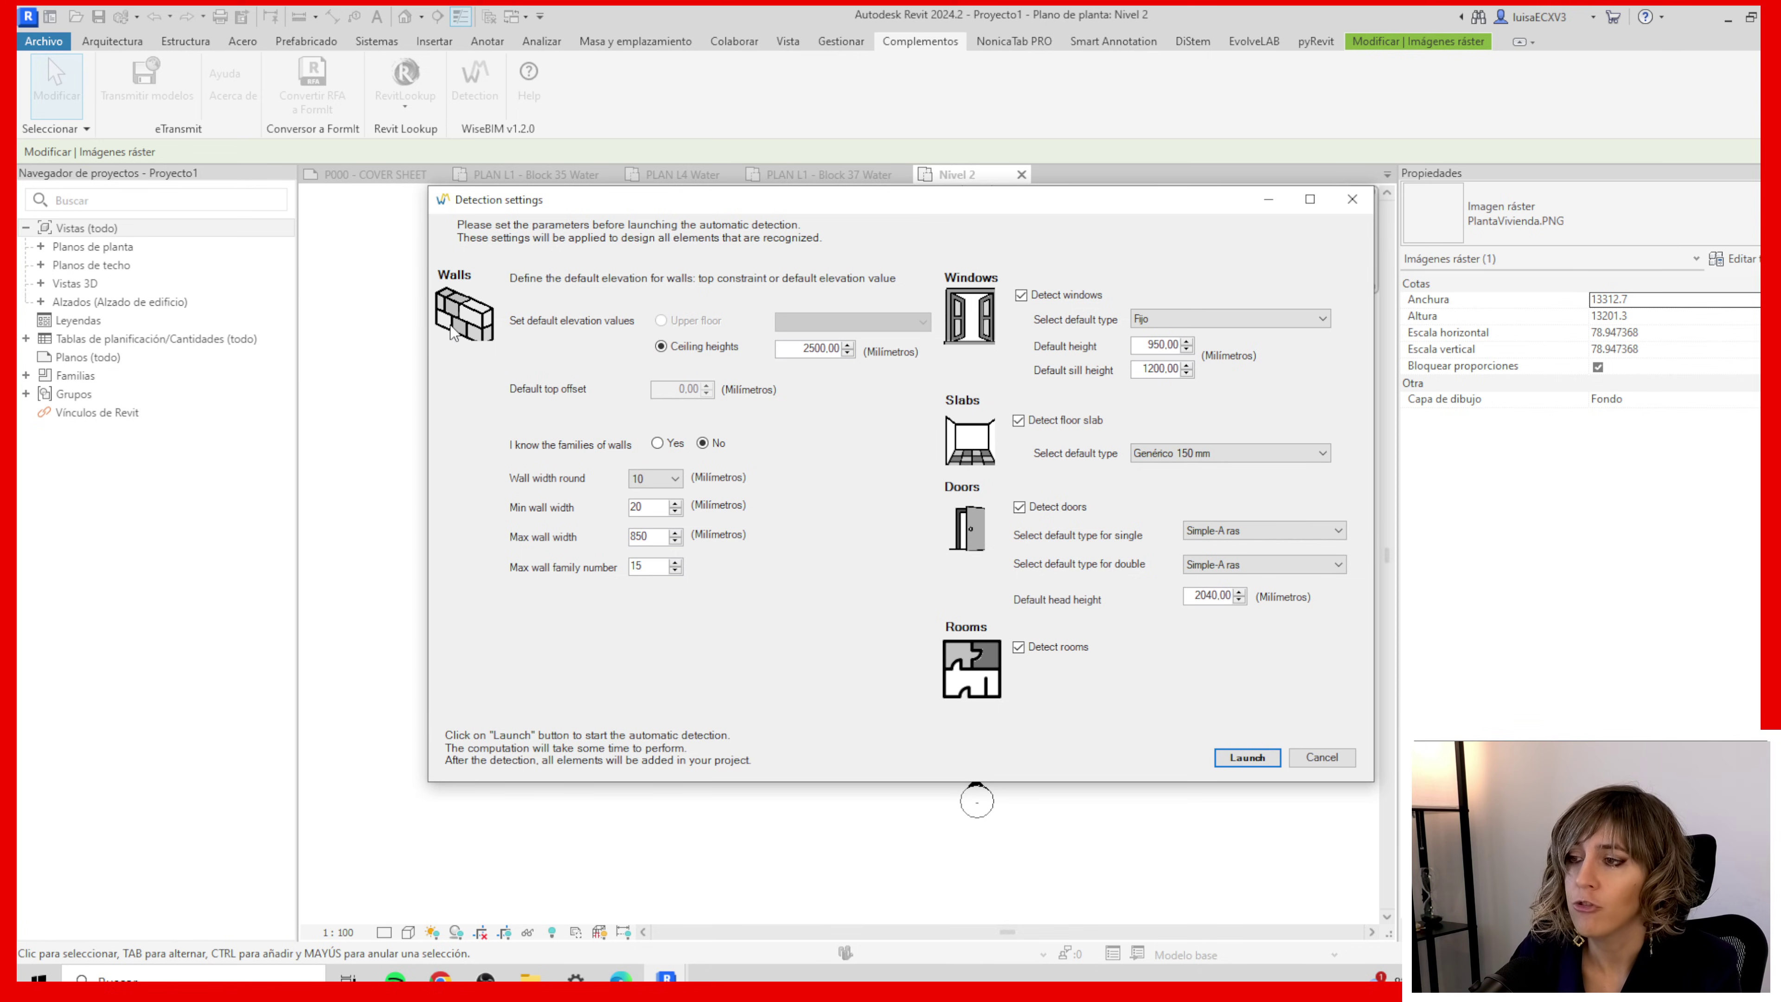
{"action": "mouse_move", "coordinate": [531, 328]}
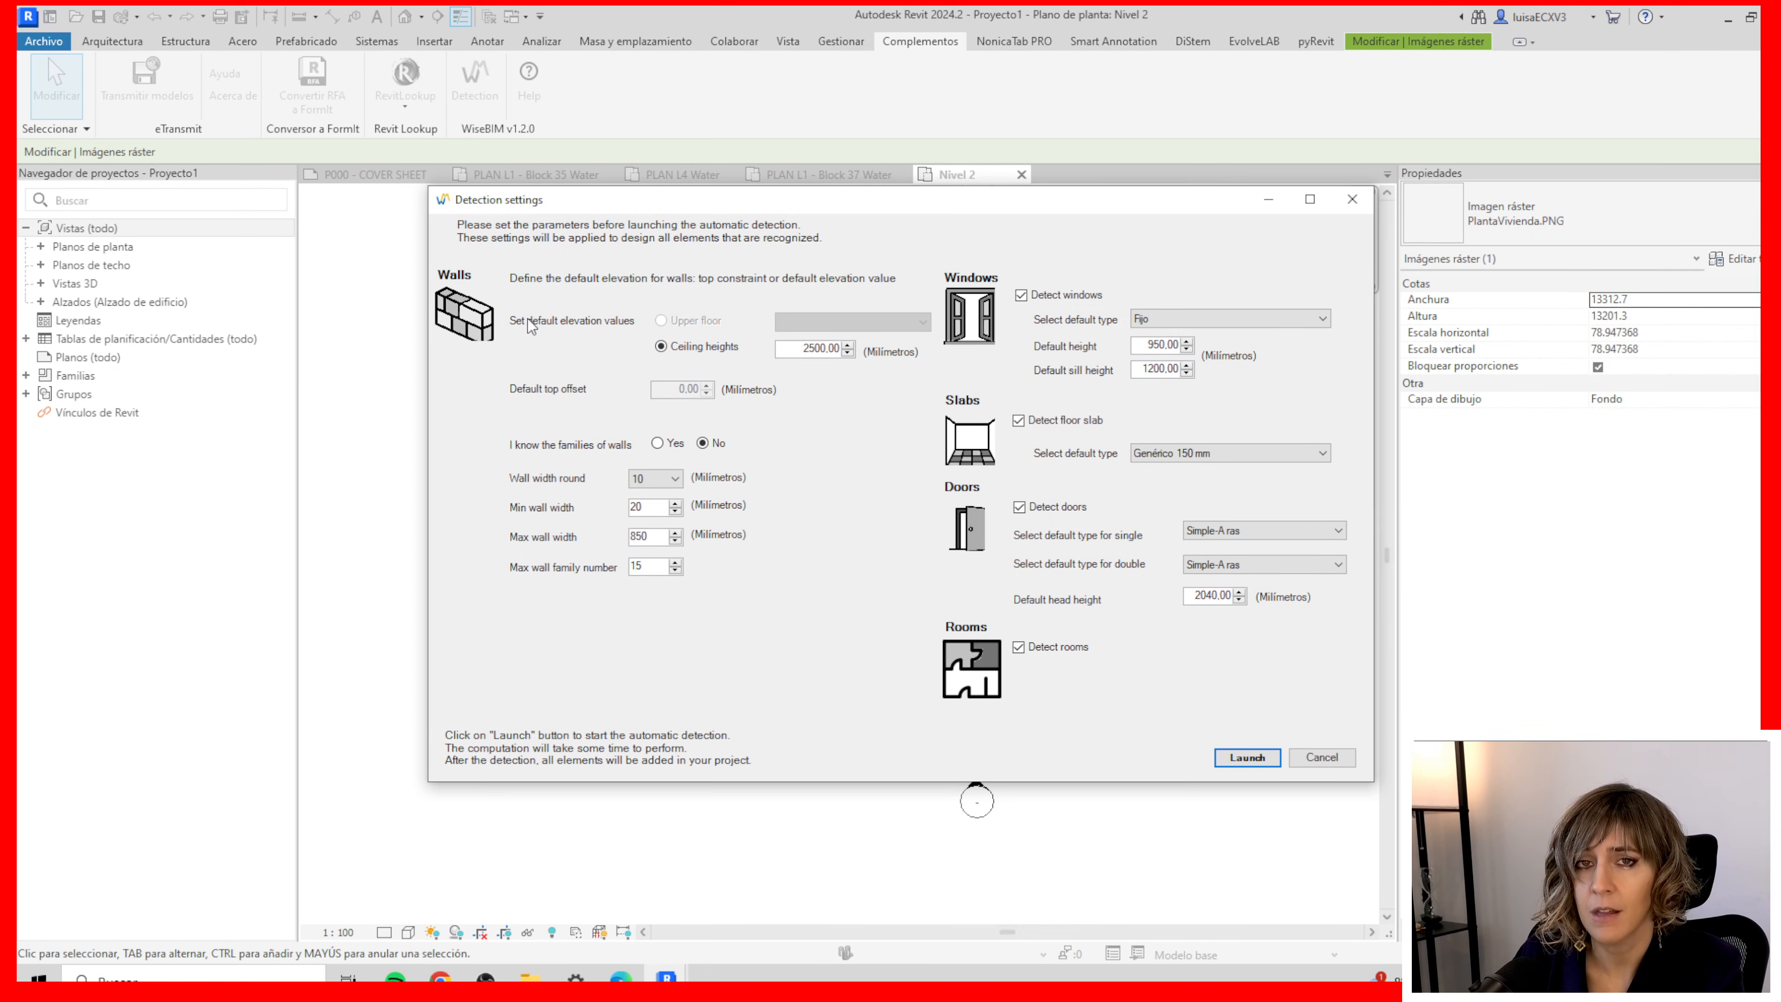
{"action": "left_click", "coordinate": [1246, 758]}
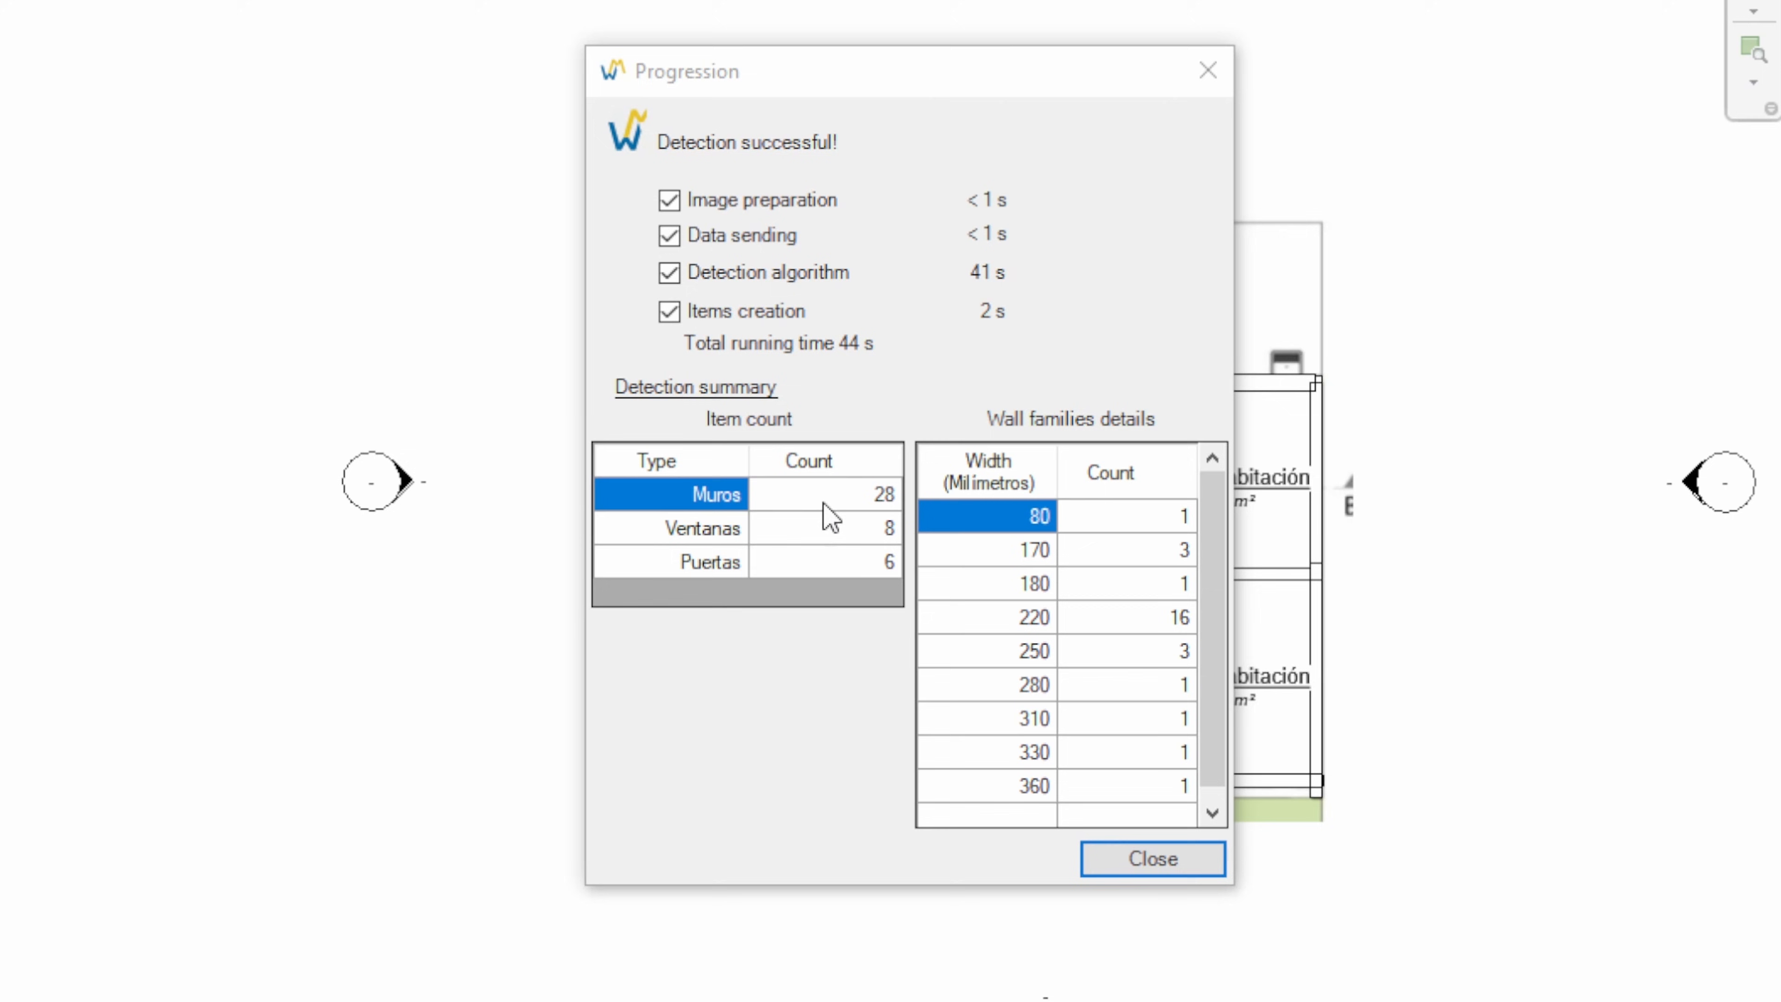
{"action": "mouse_move", "coordinate": [846, 557]}
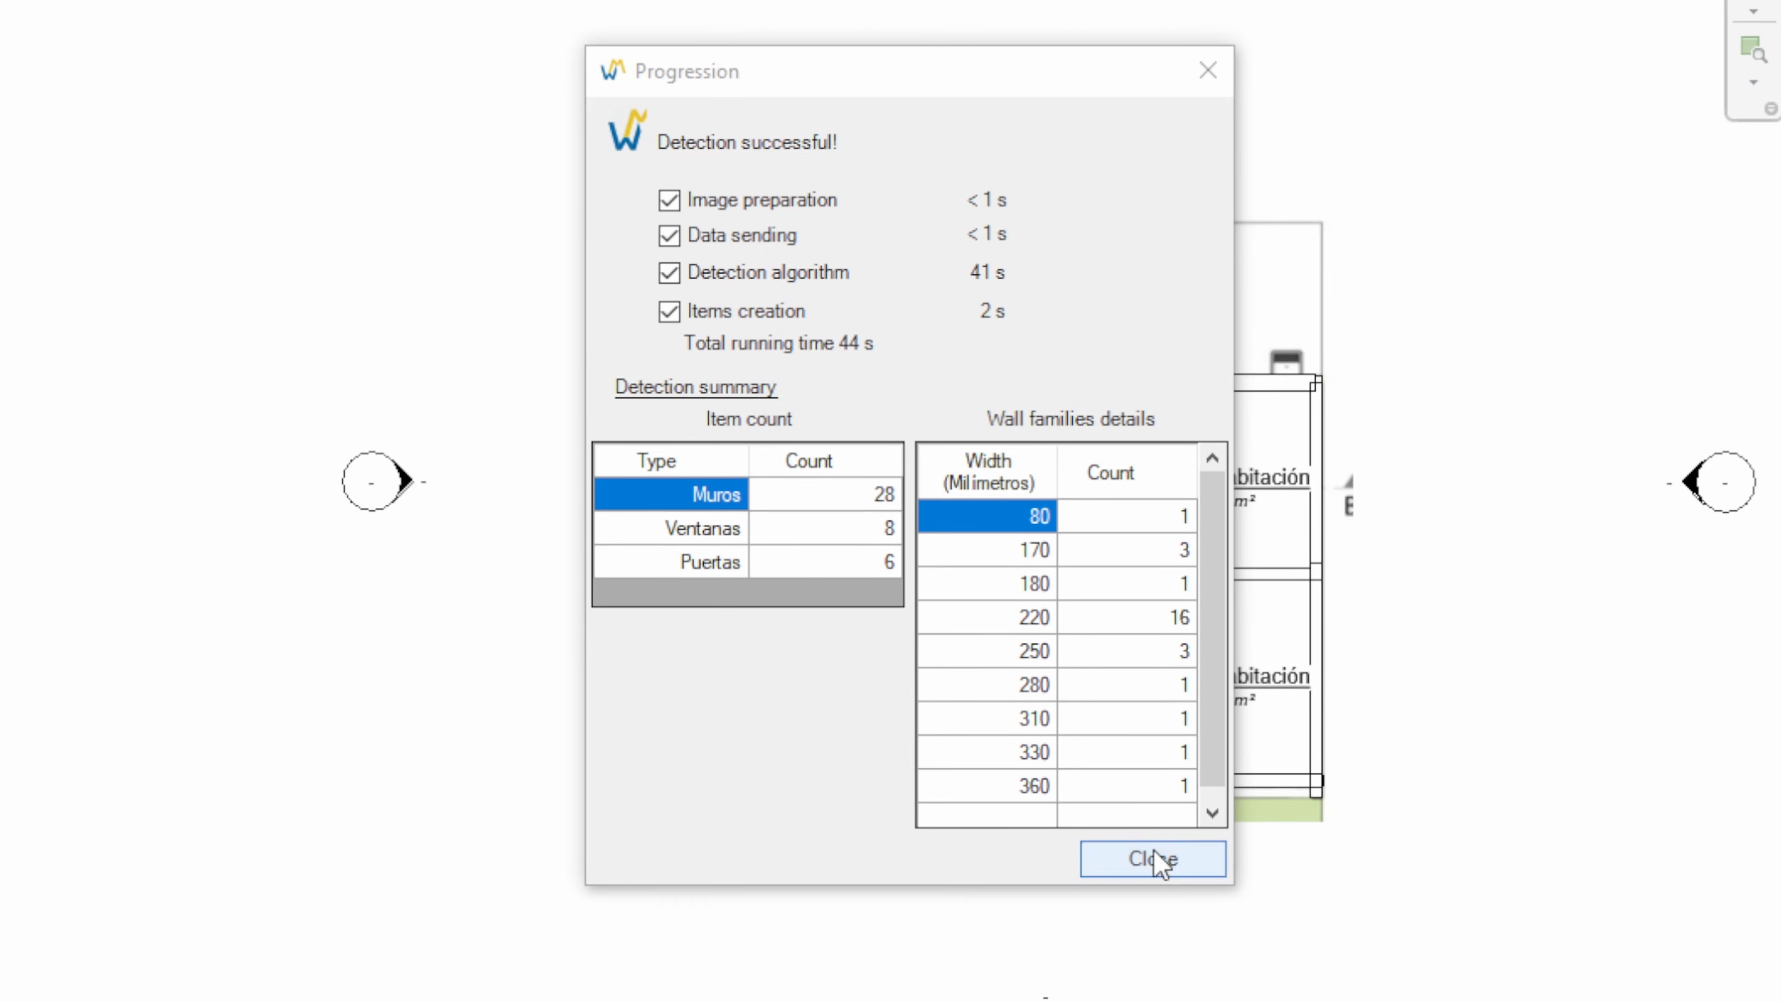
{"action": "left_click", "coordinate": [1152, 859]}
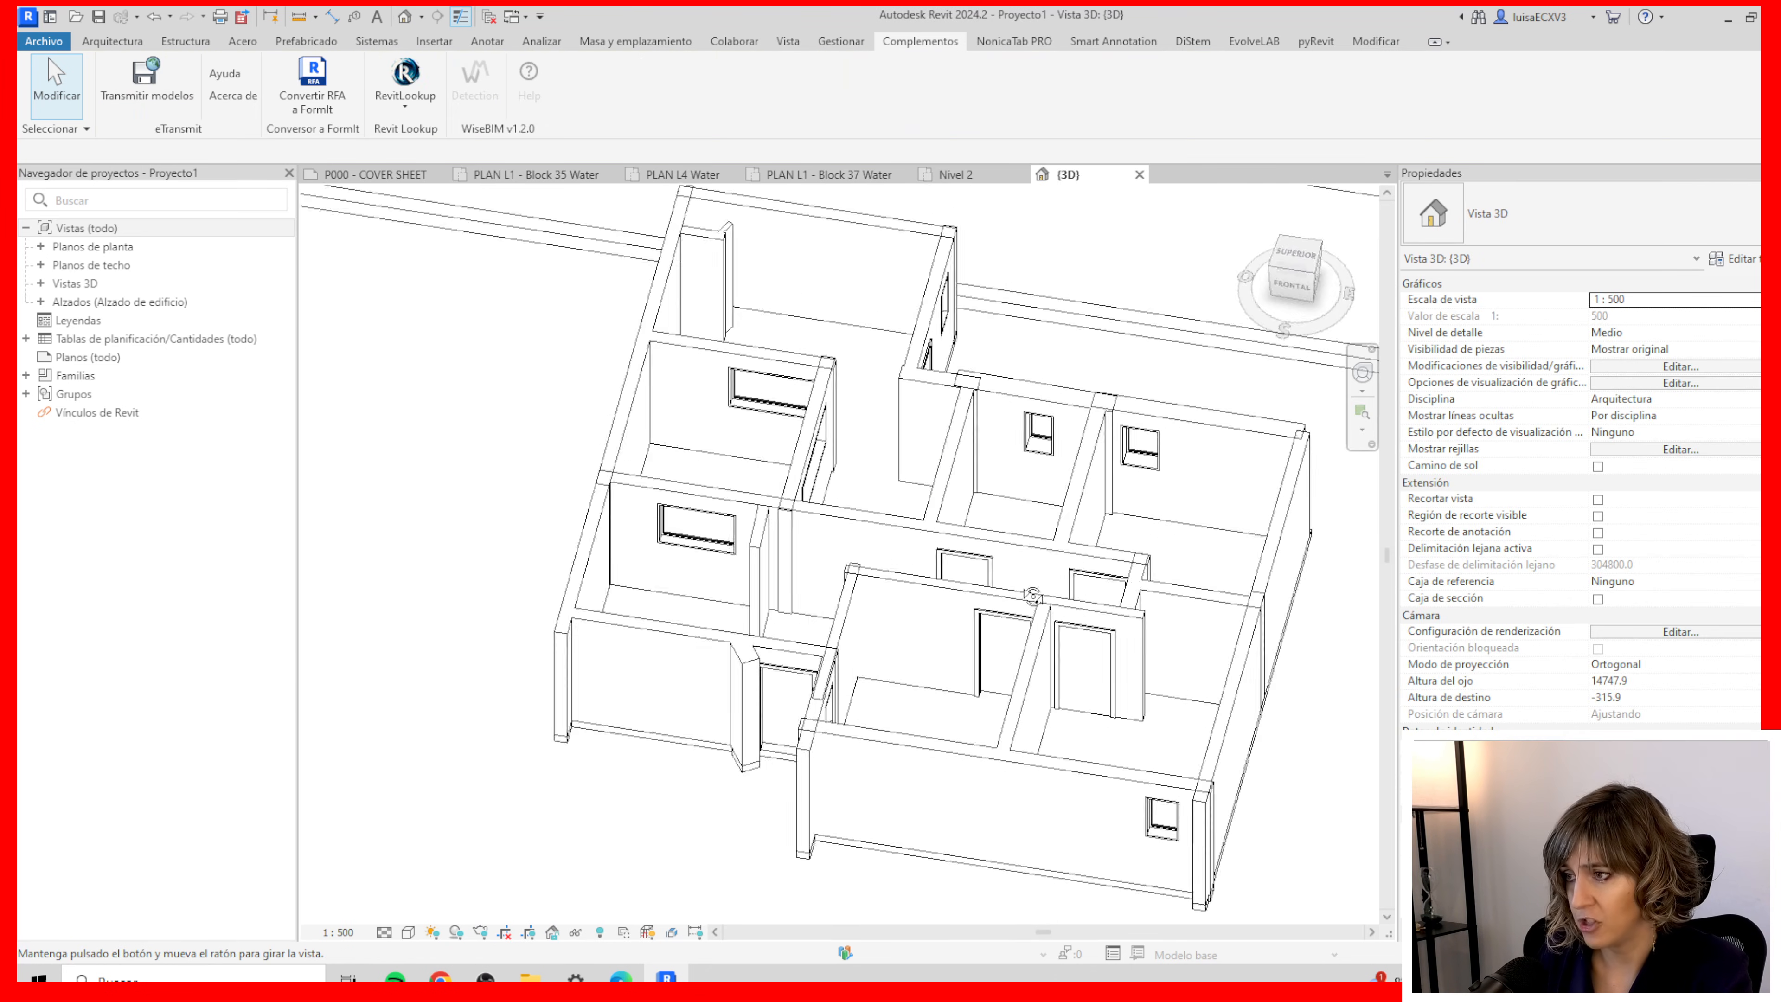
Inspect the detected house in the {3D} view and move on toward the Veras add-in
{"action": "left_click", "coordinate": [682, 501]}
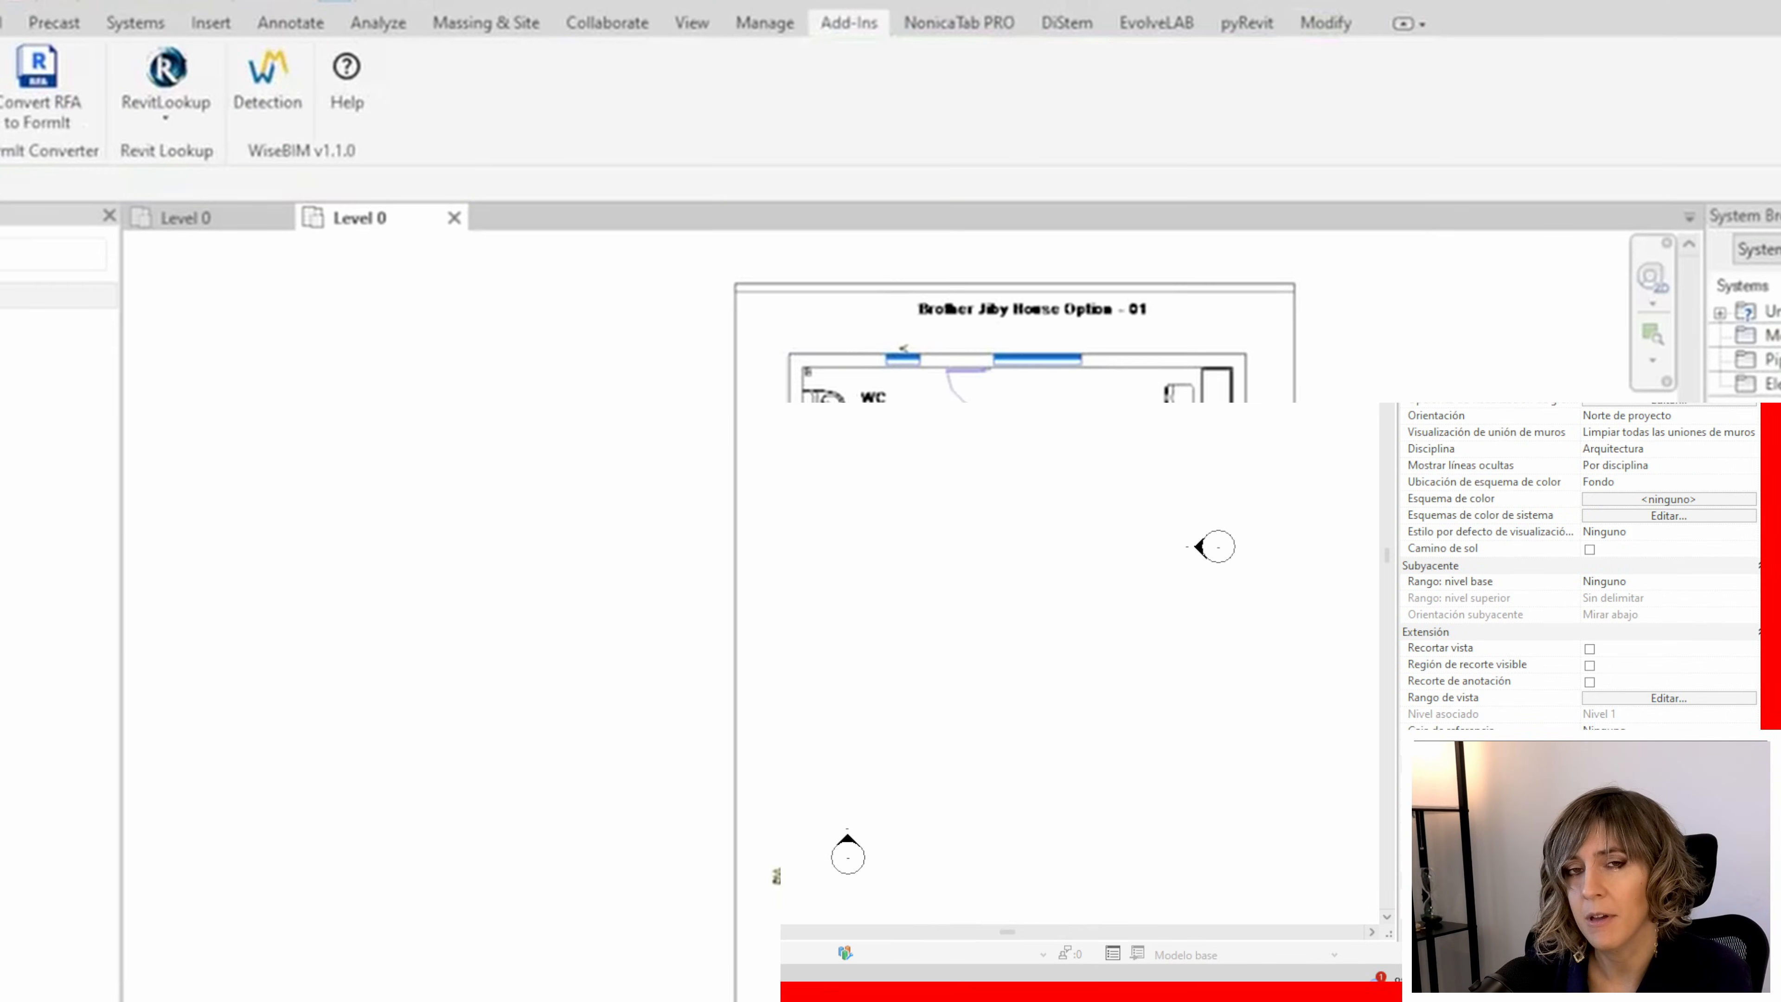
{"action": "left_click", "coordinate": [268, 65]}
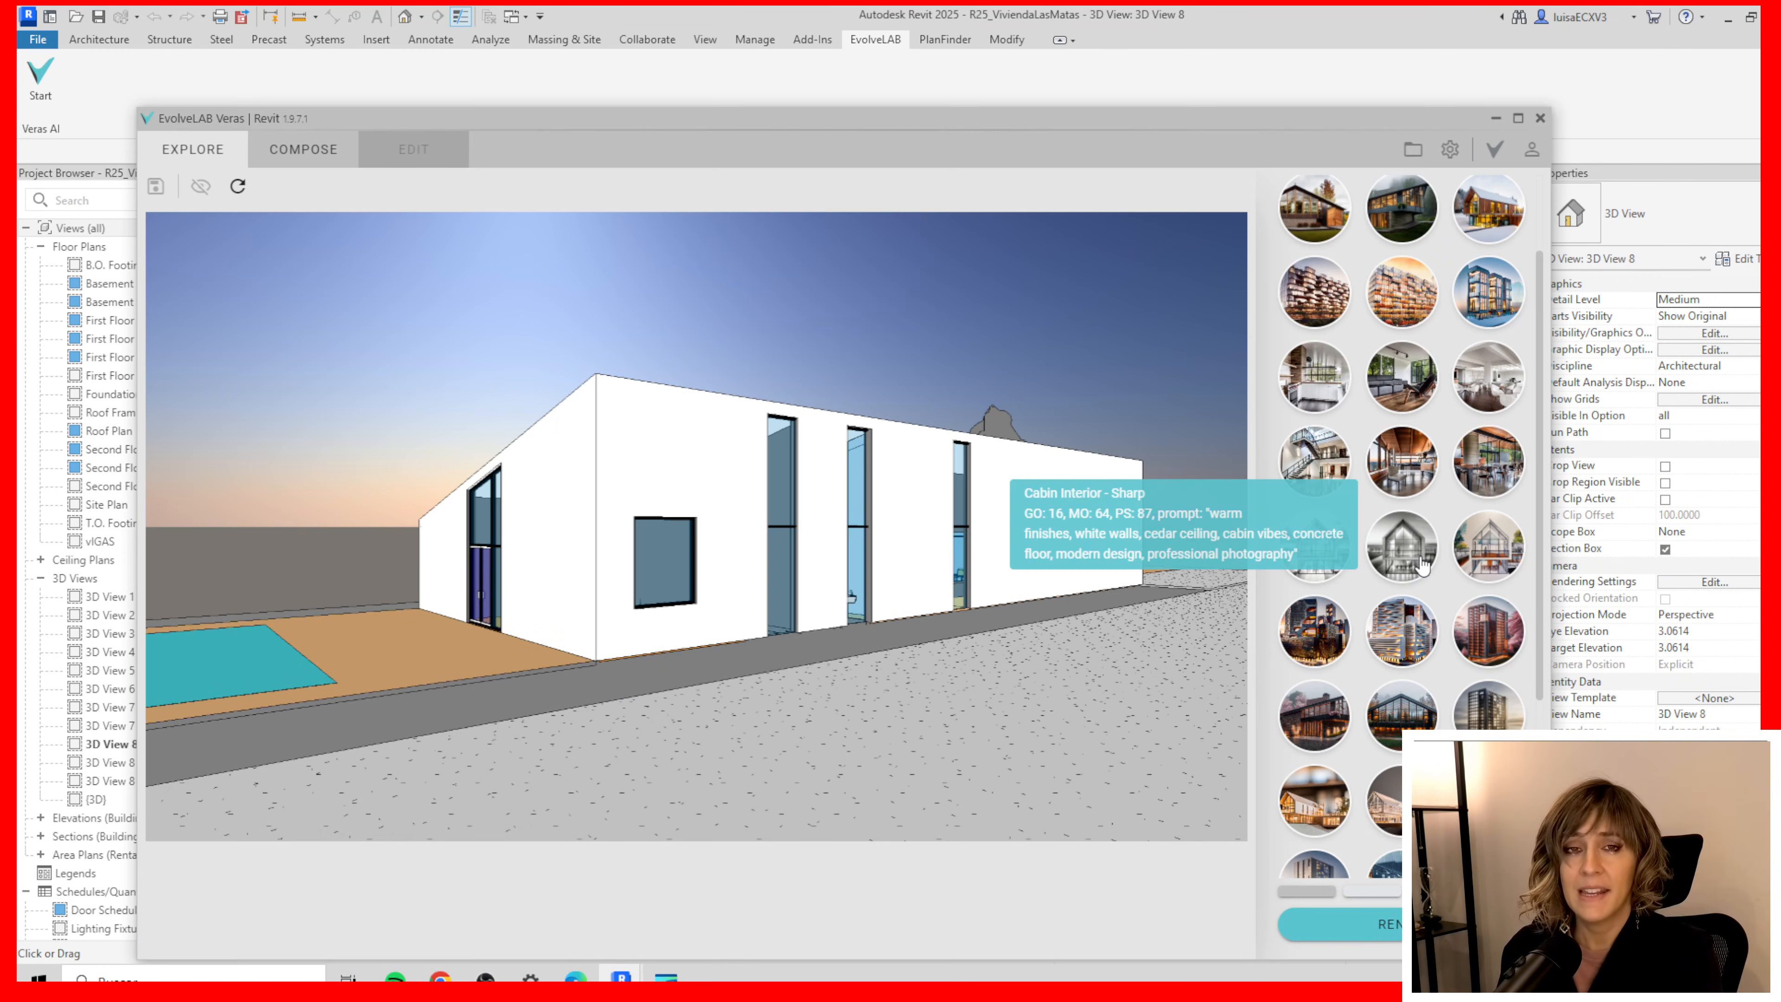
Scroll through the Veras render style preset thumbnails on the Explore tab
{"action": "scroll", "scroll_direction": "up", "scroll_amount": 3}
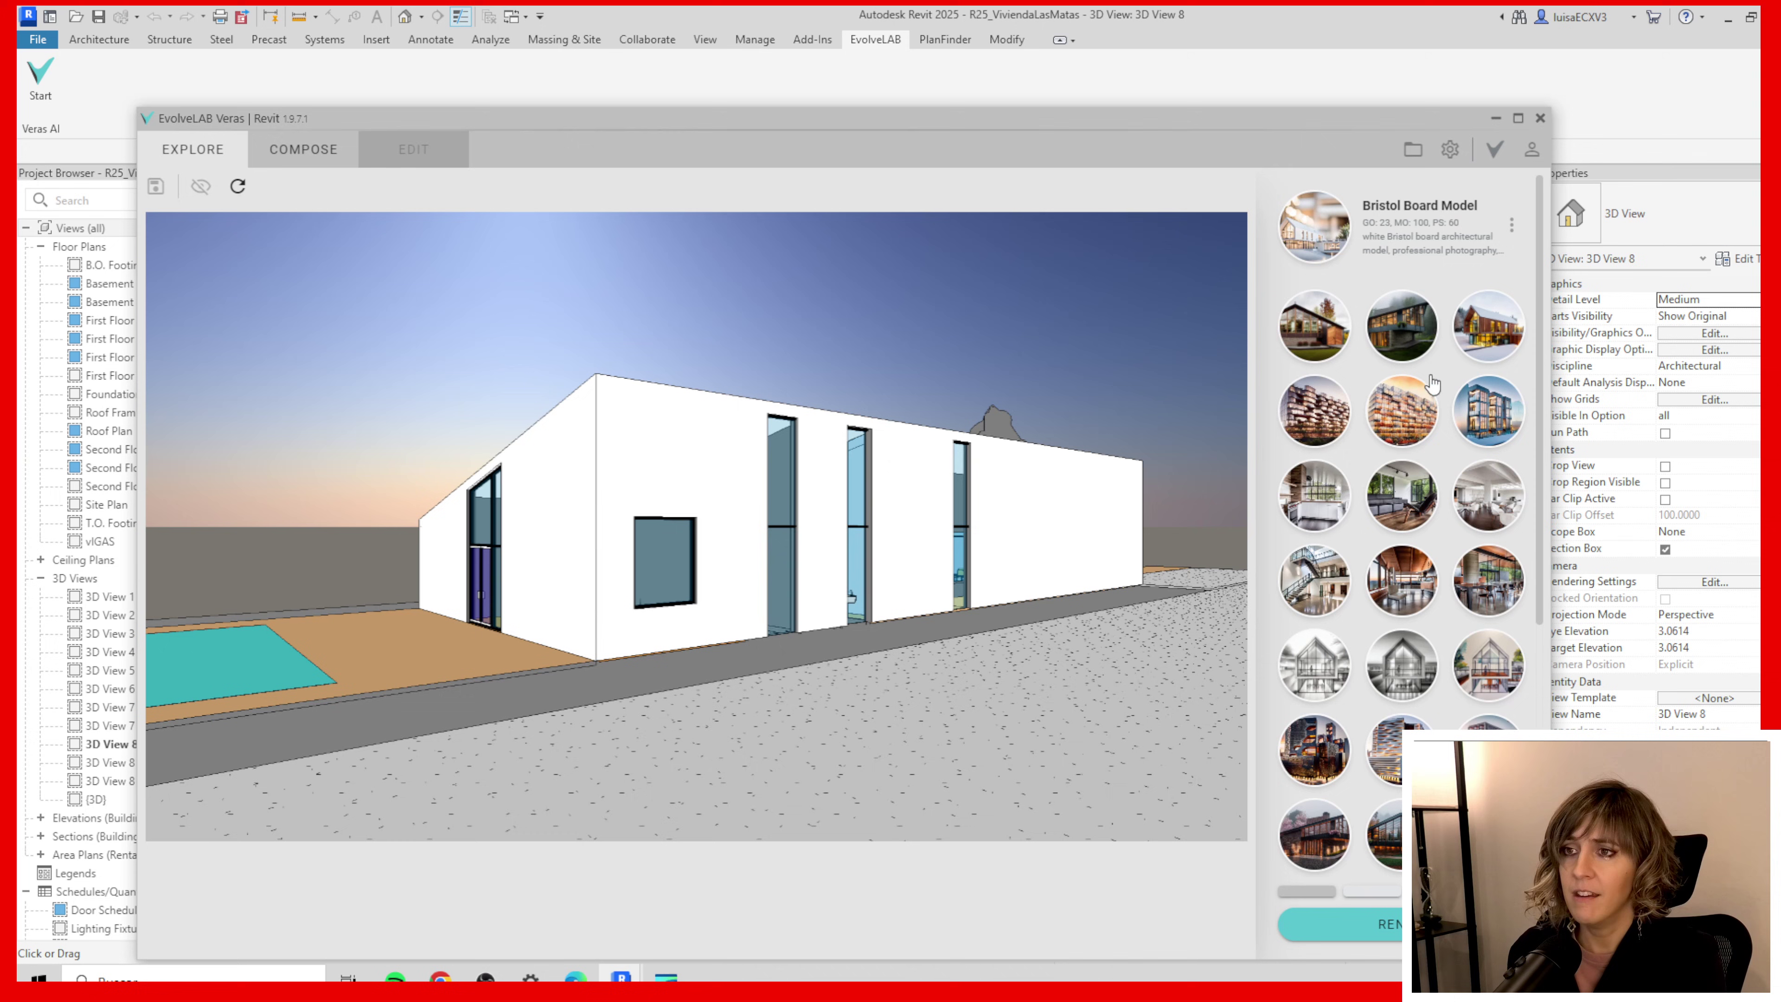
{"action": "scroll", "scroll_direction": "down", "scroll_amount": 3}
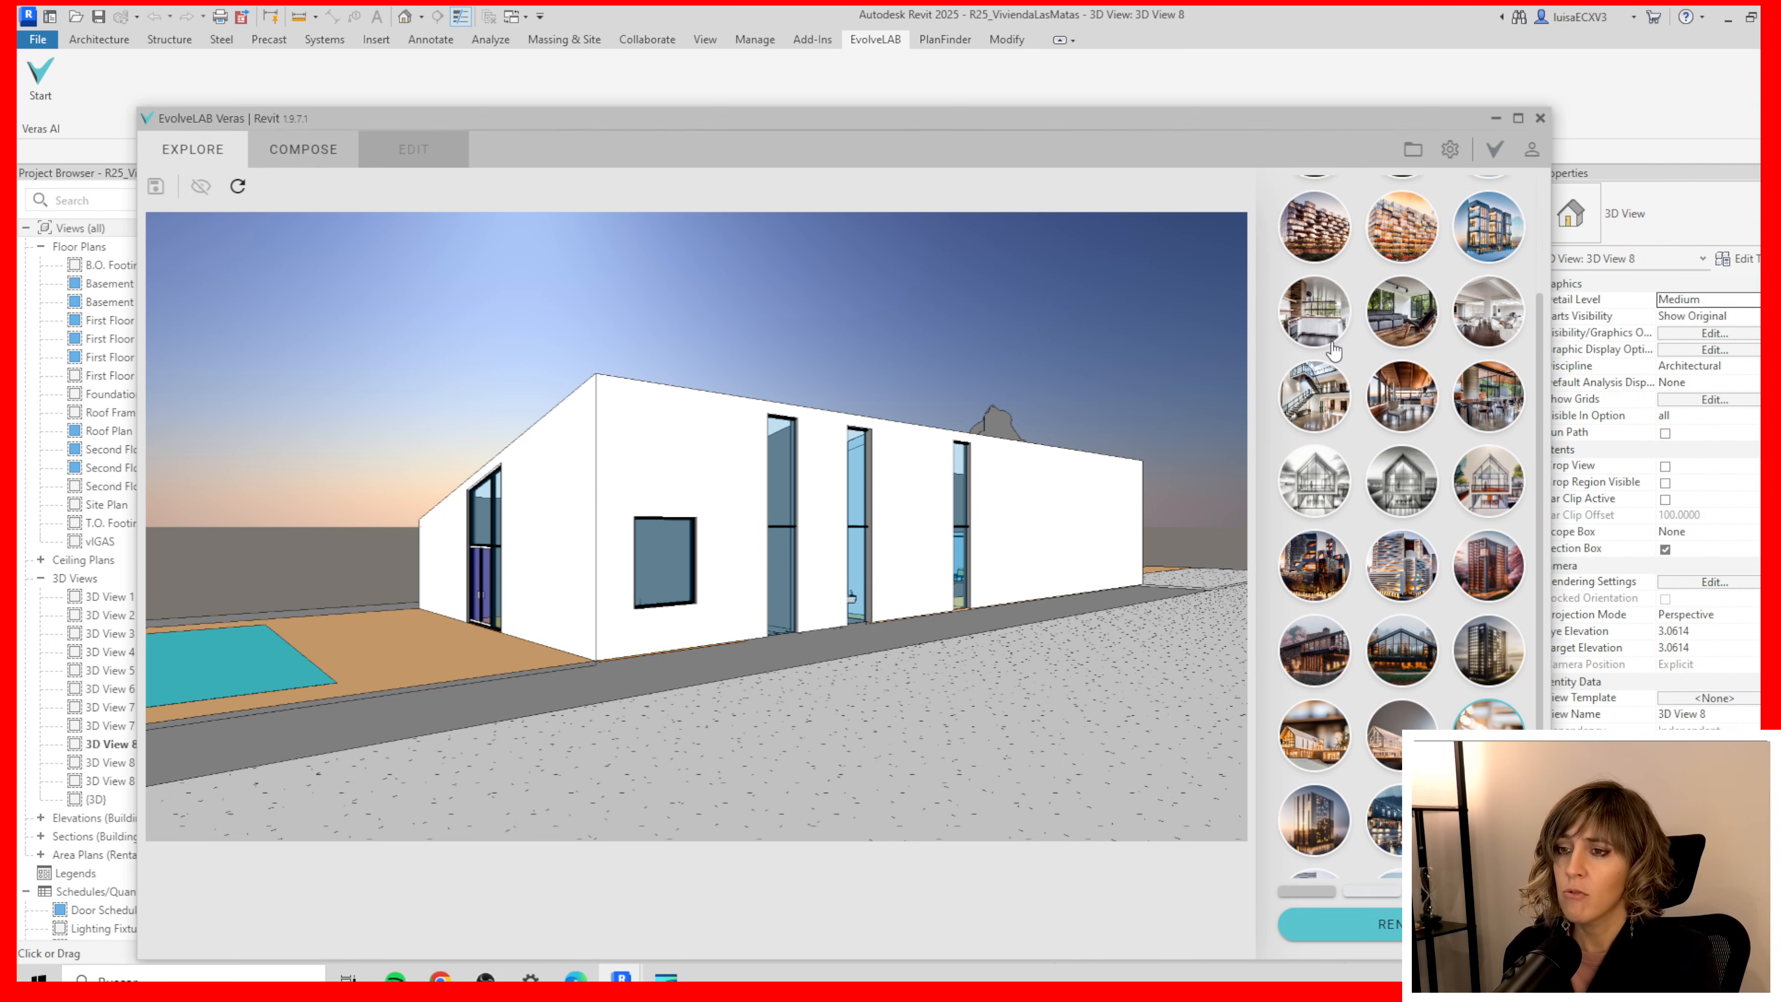
{"action": "mouse_move", "coordinate": [1122, 567]}
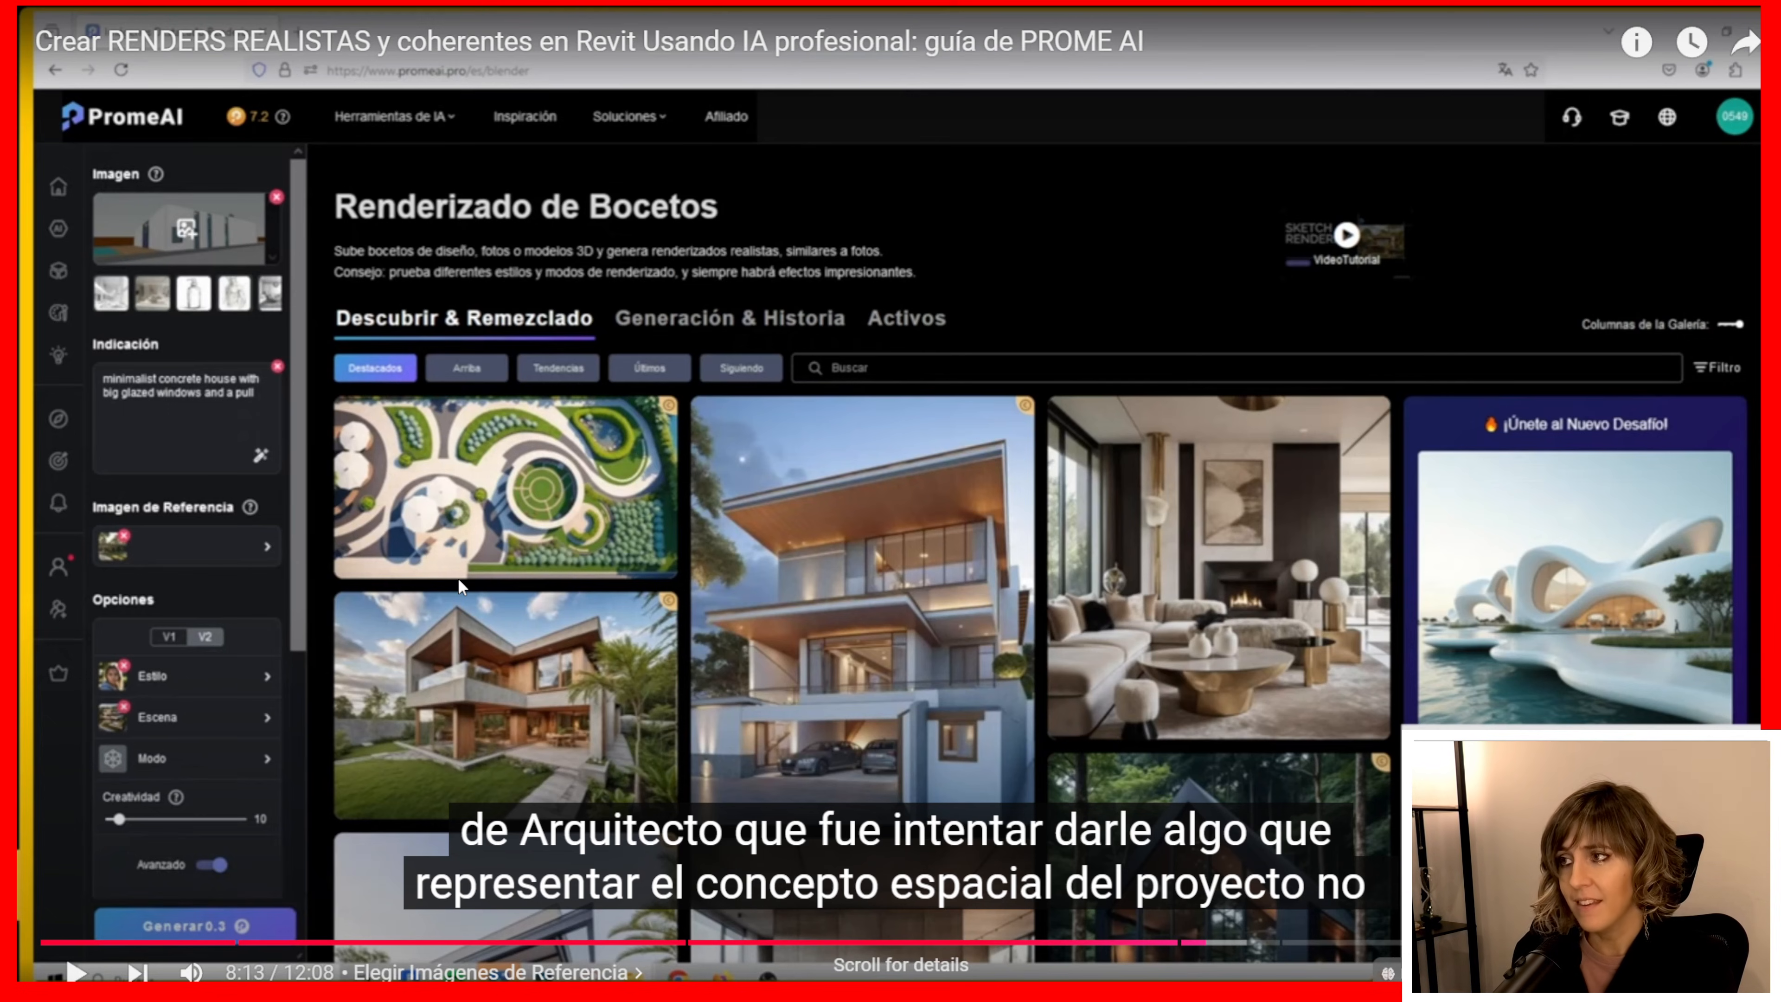
{"action": "mouse_move", "coordinate": [169, 395]}
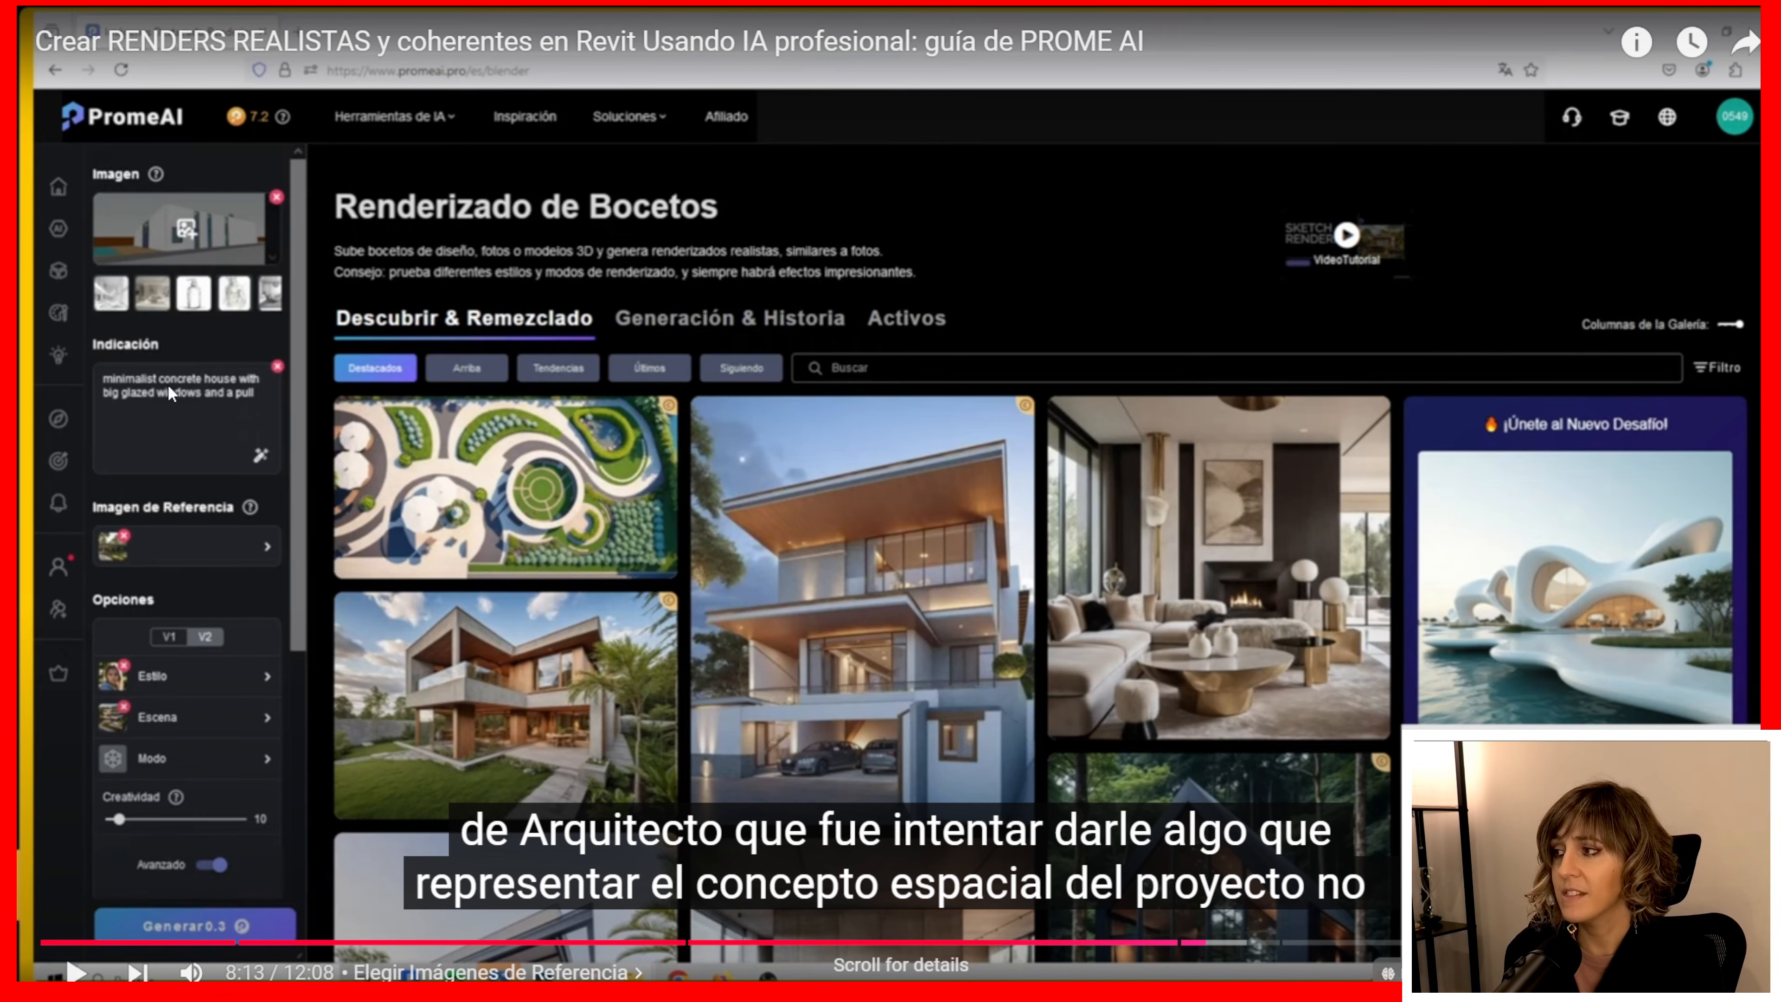
{"action": "mouse_move", "coordinate": [202, 413]}
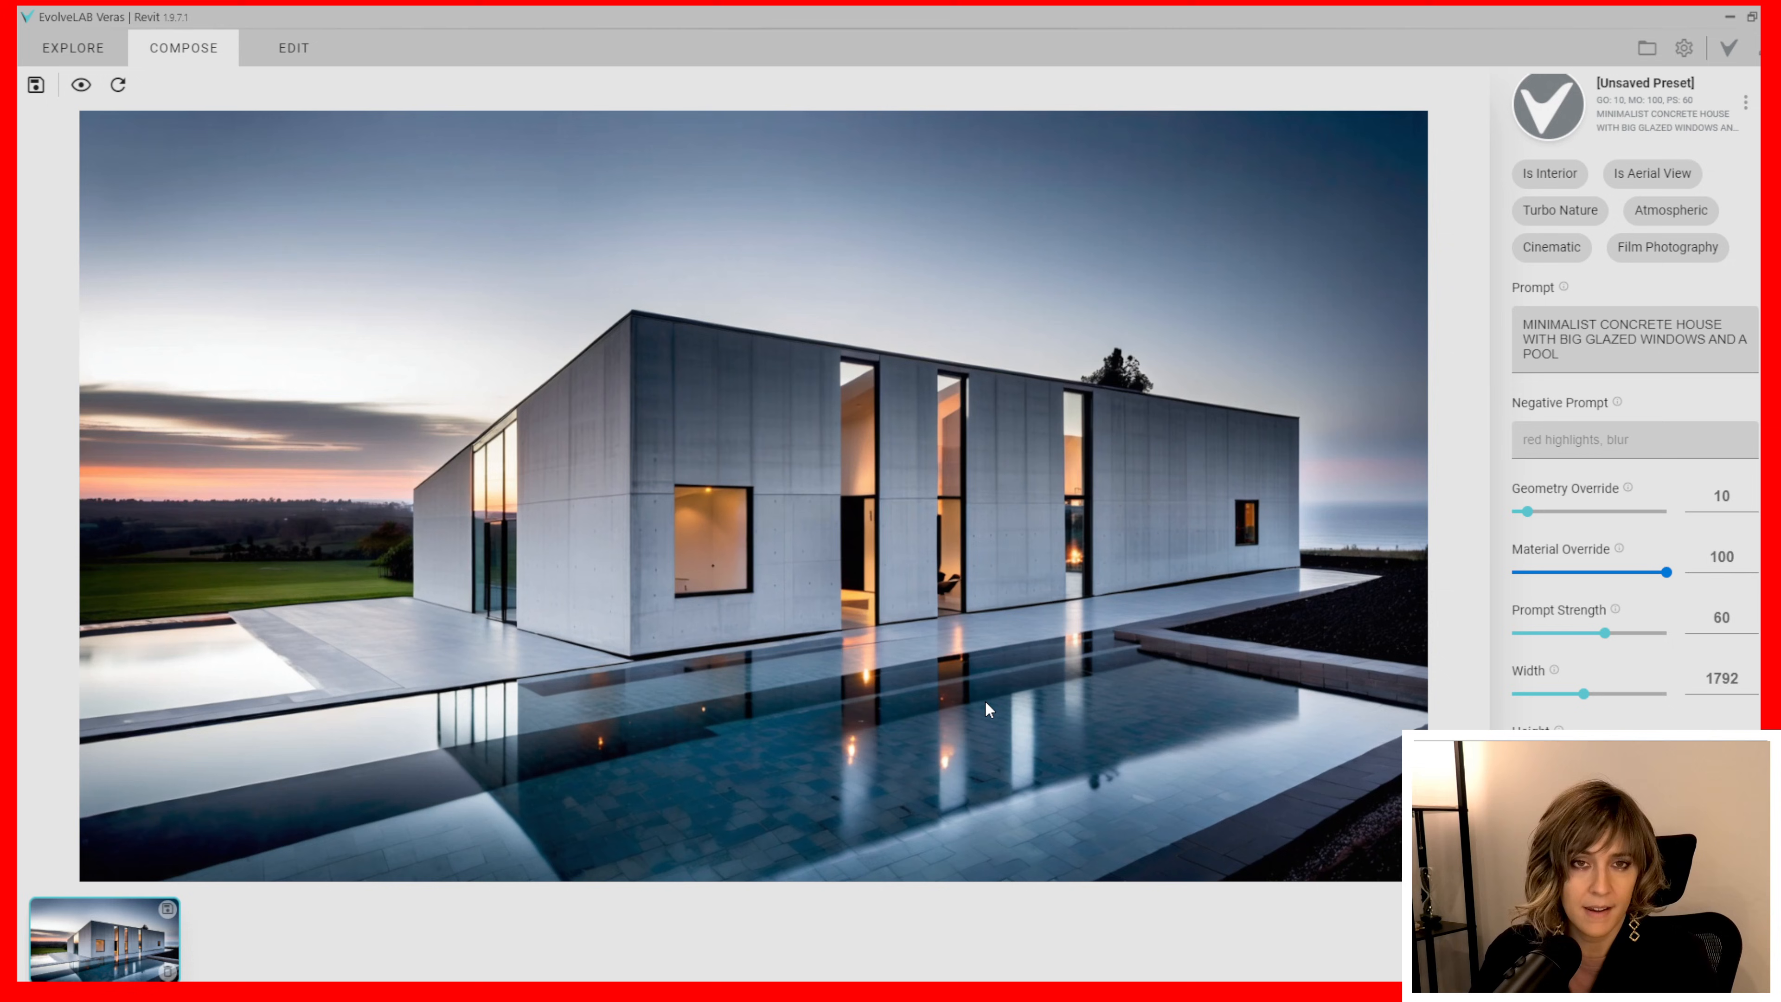
{"action": "mouse_move", "coordinate": [1362, 748]}
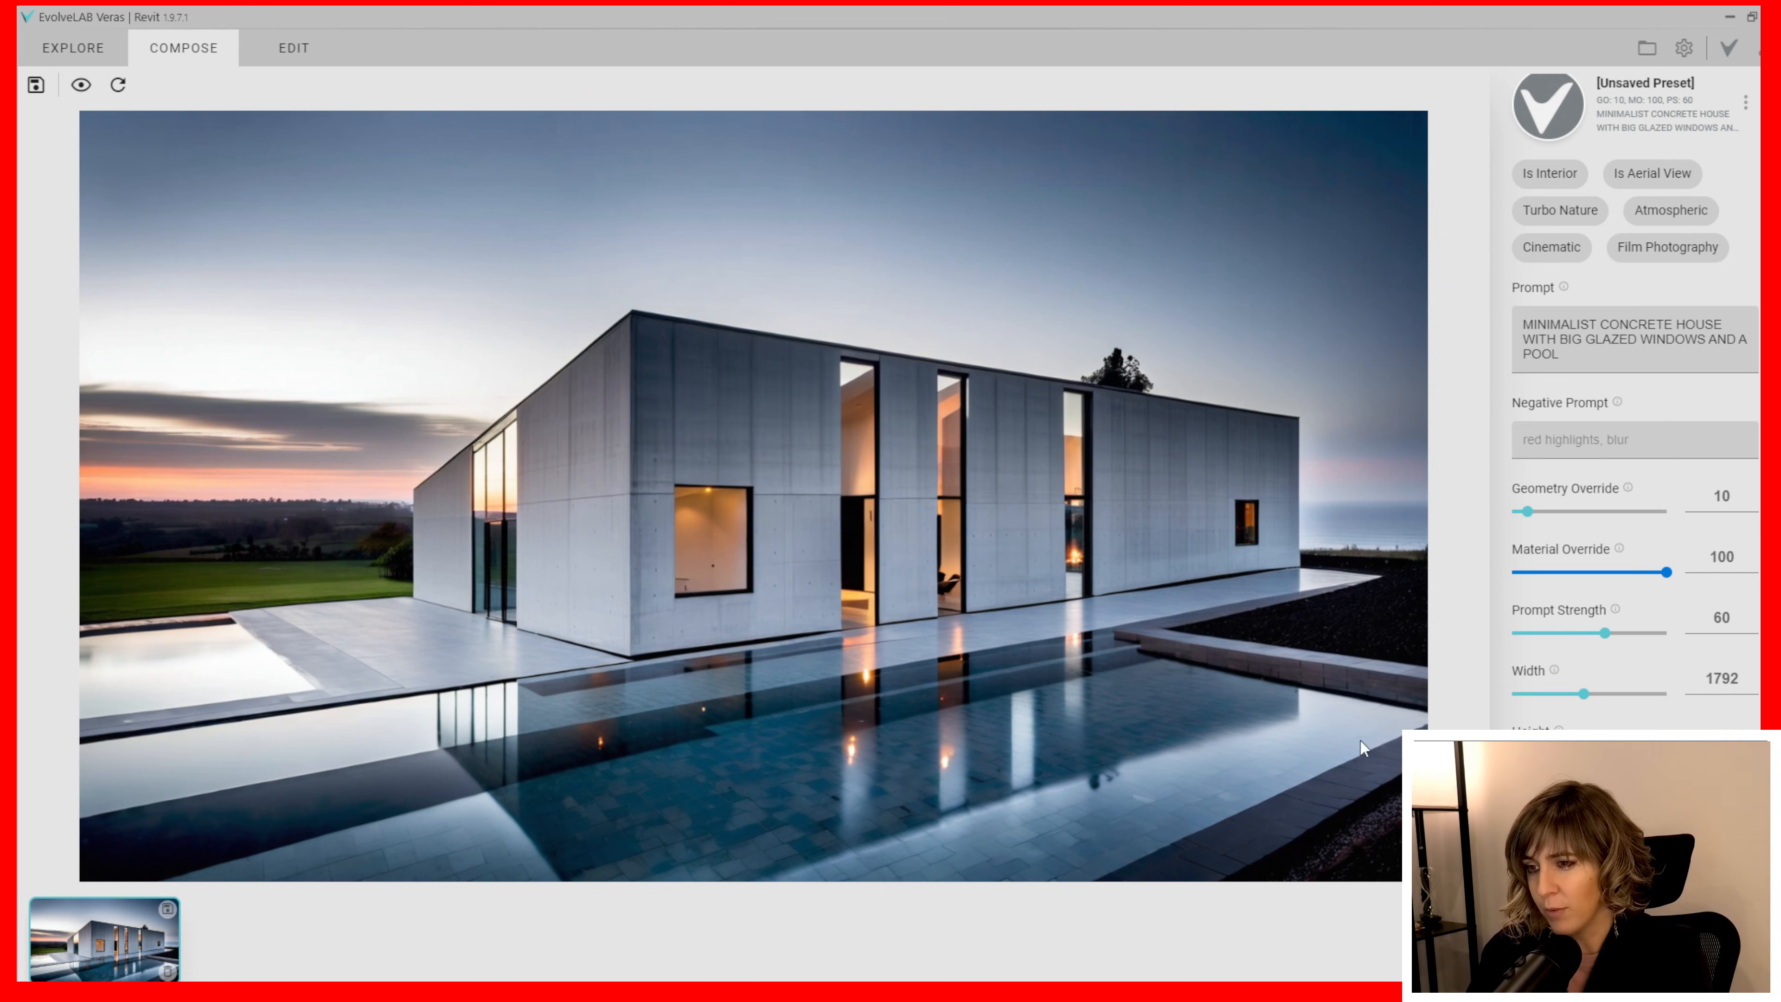
{"action": "mouse_move", "coordinate": [1237, 600]}
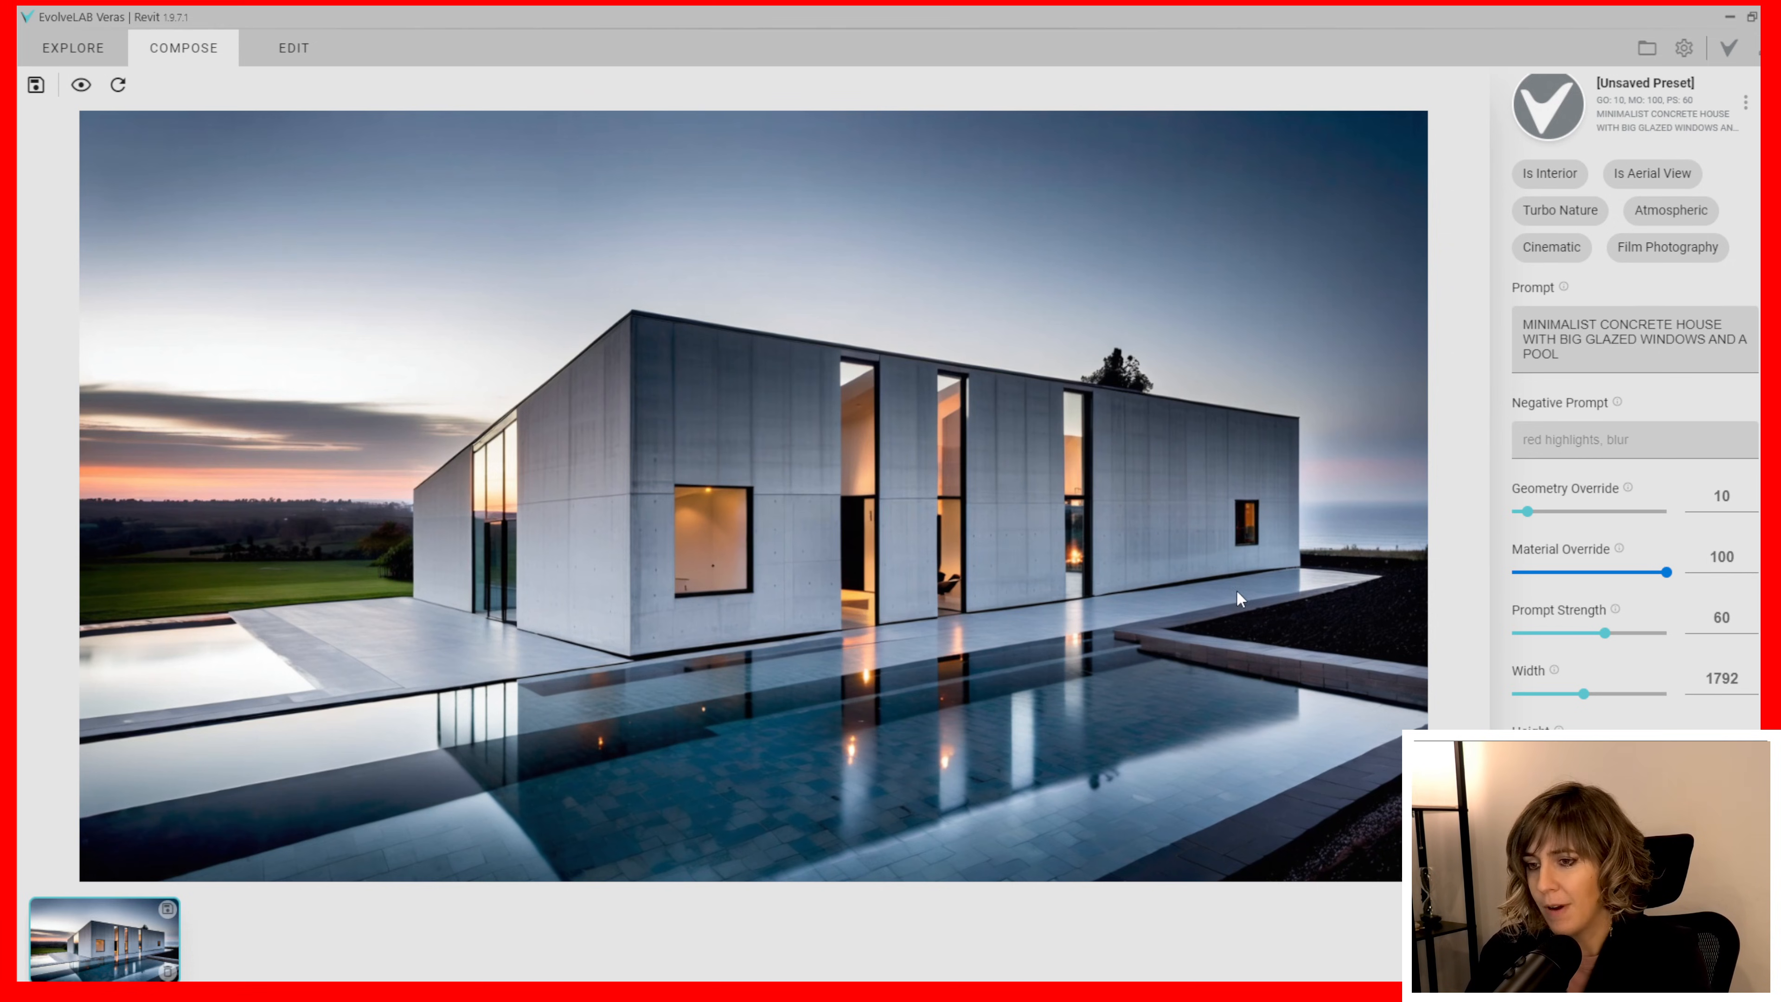
{"action": "mouse_move", "coordinate": [274, 707]}
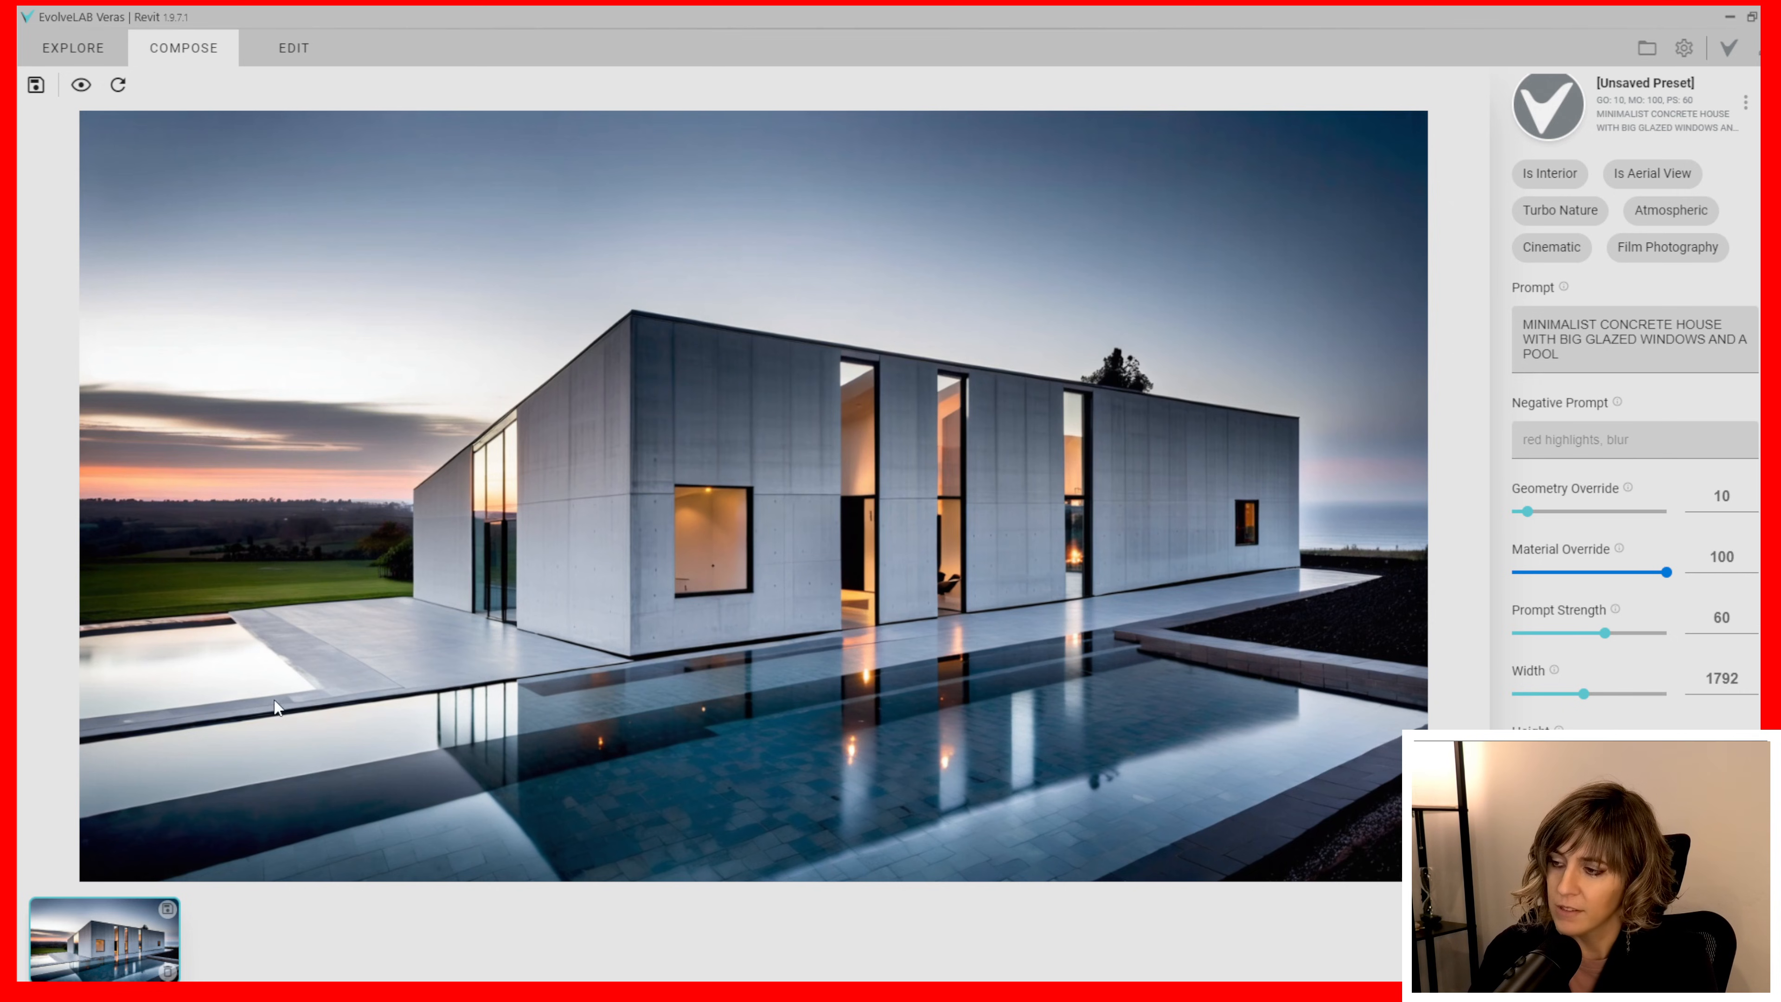
{"action": "mouse_move", "coordinate": [252, 617]}
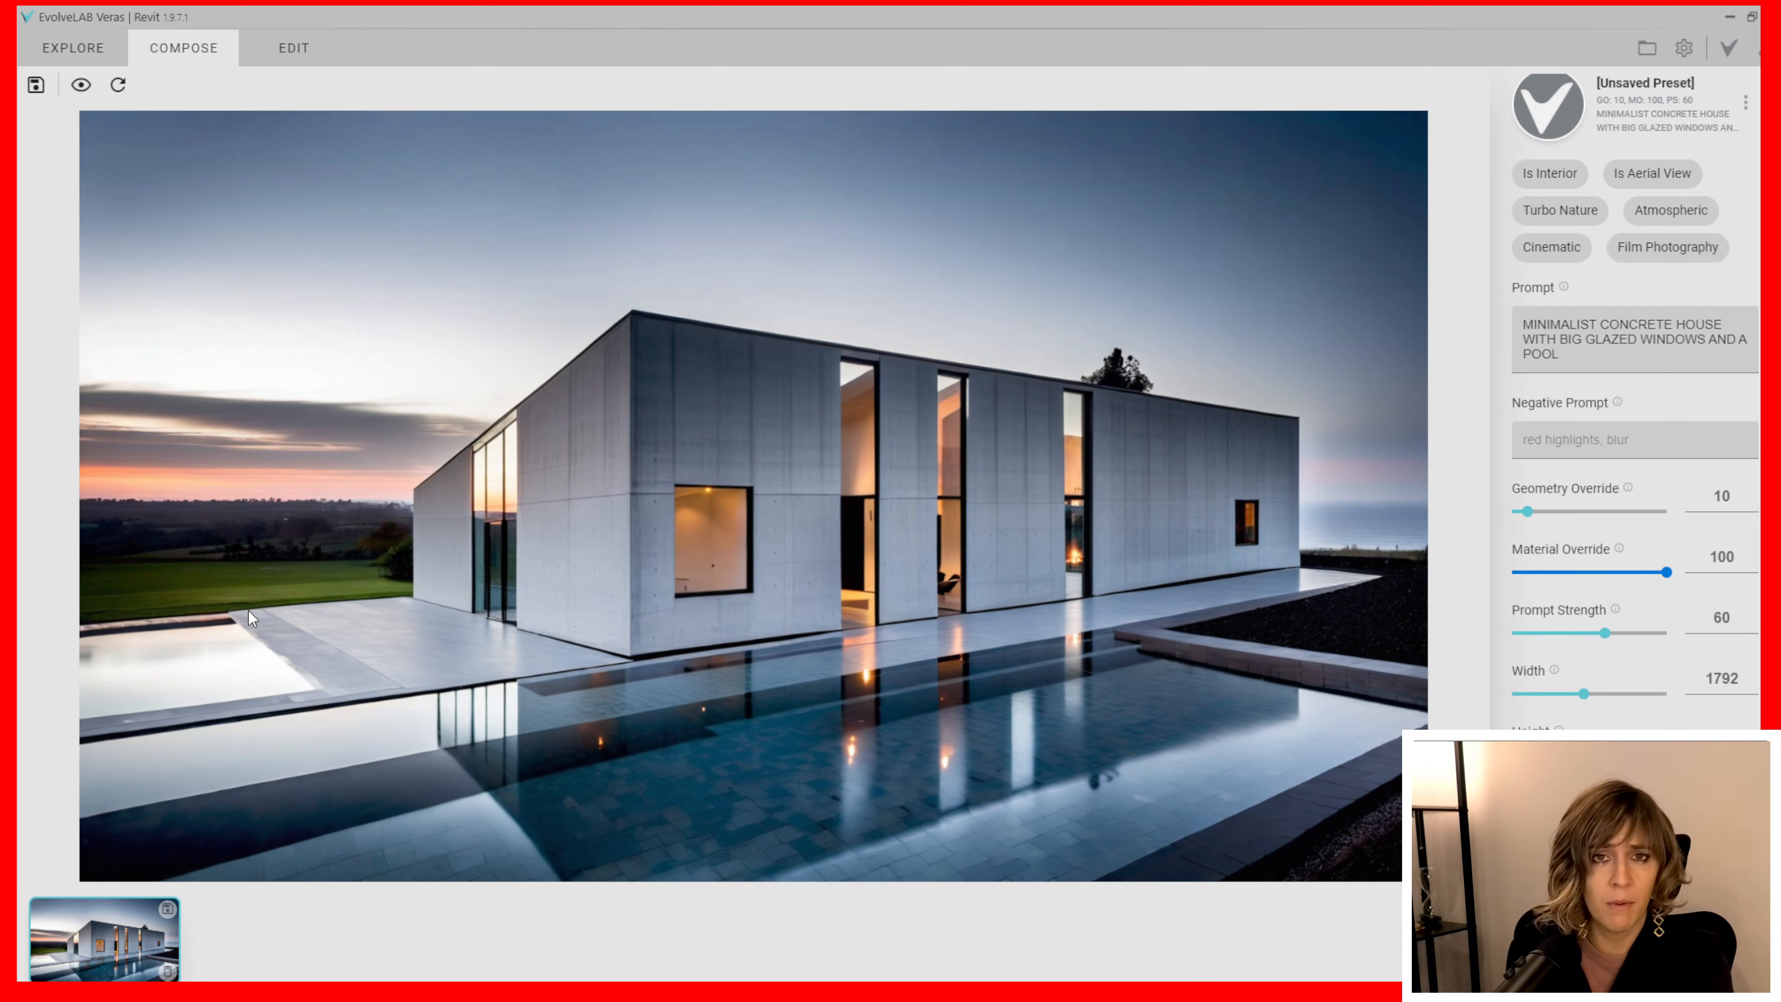
{"action": "mouse_move", "coordinate": [415, 568]}
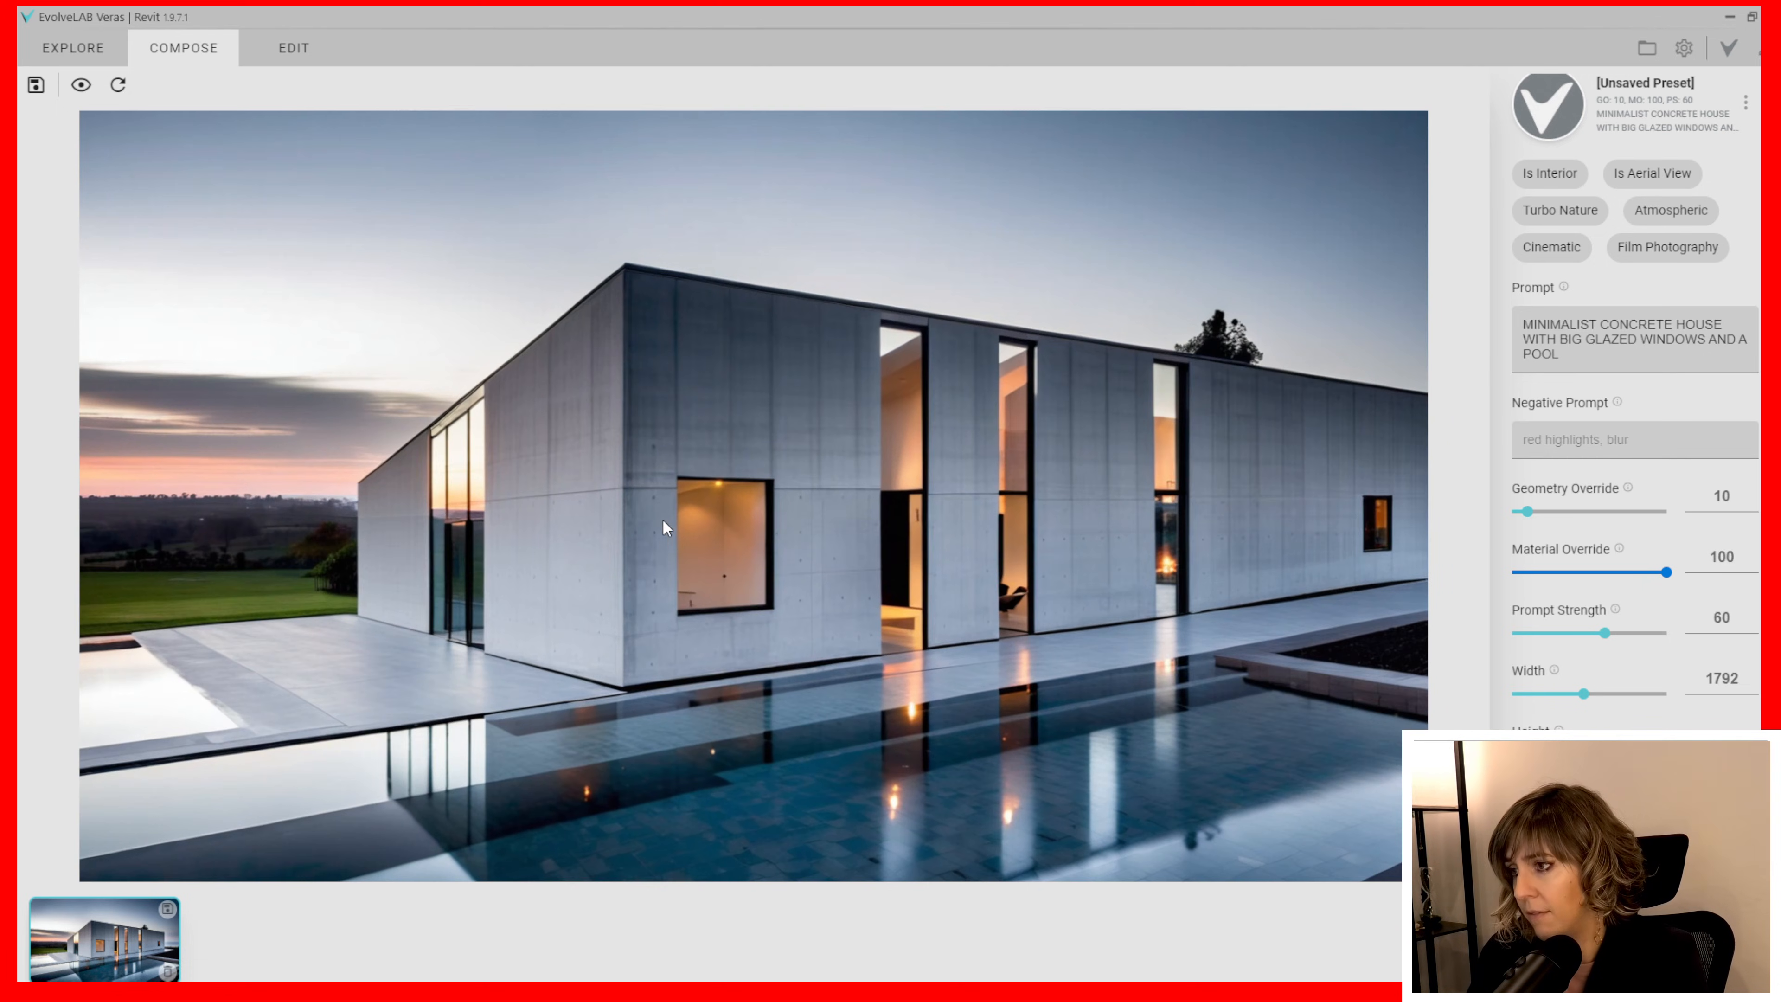
{"action": "mouse_move", "coordinate": [1062, 459]}
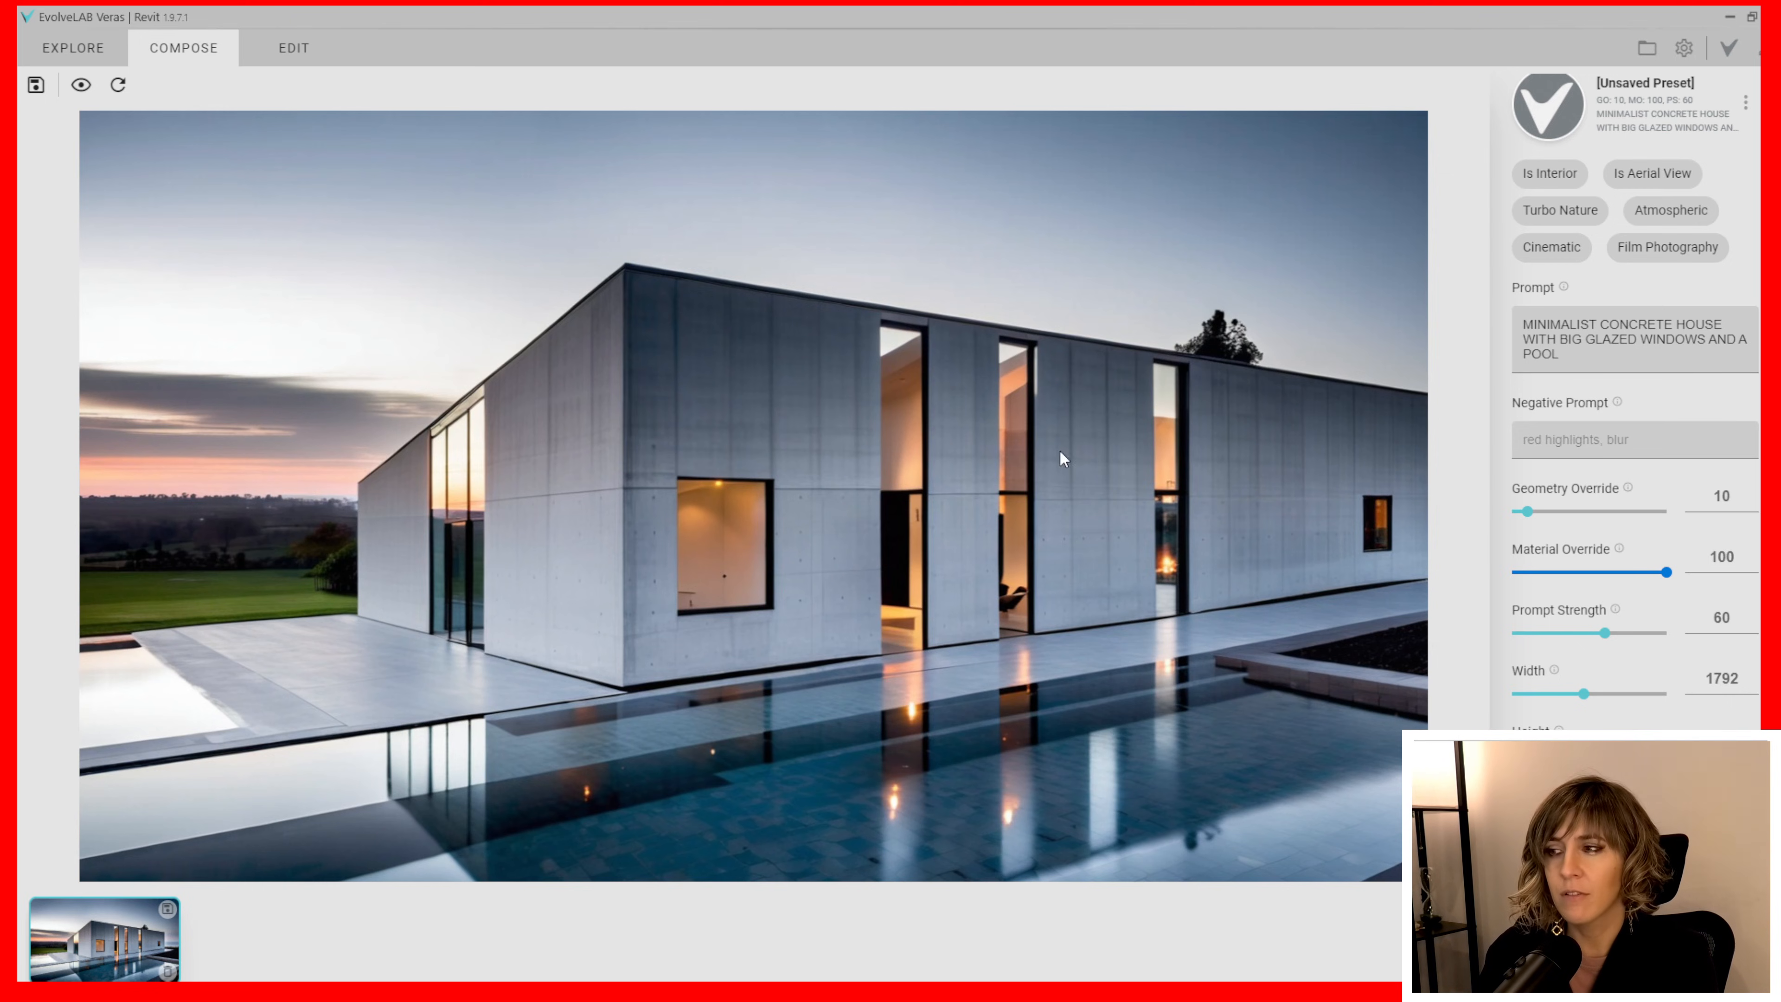
{"action": "mouse_move", "coordinate": [623, 698]}
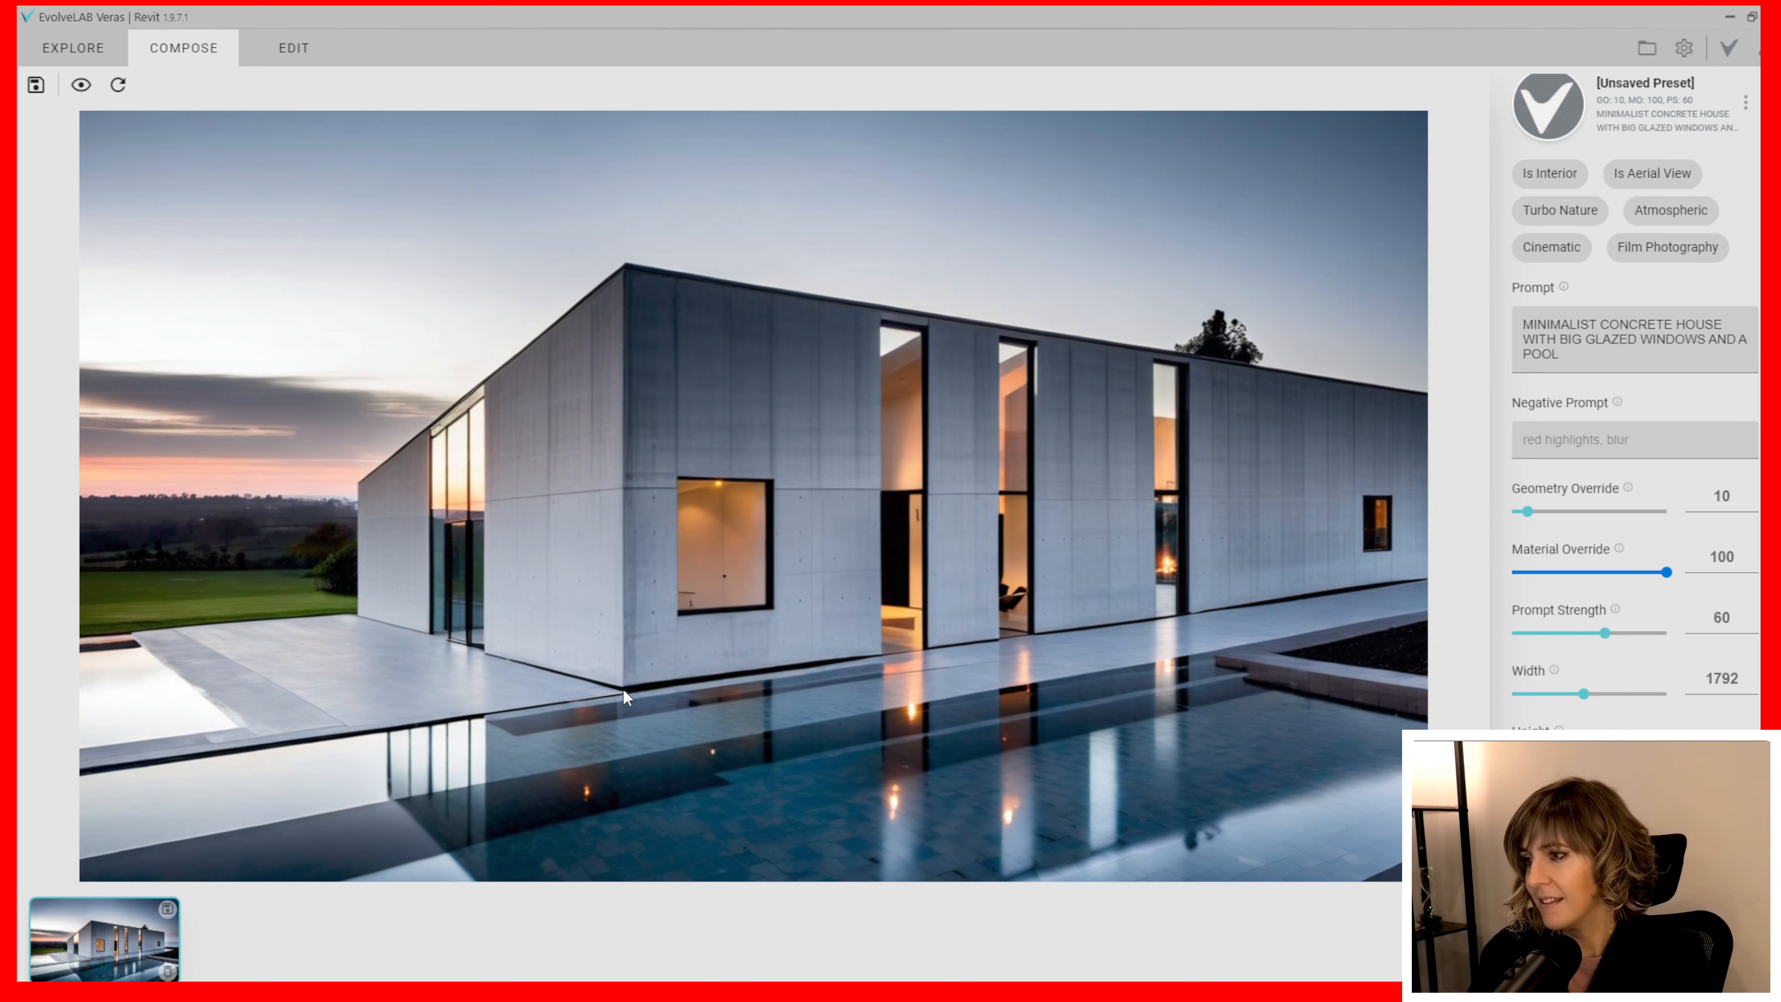
{"action": "mouse_move", "coordinate": [568, 579]}
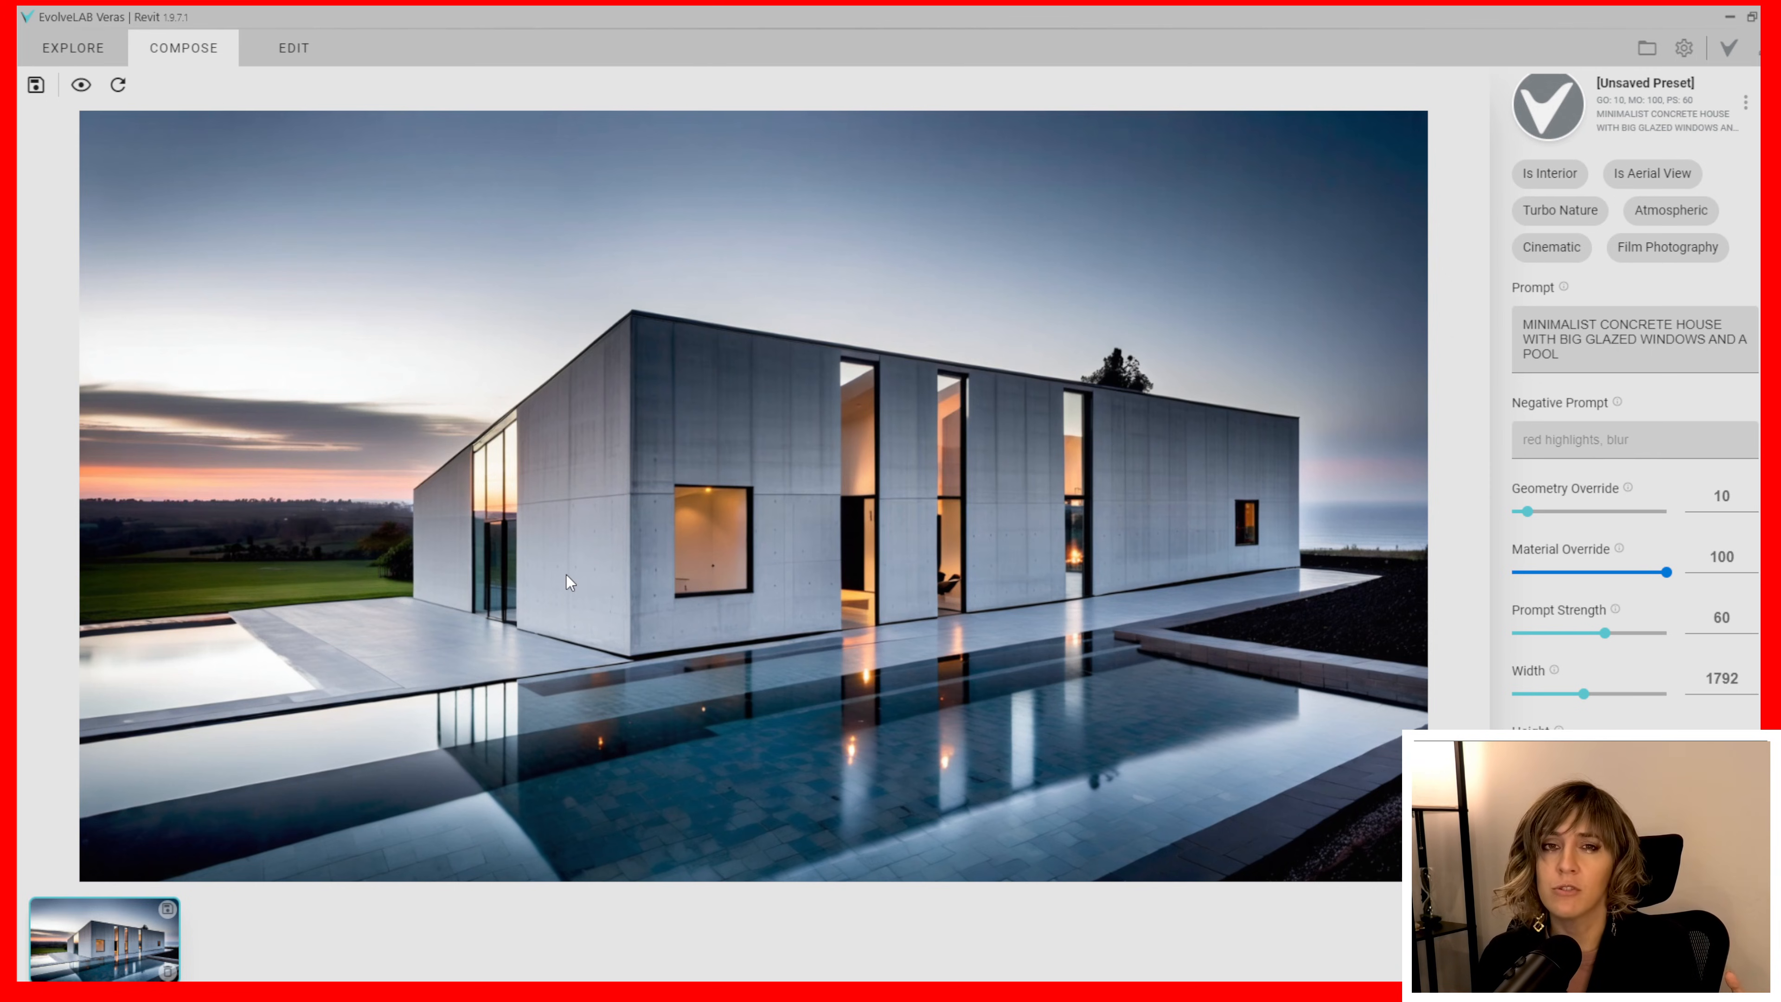
Edit the Veras prompt to add 'with a wooden wall on the back side' for a new render
{"action": "left_click", "coordinate": [293, 47]}
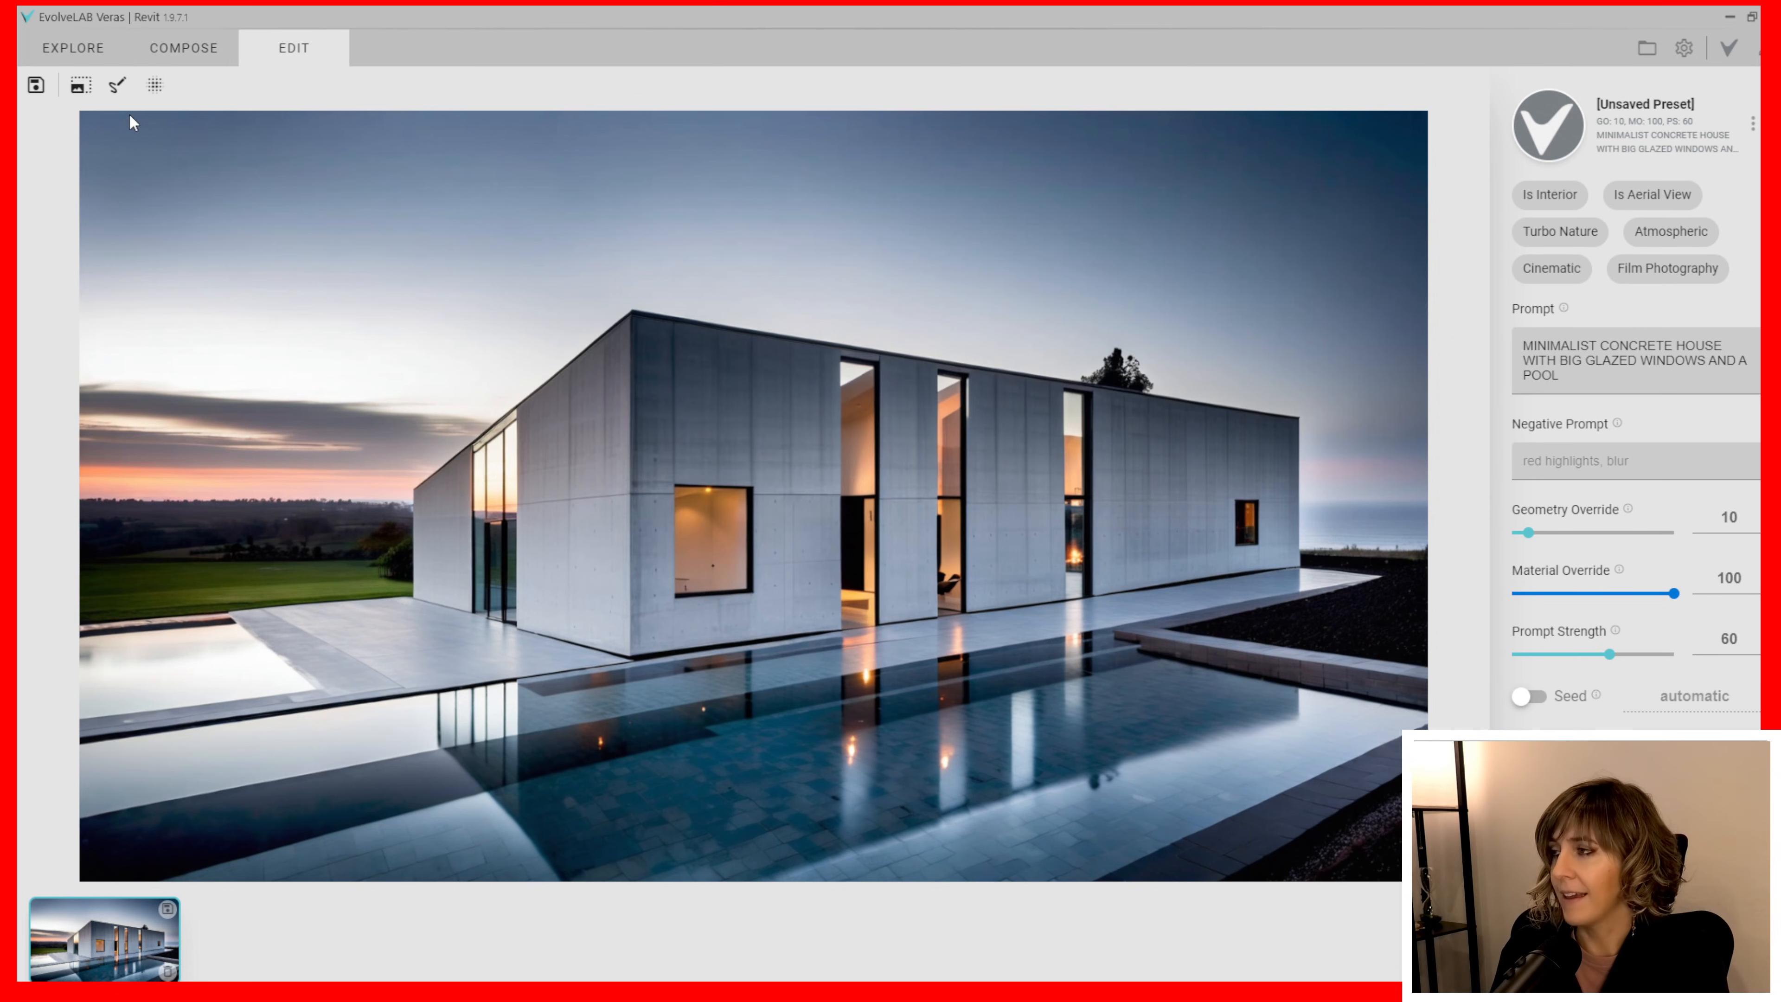
{"action": "left_click", "coordinate": [116, 84]}
{"action": "type", "text": ". WITH AWOODEN  WALL ON THE BACK SIDE"}
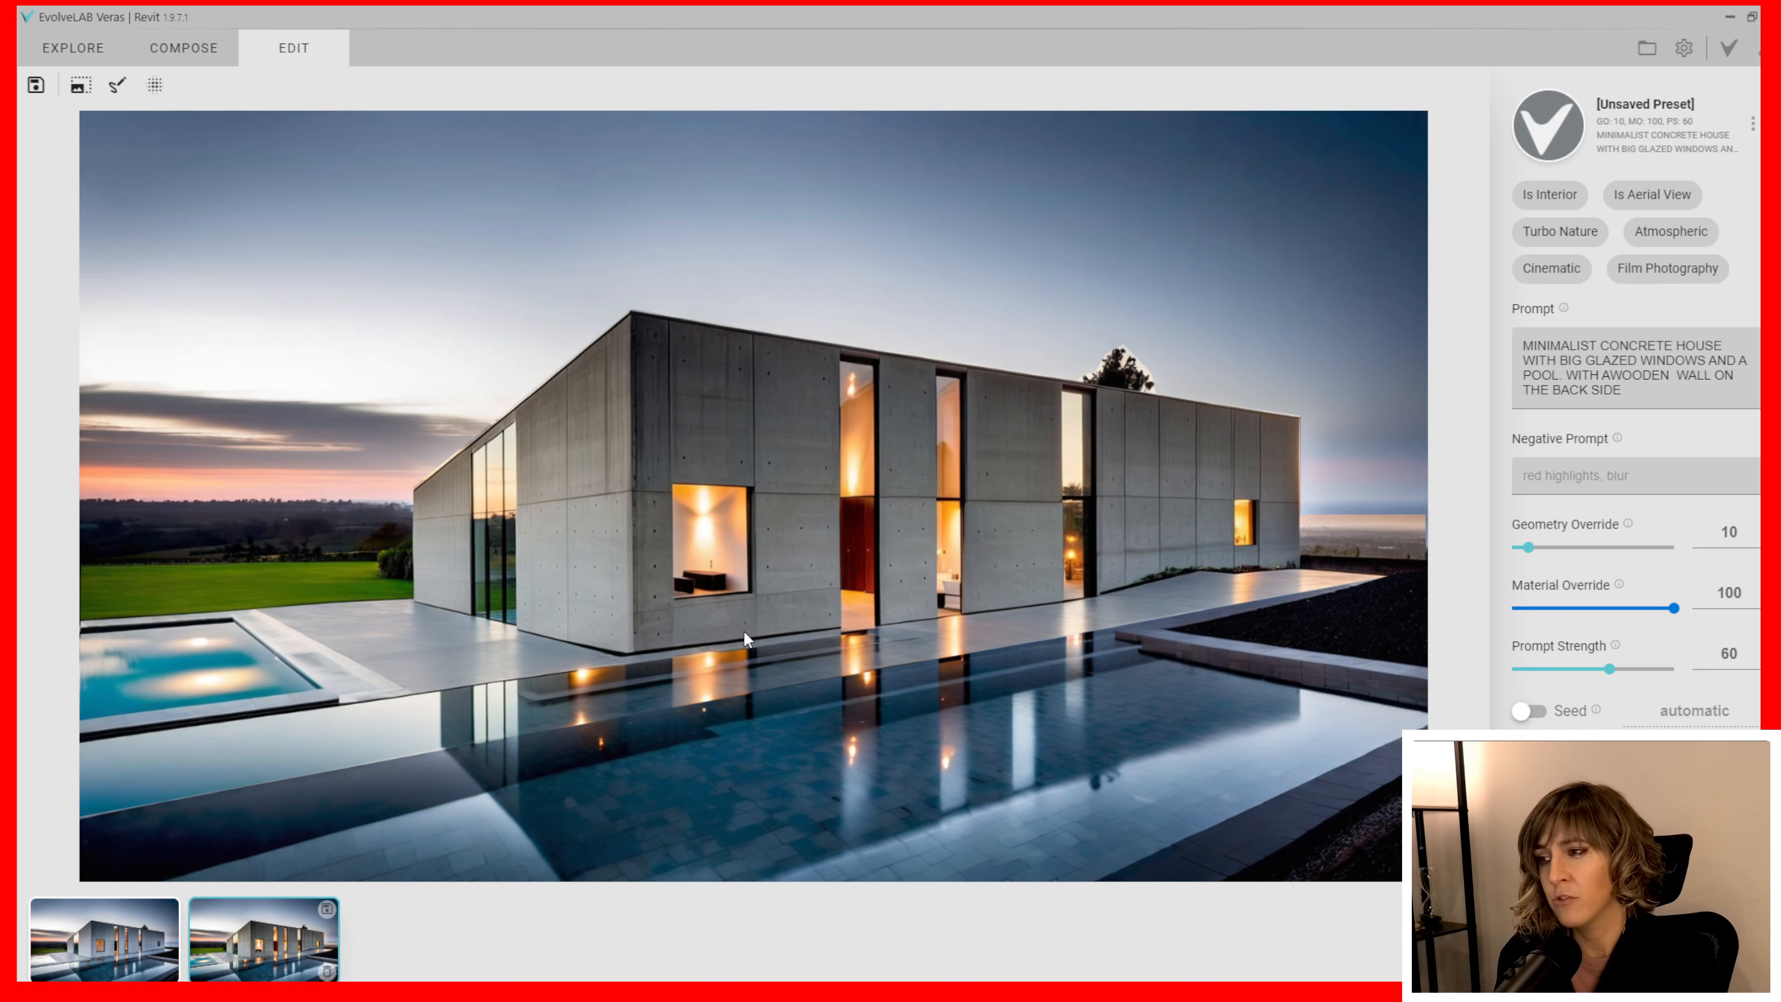
{"action": "mouse_move", "coordinate": [1294, 532]}
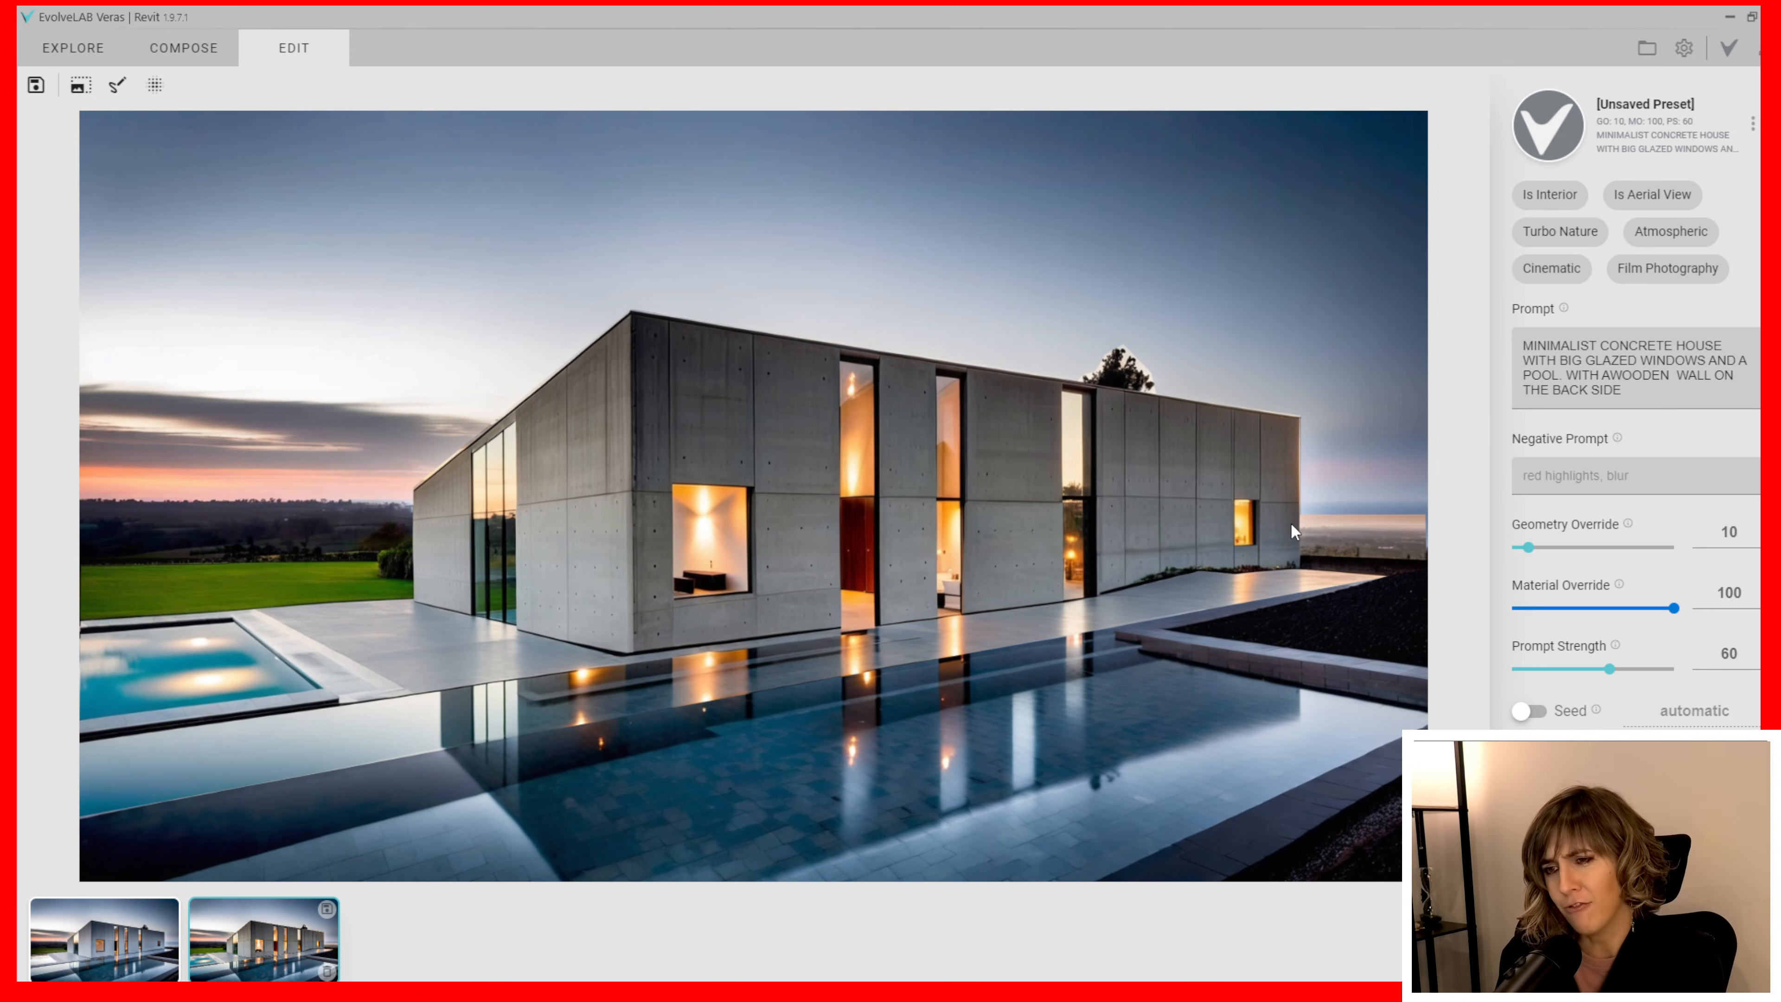
{"action": "mouse_move", "coordinate": [1406, 523]}
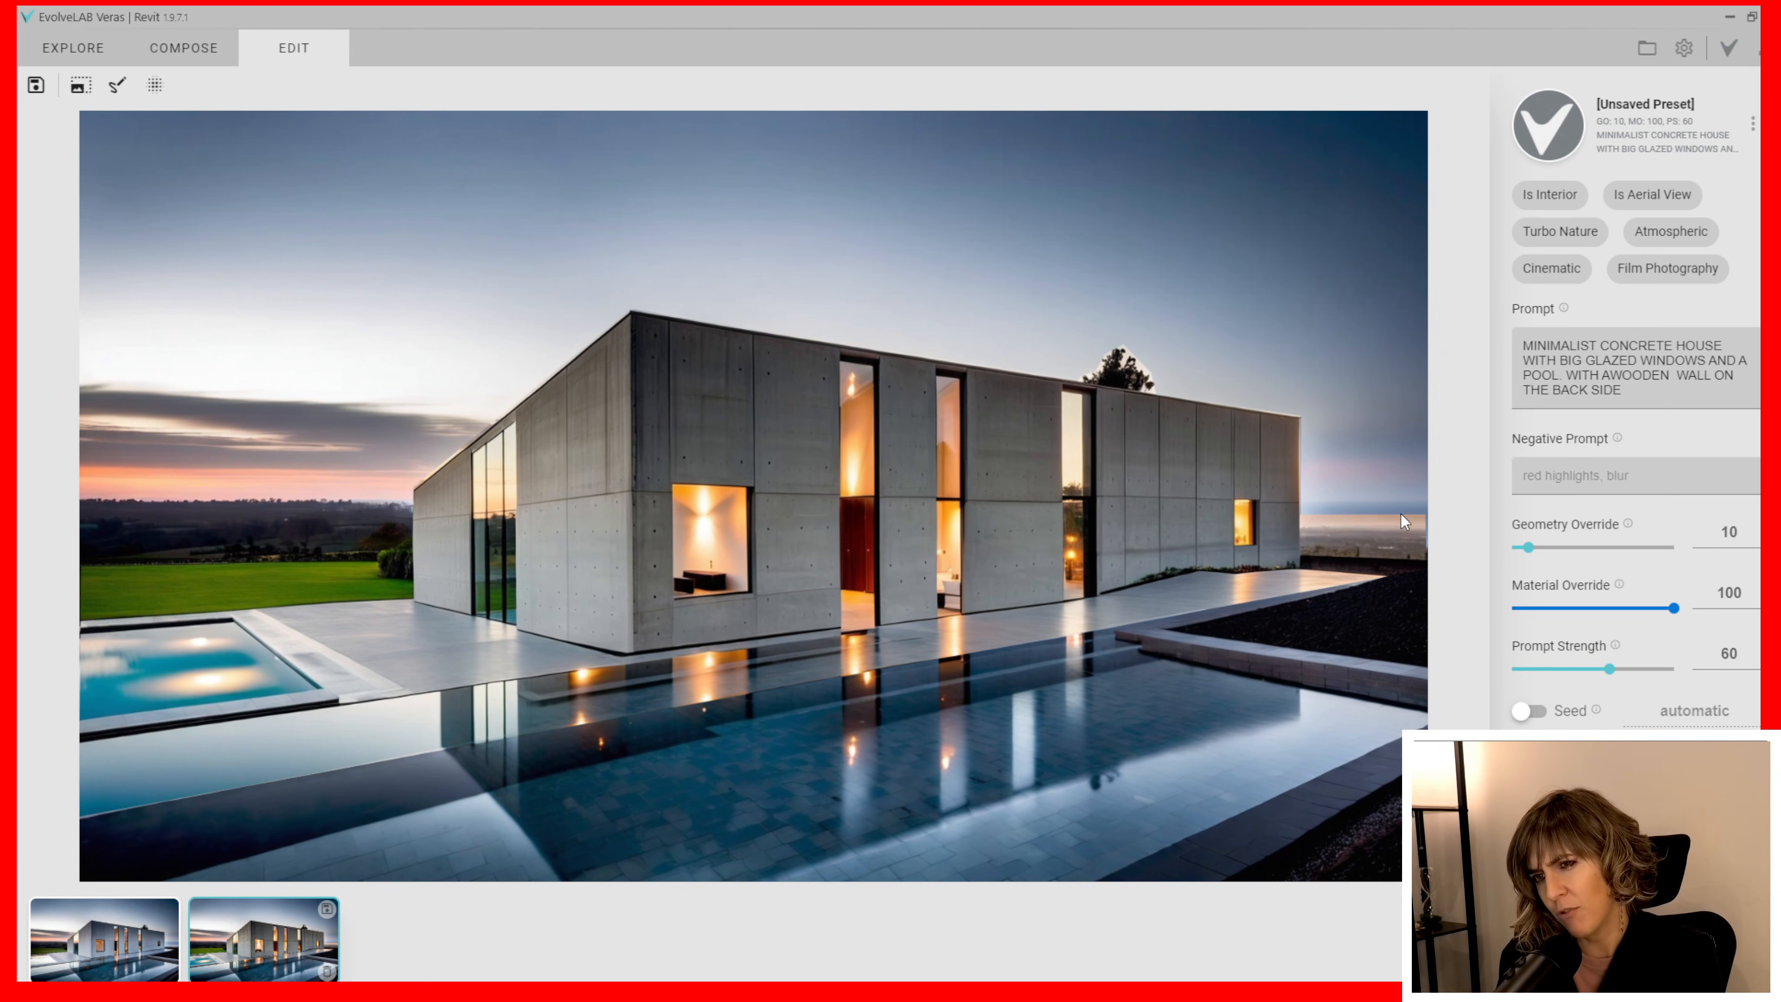
{"action": "mouse_move", "coordinate": [1301, 535]}
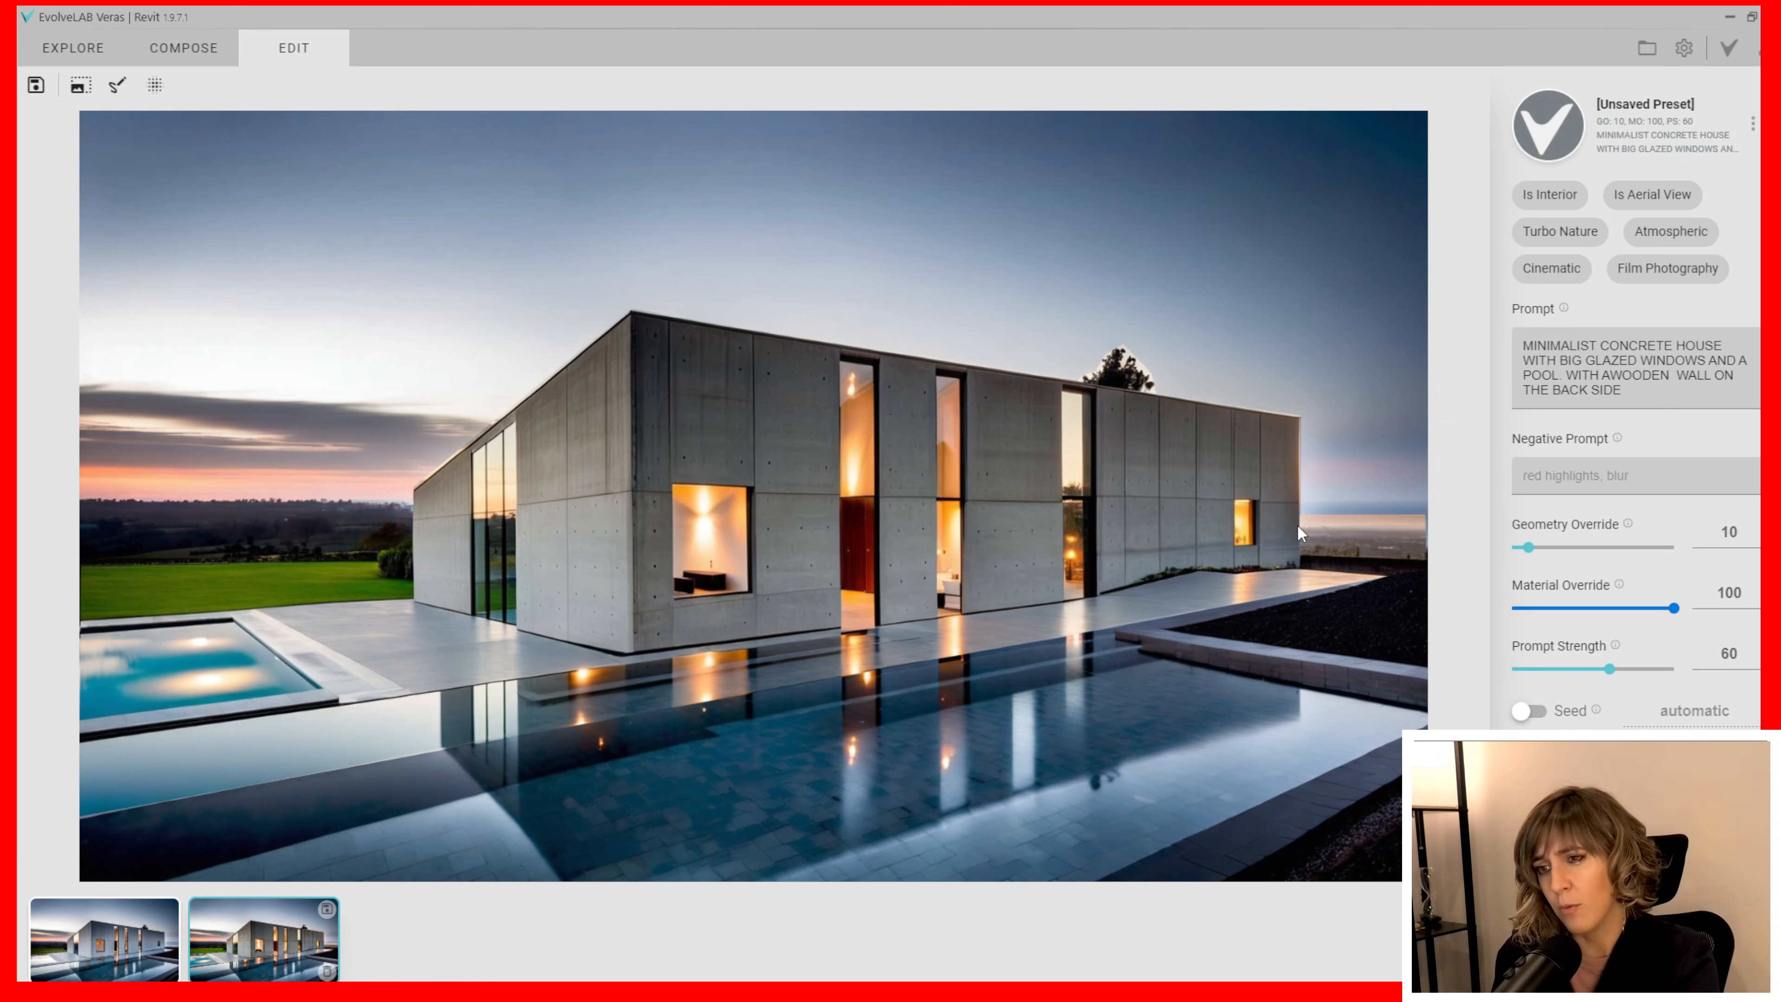
{"action": "mouse_move", "coordinate": [1304, 564]}
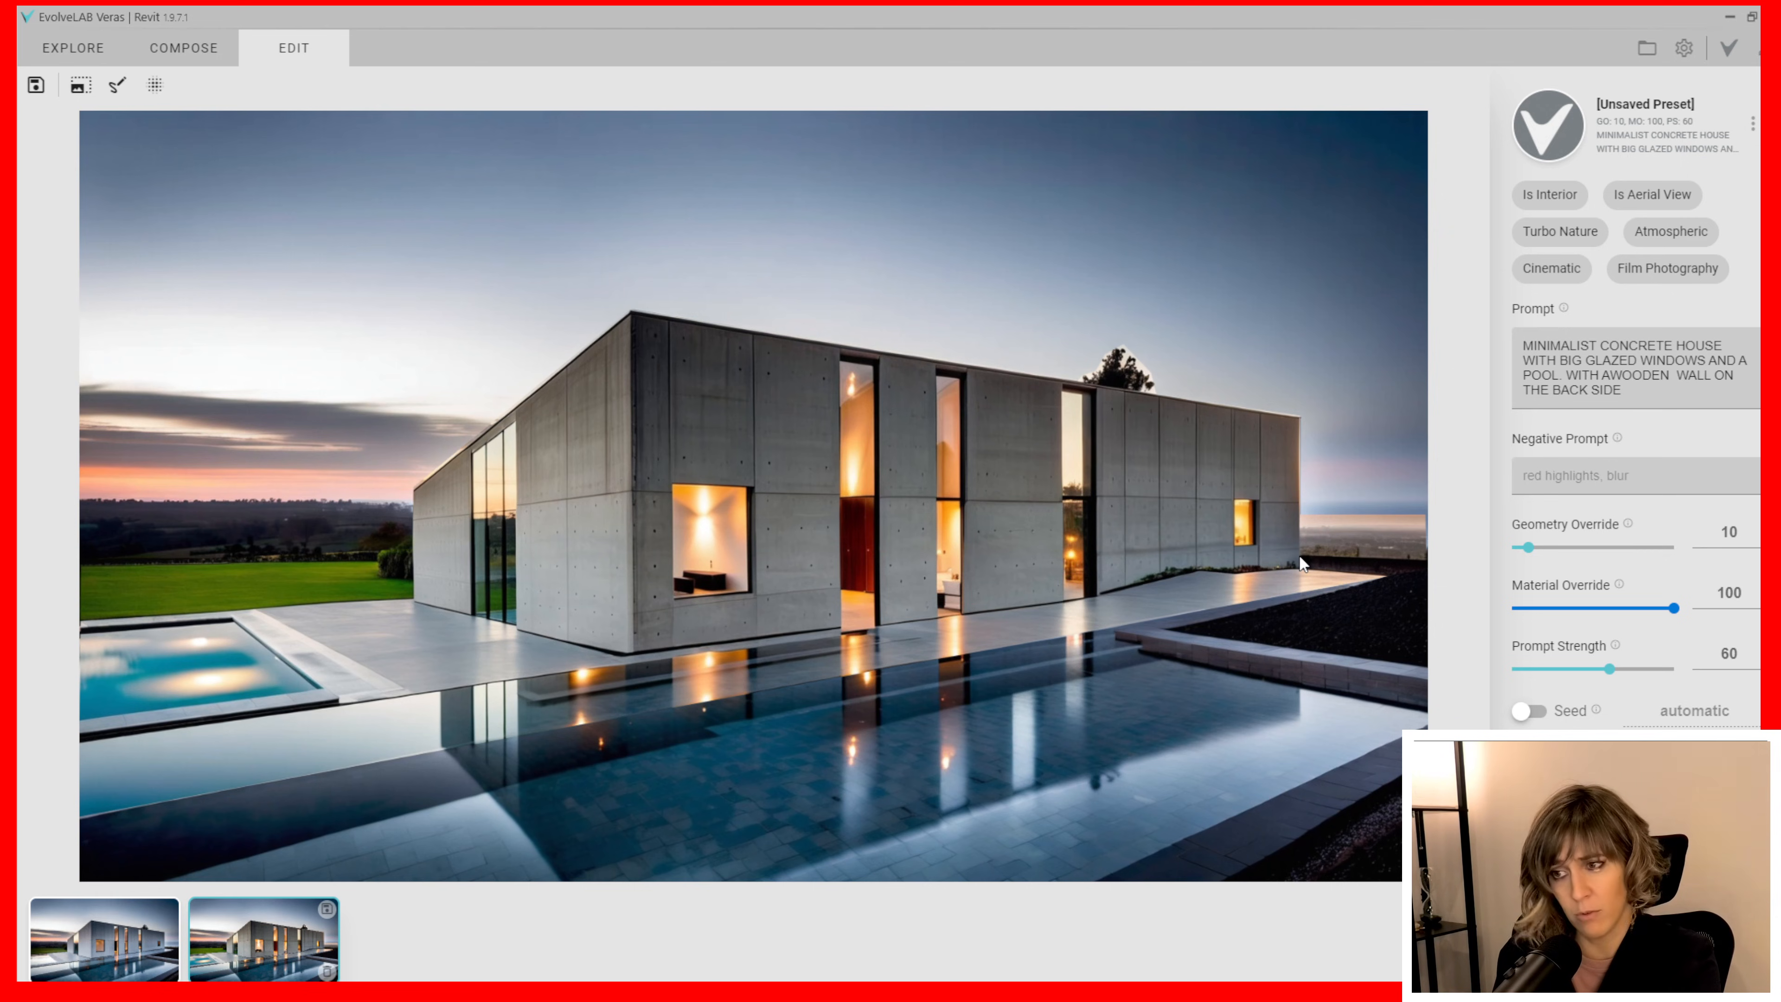